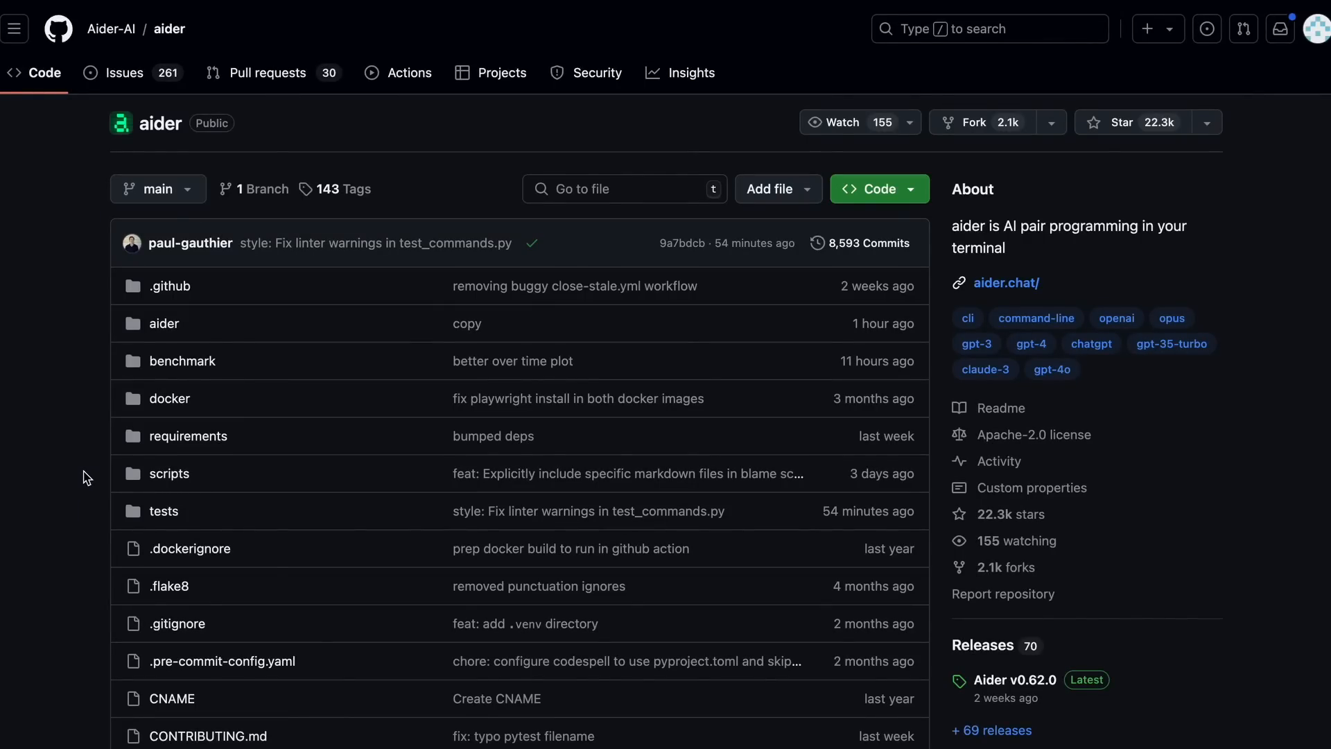
Step: Read through the Aider Composer extension details page, following its usage examples
{"action": "scroll", "scroll_direction": "down", "scroll_amount": 3}
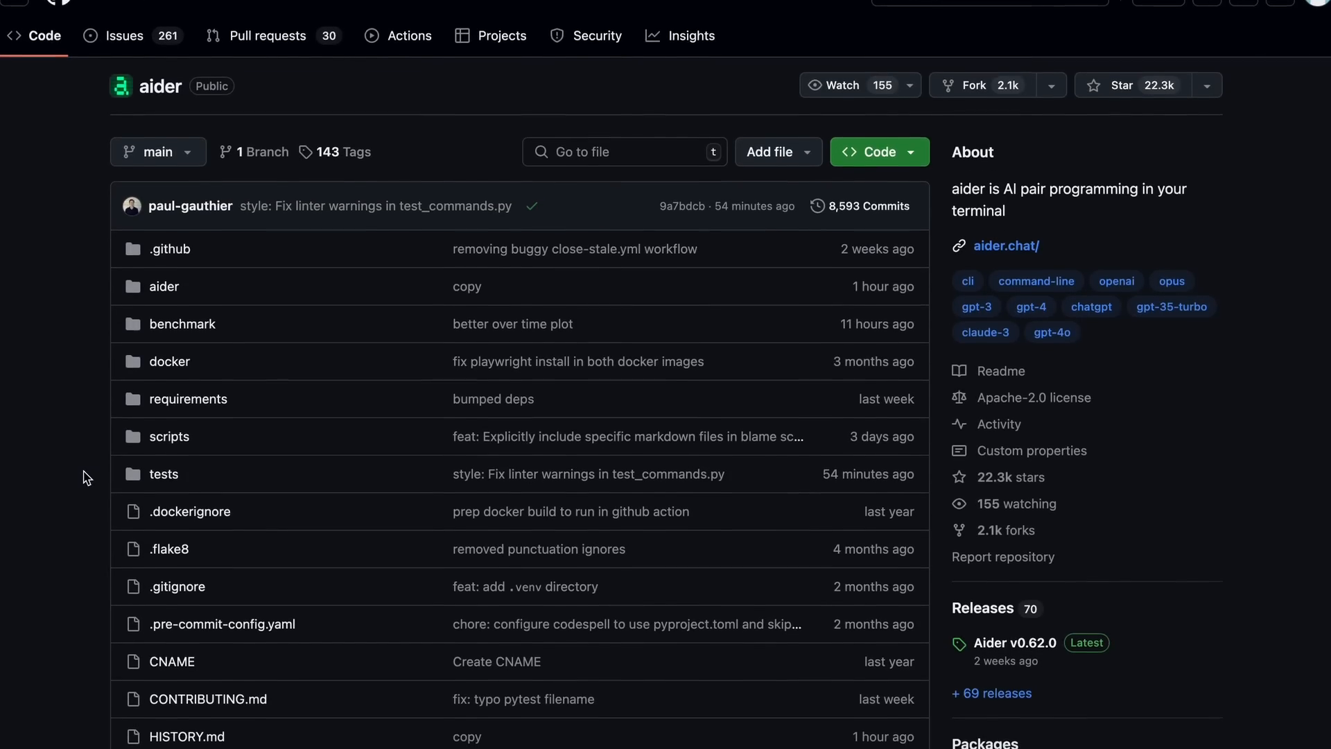
{"action": "scroll", "scroll_direction": "down", "scroll_amount": 3}
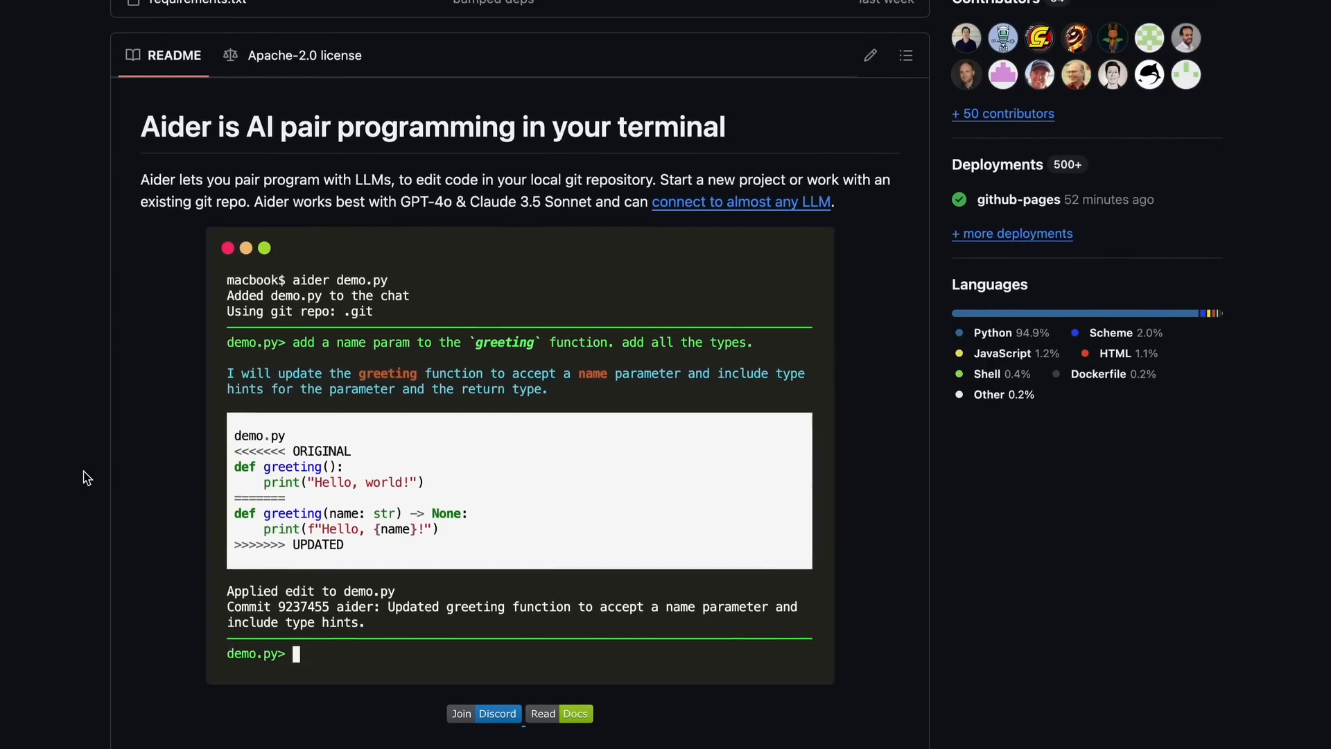
{"action": "scroll", "scroll_direction": "down", "scroll_amount": 3}
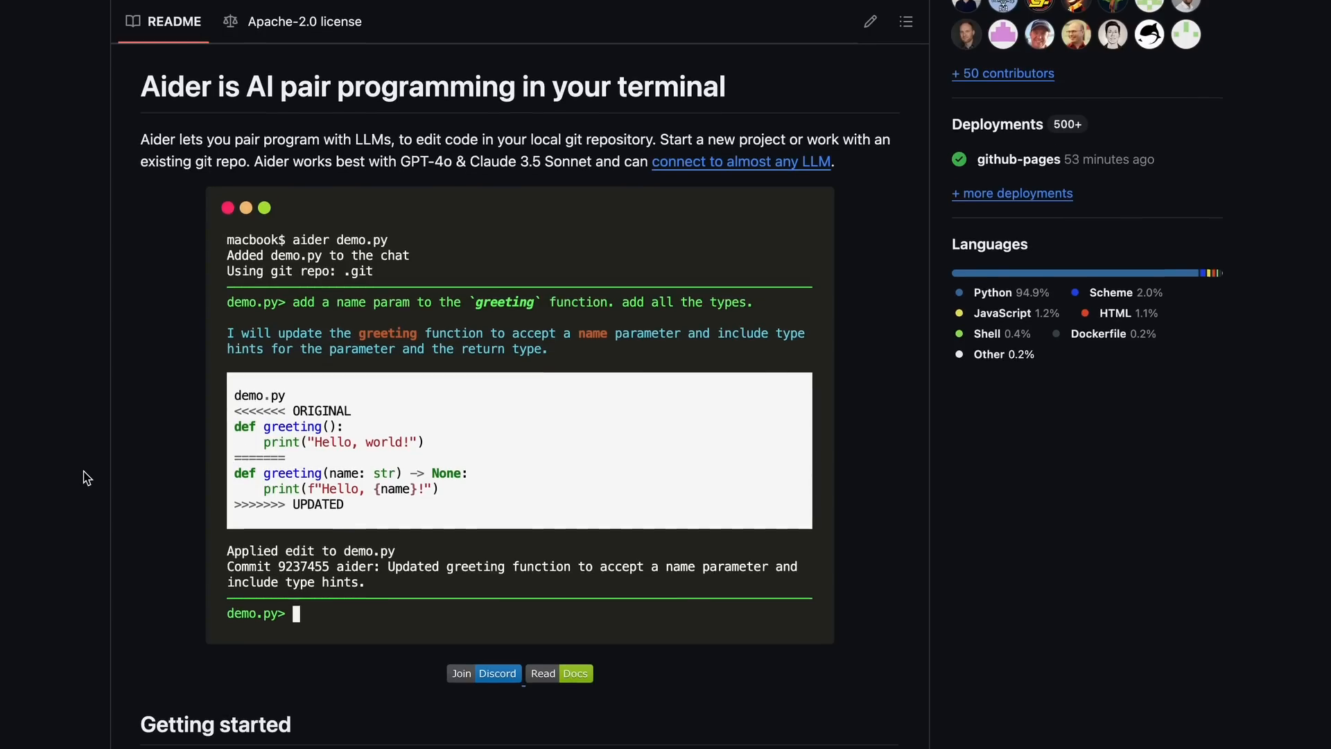
{"action": "scroll", "scroll_direction": "down", "scroll_amount": 3}
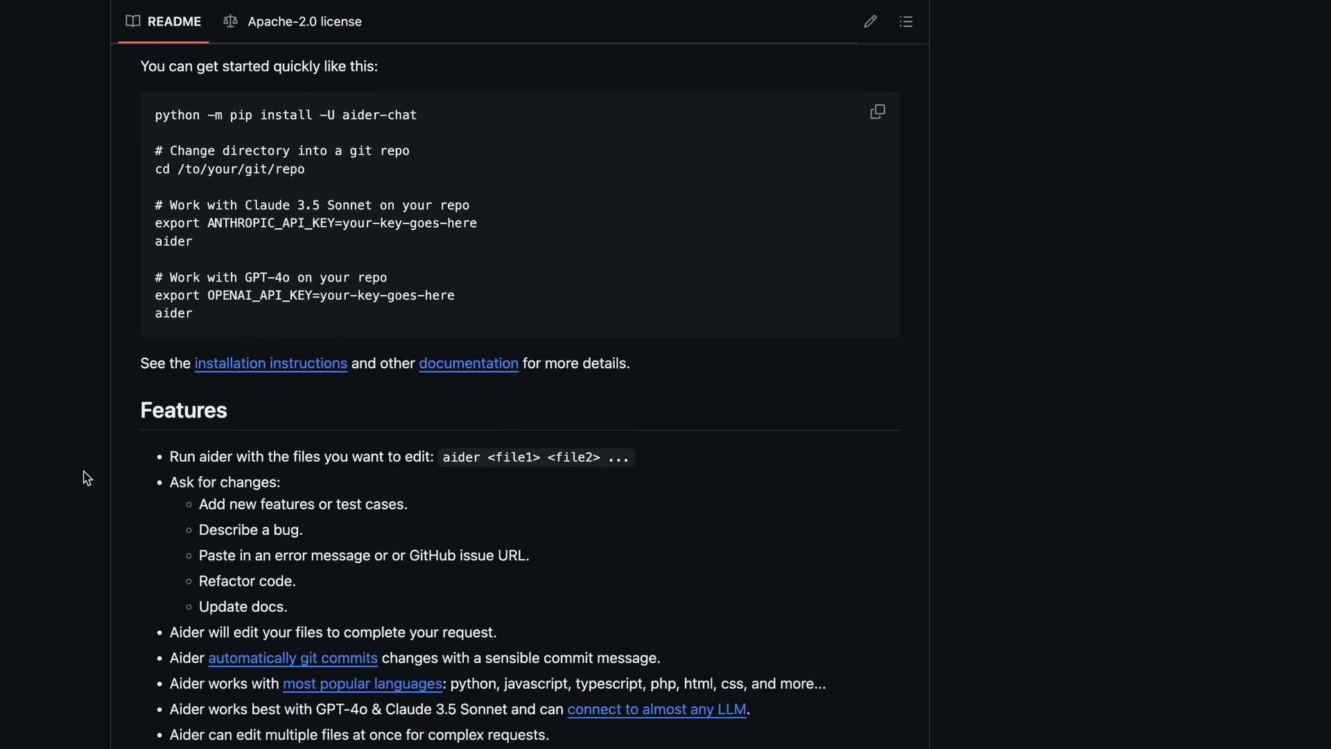
{"action": "scroll", "scroll_direction": "down", "scroll_amount": 3}
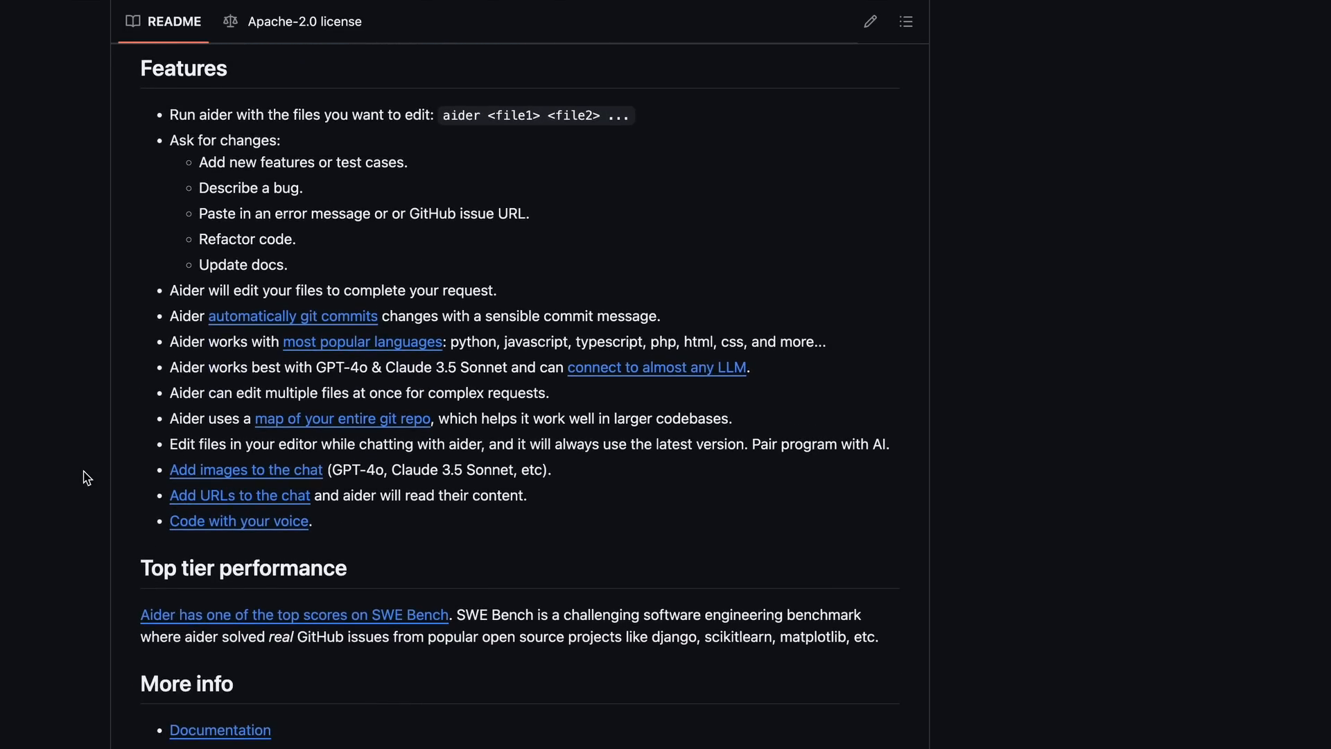
{"action": "scroll", "scroll_direction": "down", "scroll_amount": 3}
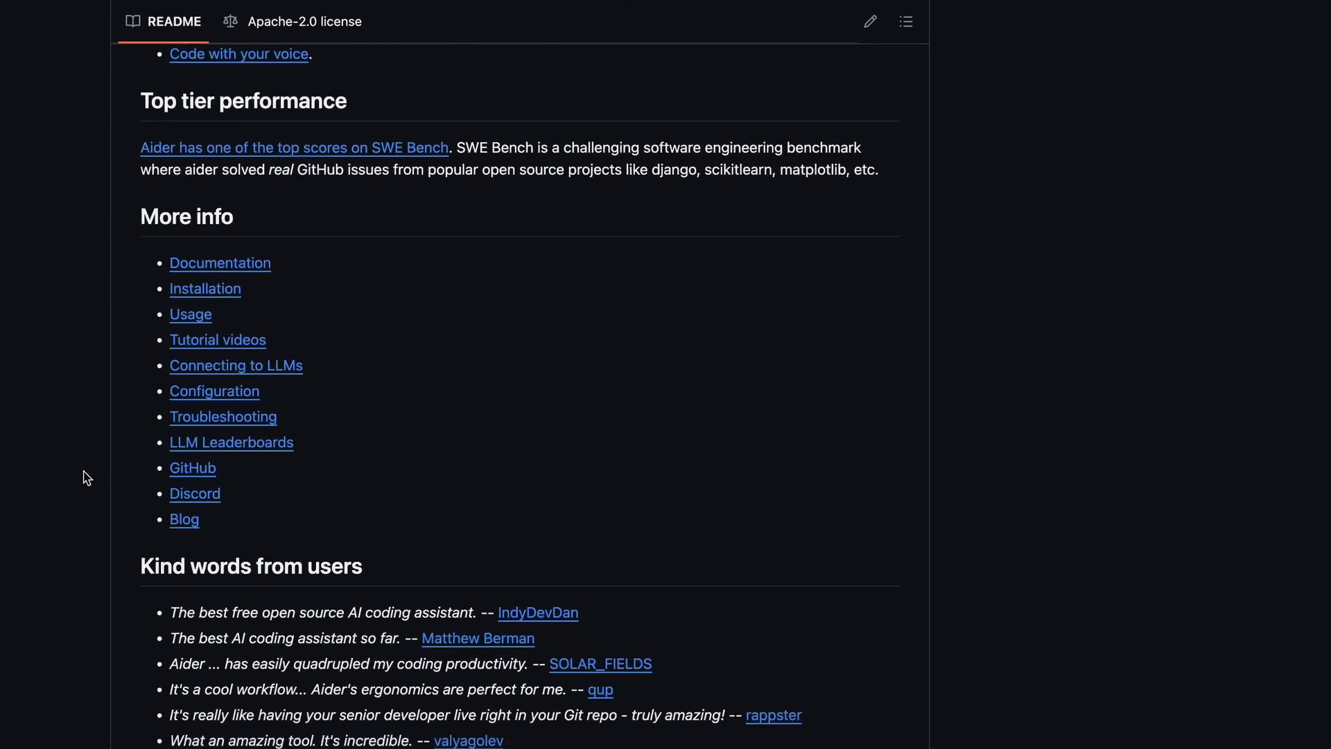
{"action": "scroll", "scroll_direction": "down", "scroll_amount": 3}
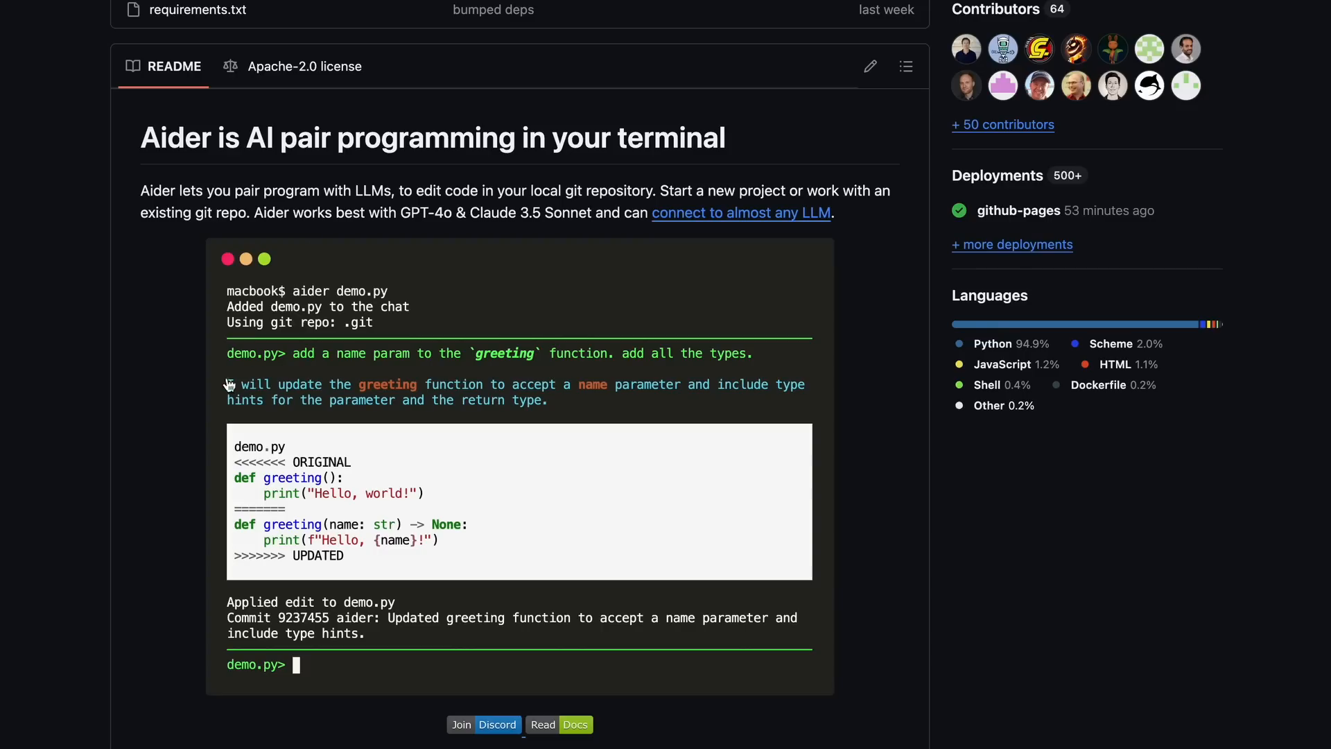
{"action": "mouse_move", "coordinate": [43, 445]}
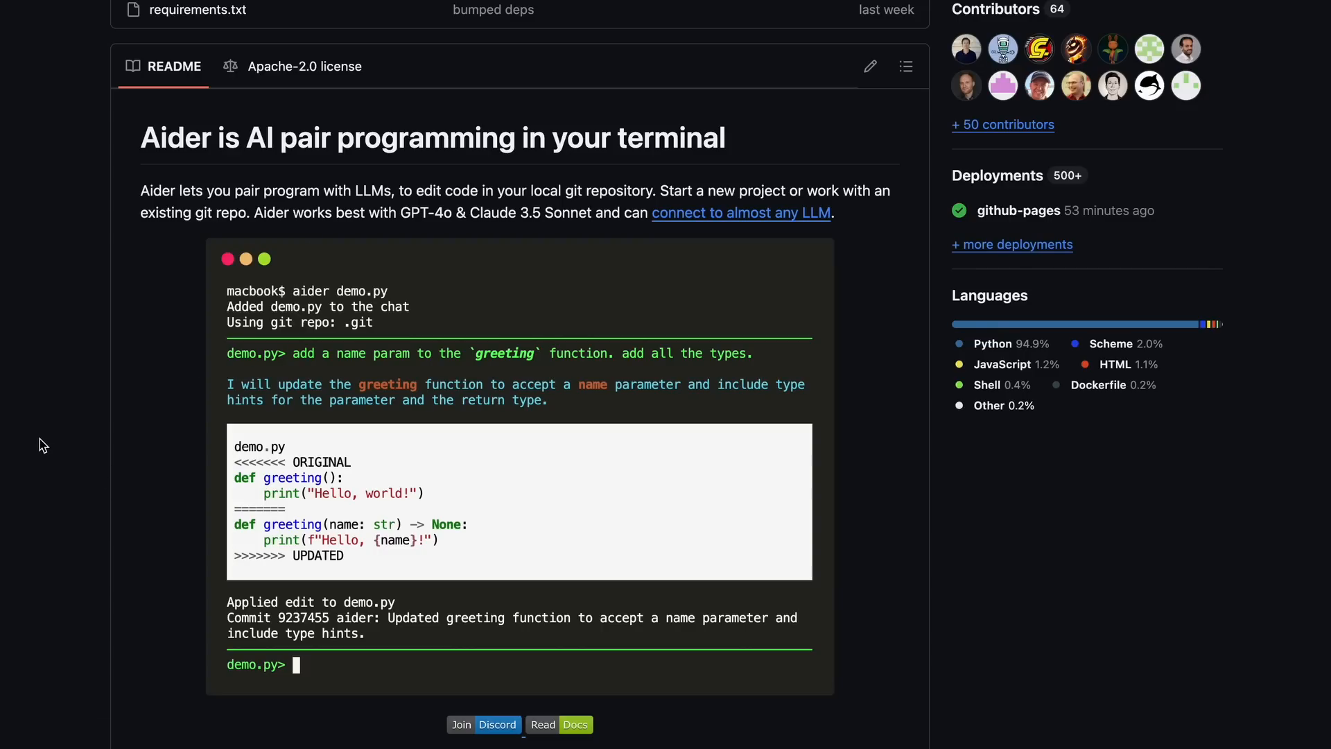
{"action": "mouse_move", "coordinate": [66, 454]}
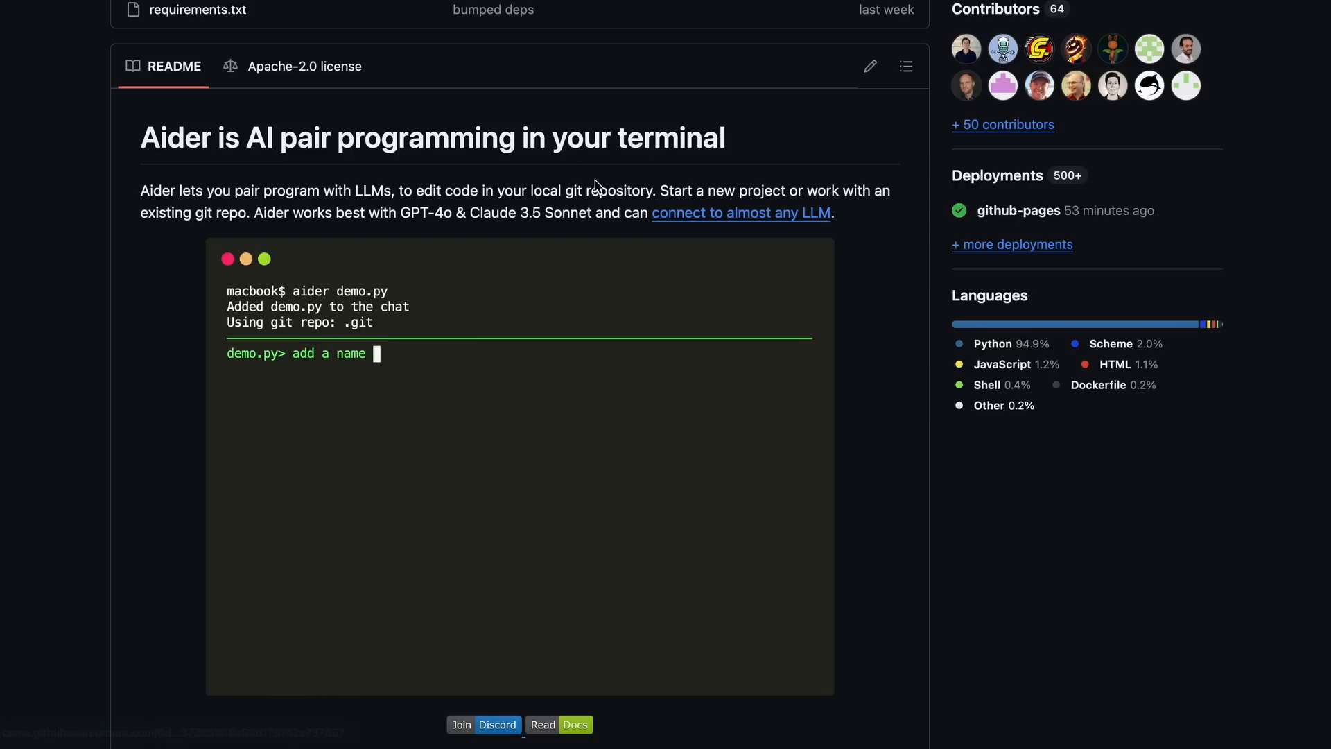
{"action": "type", "text": "param to the `greeting` function. ad"}
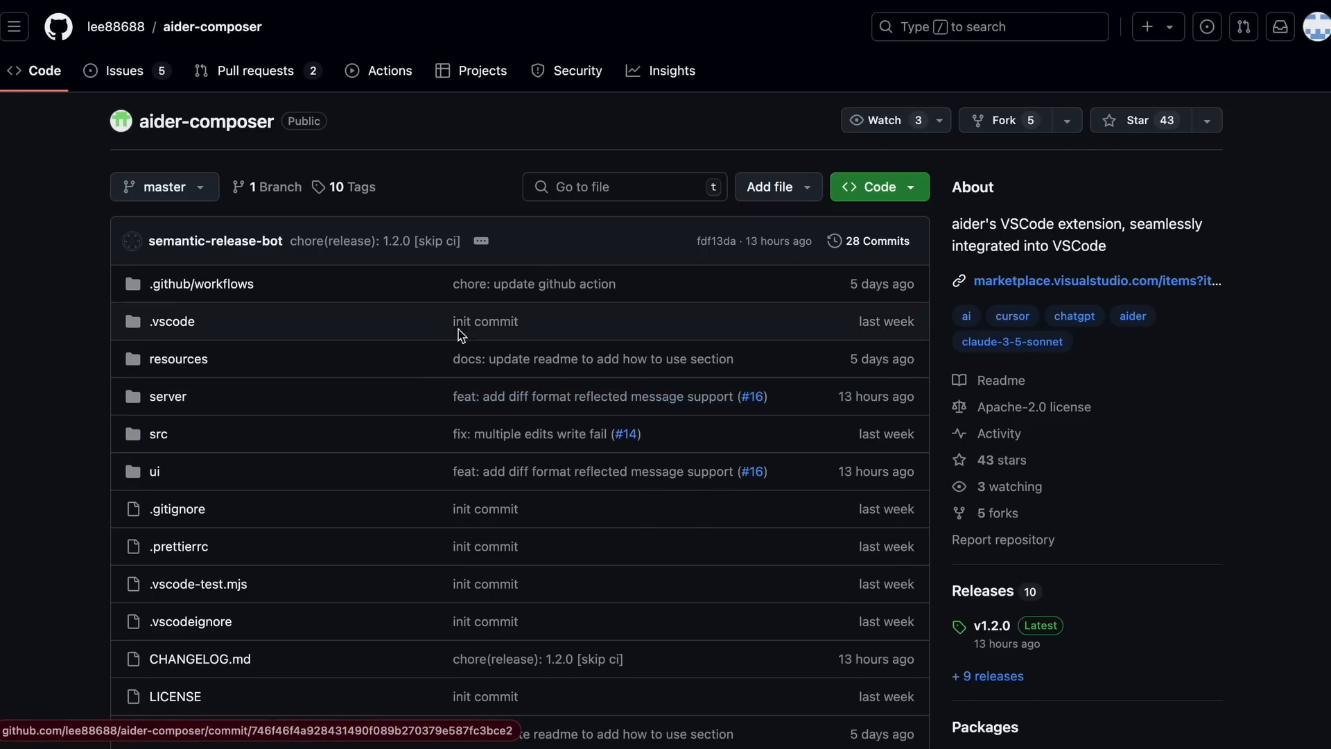
{"action": "scroll", "scroll_direction": "down", "scroll_amount": 3}
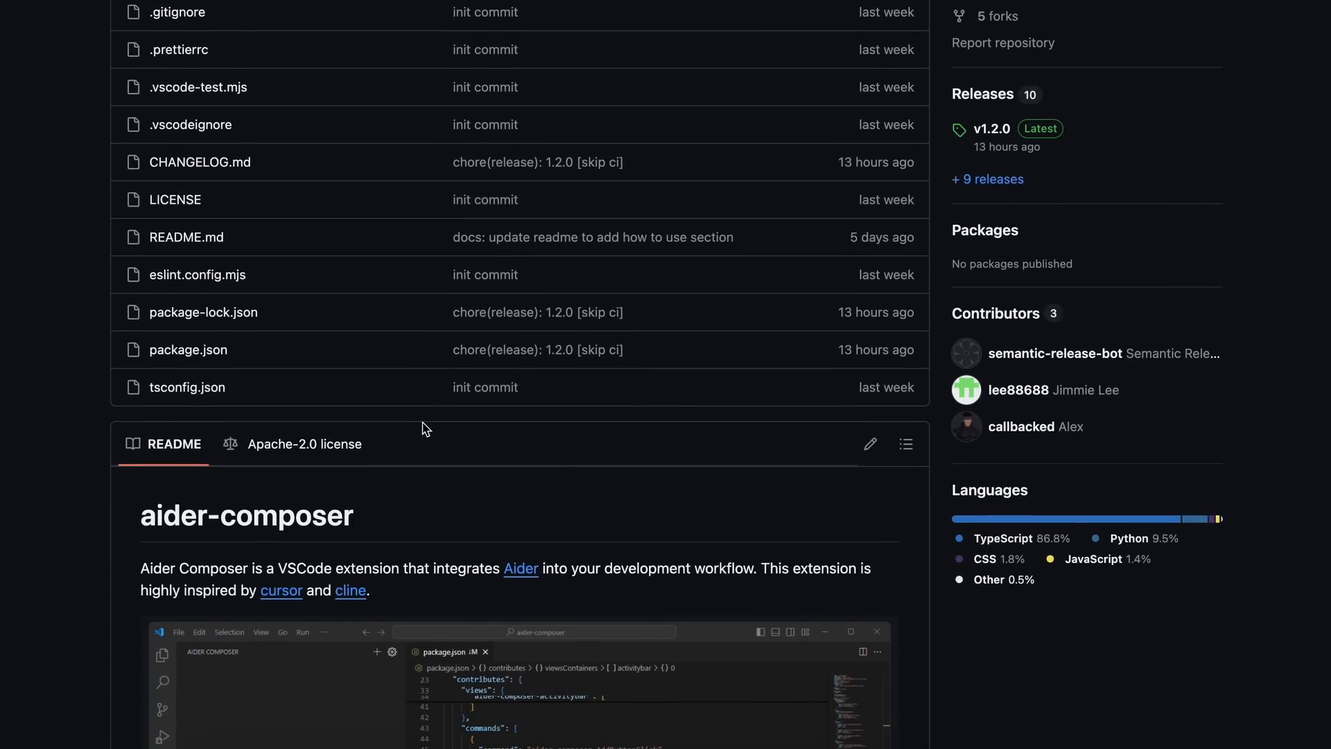
{"action": "scroll", "scroll_direction": "down", "scroll_amount": 3}
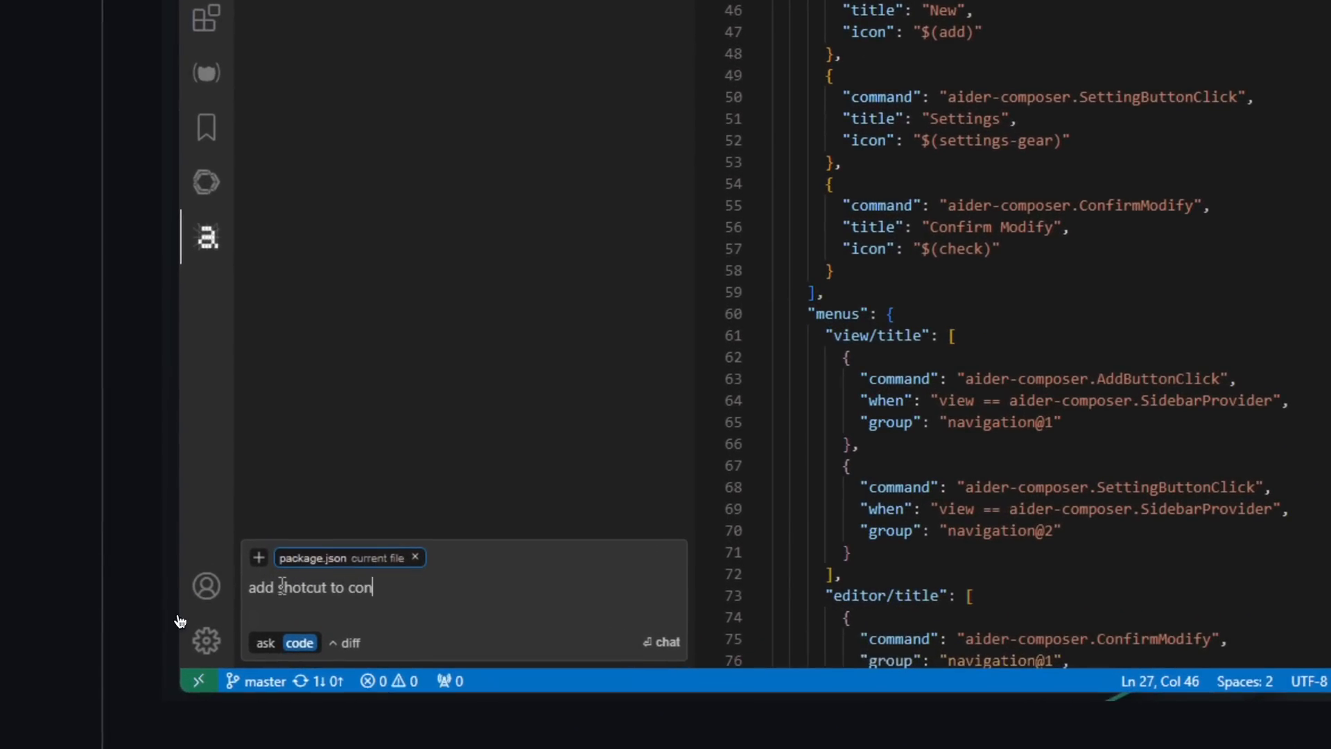
{"action": "type", "text": "firm"}
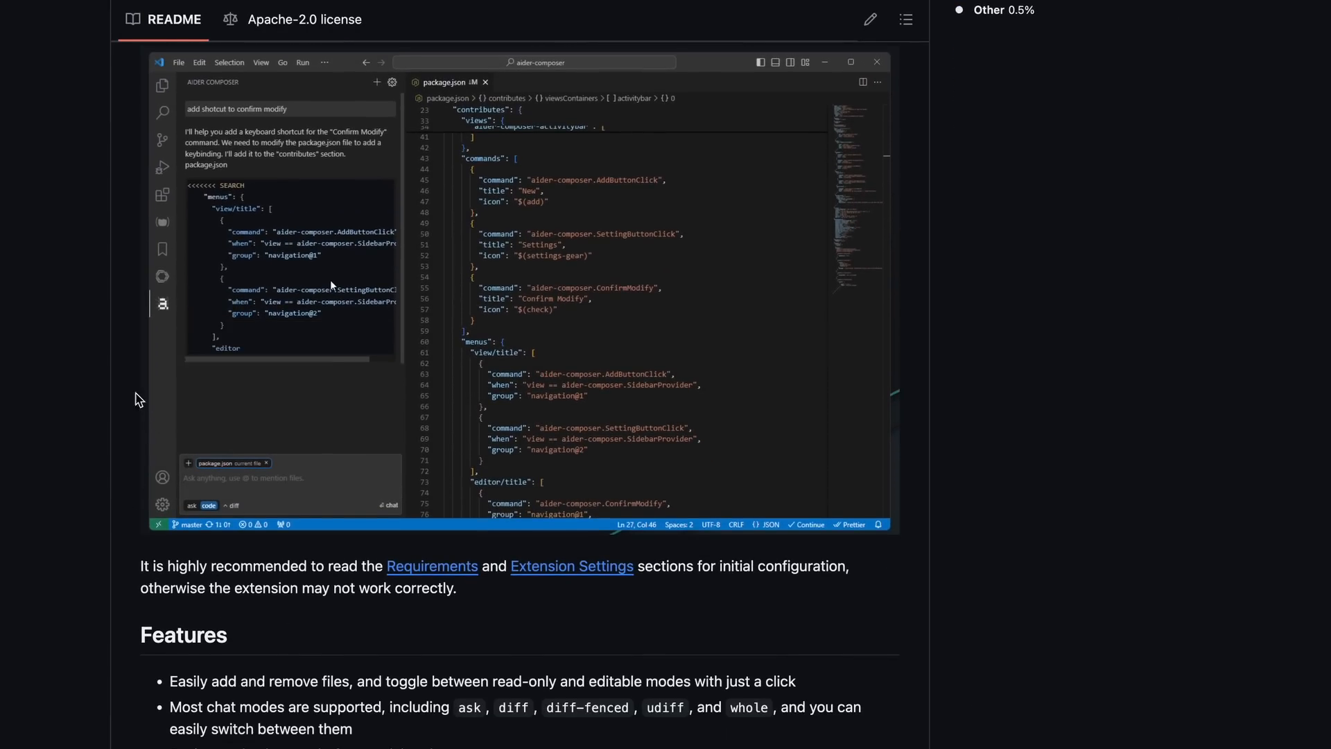
{"action": "scroll", "scroll_direction": "down", "scroll_amount": 3}
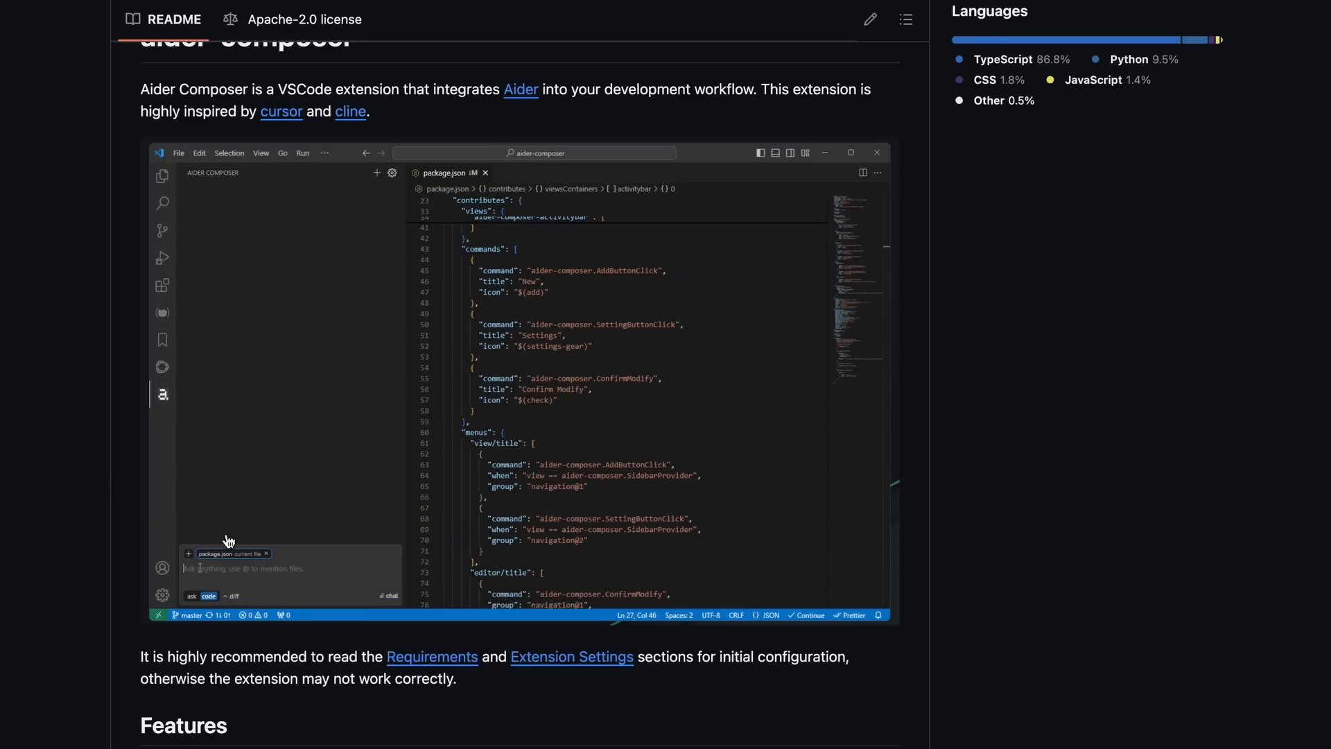
{"action": "type", "text": "add"}
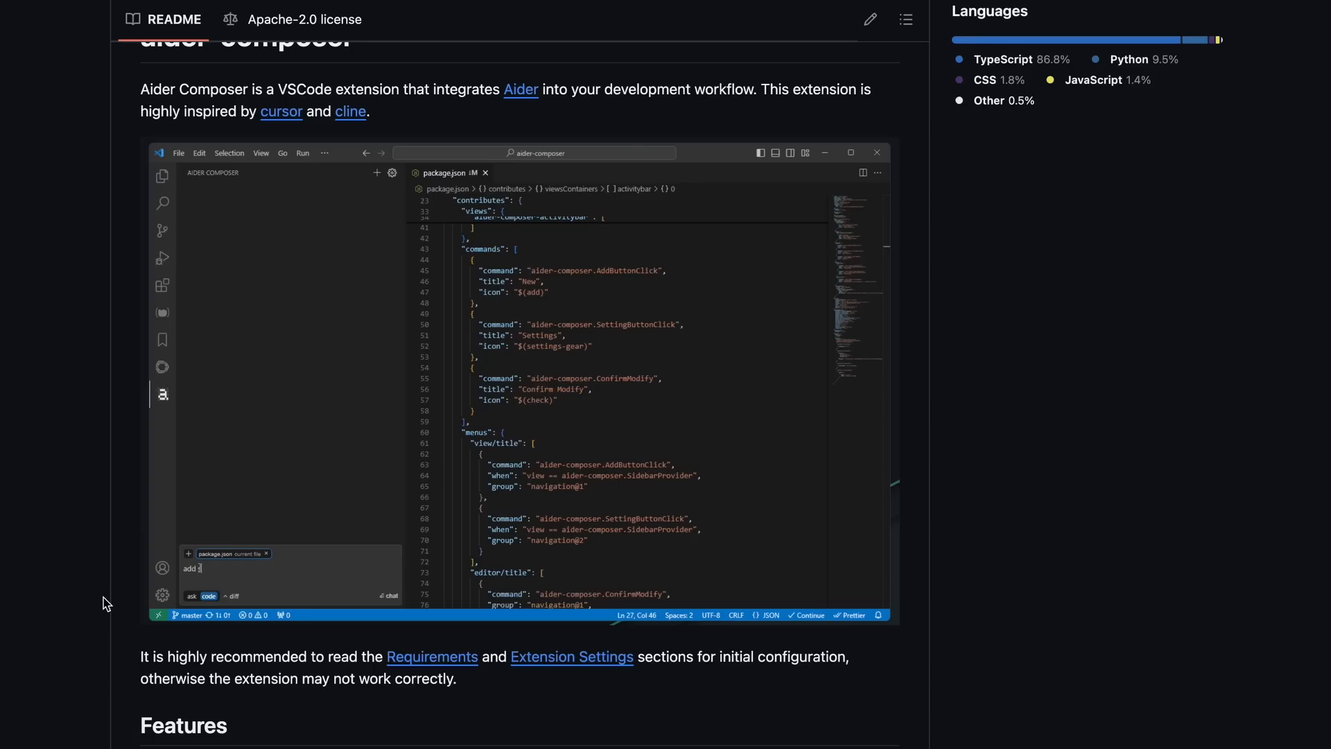
{"action": "scroll", "scroll_direction": "down", "scroll_amount": 3}
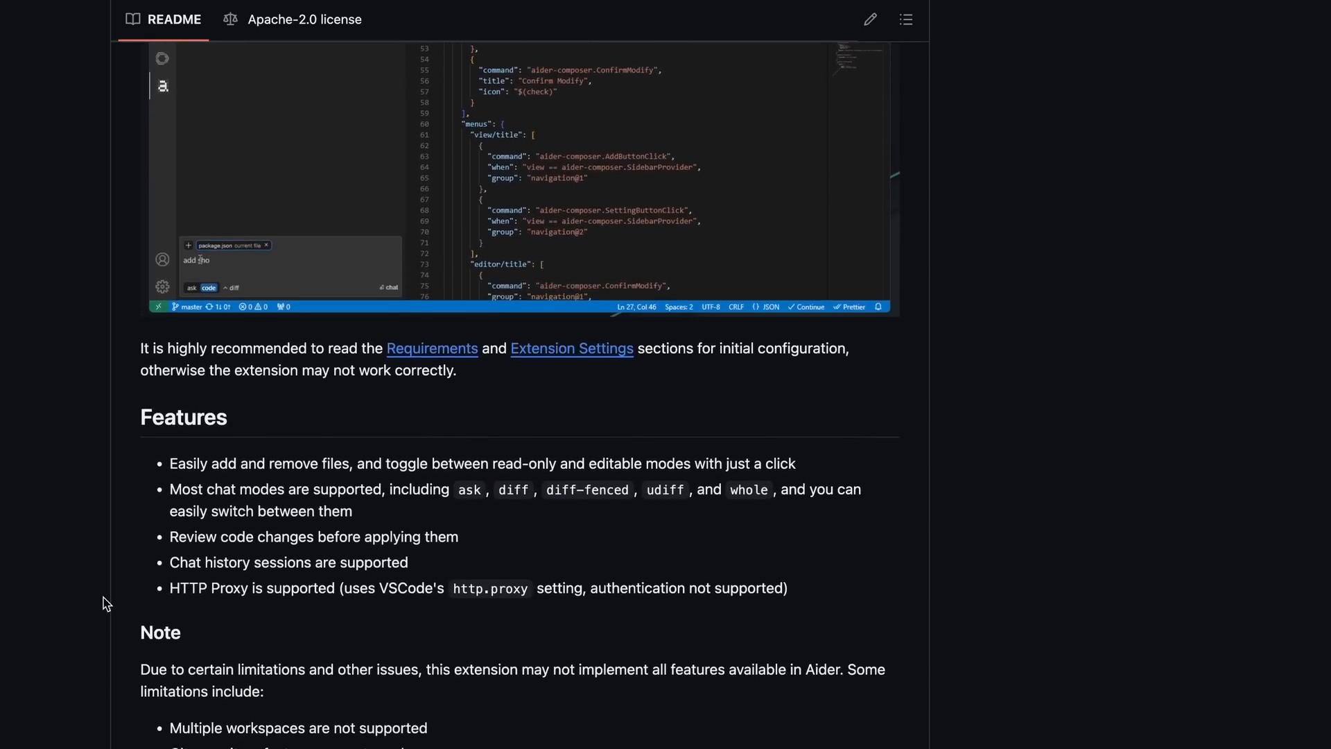
{"action": "scroll", "scroll_direction": "down", "scroll_amount": 3}
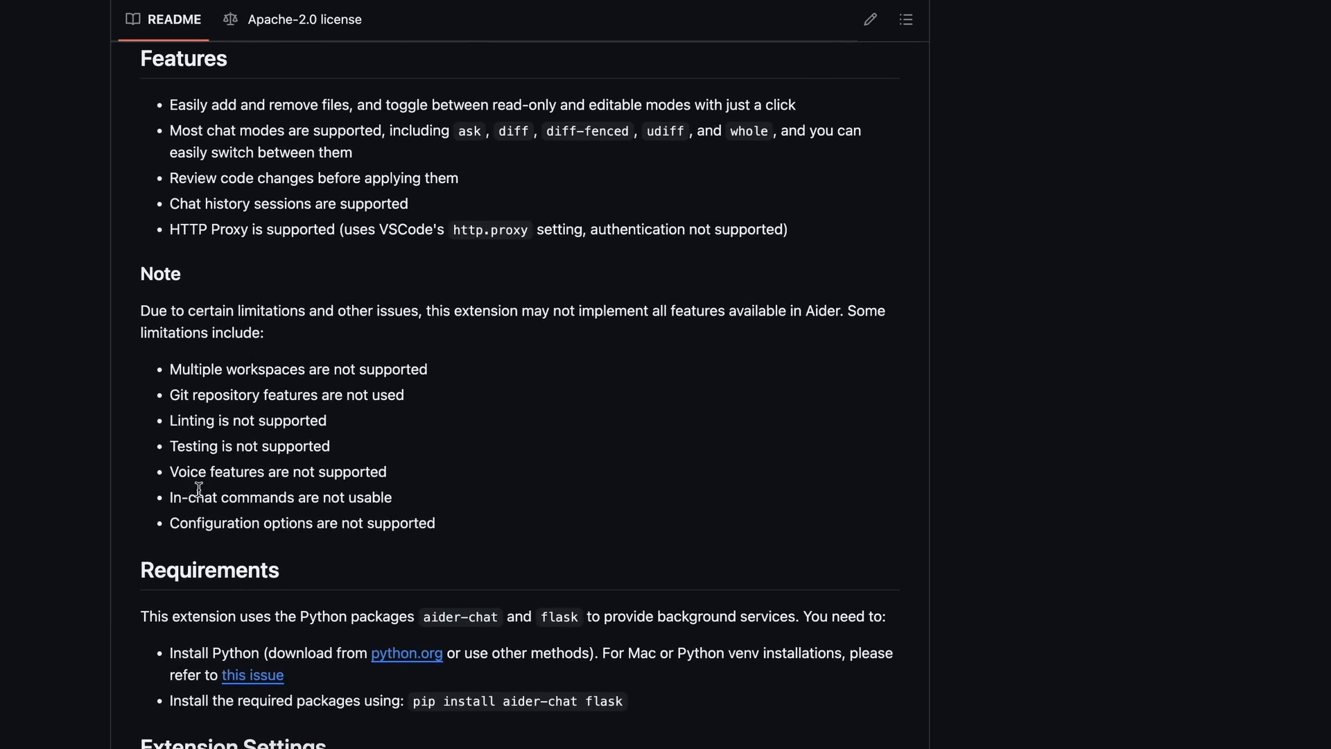
{"action": "mouse_move", "coordinate": [140, 331]}
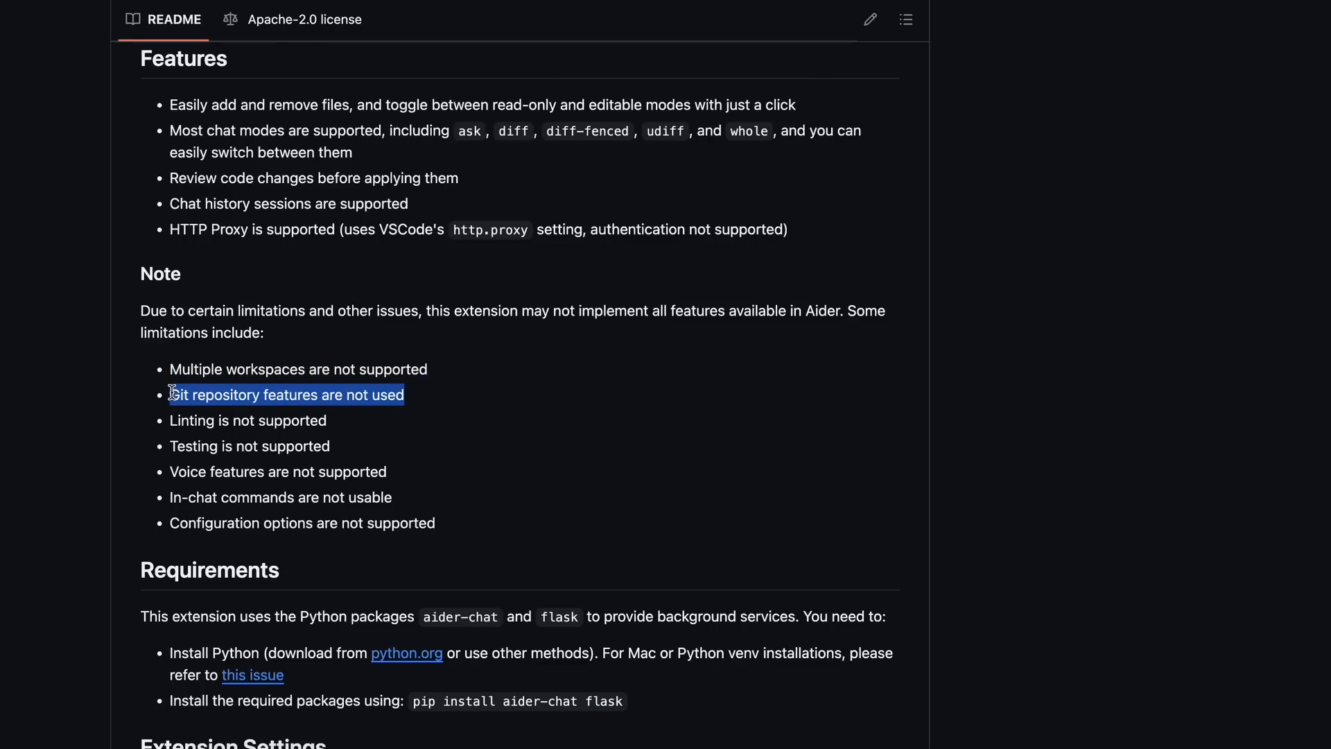
Step: Review the limitations notes, marking the Git repository features line and the code-review line
{"action": "double_click", "coordinate": [305, 445]}
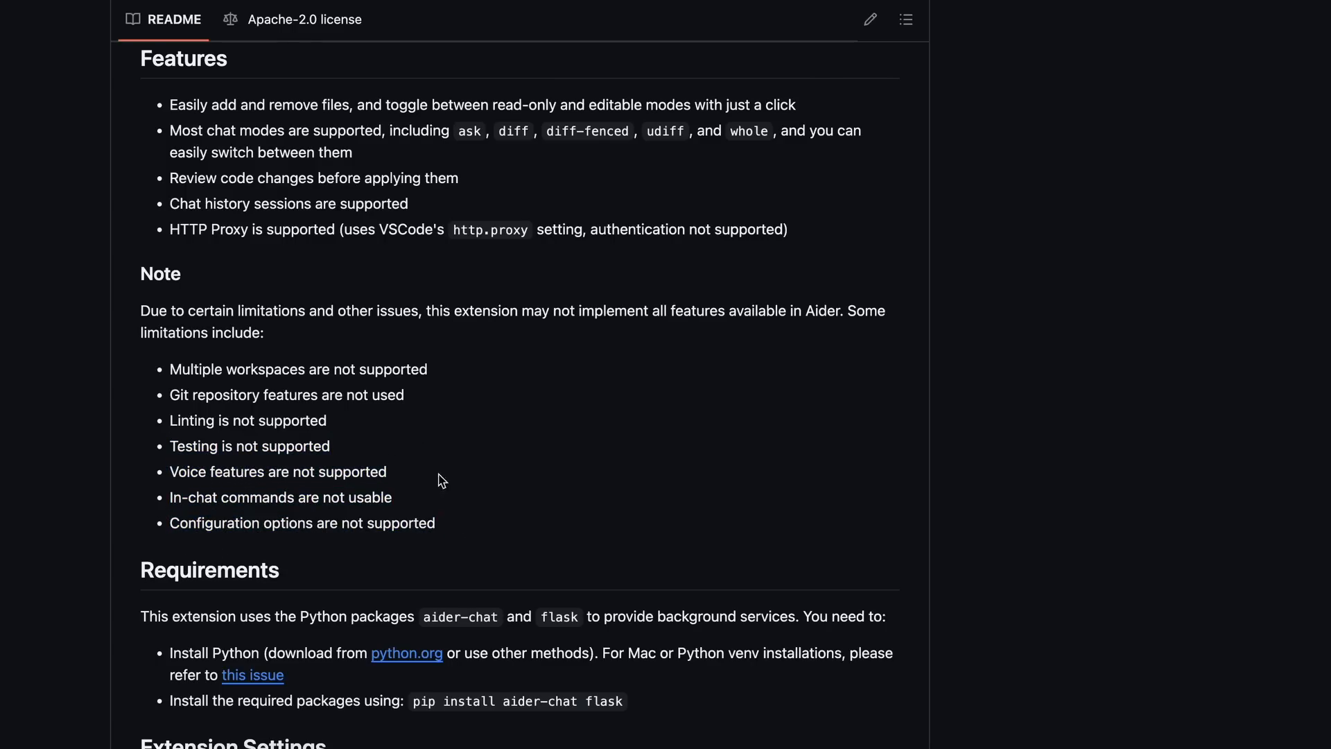
{"action": "mouse_move", "coordinate": [426, 490]}
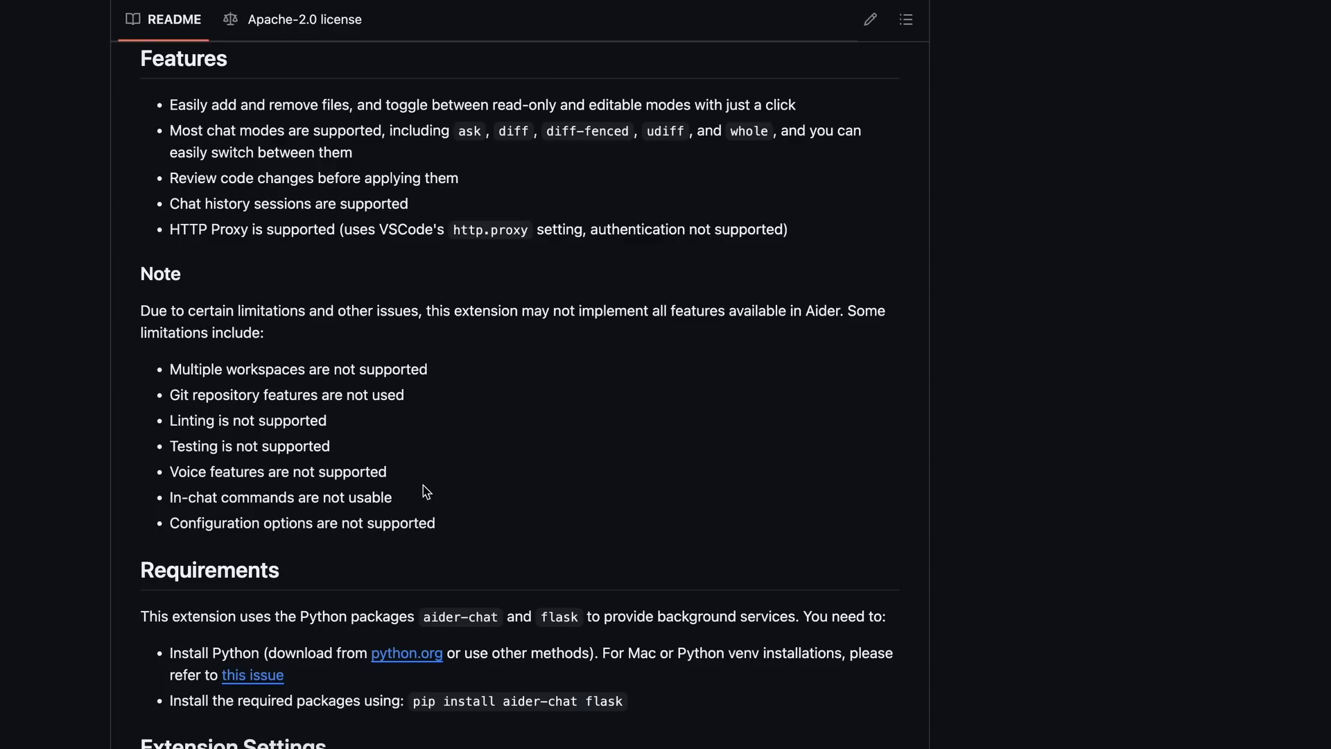
{"action": "scroll", "scroll_direction": "up", "scroll_amount": 3}
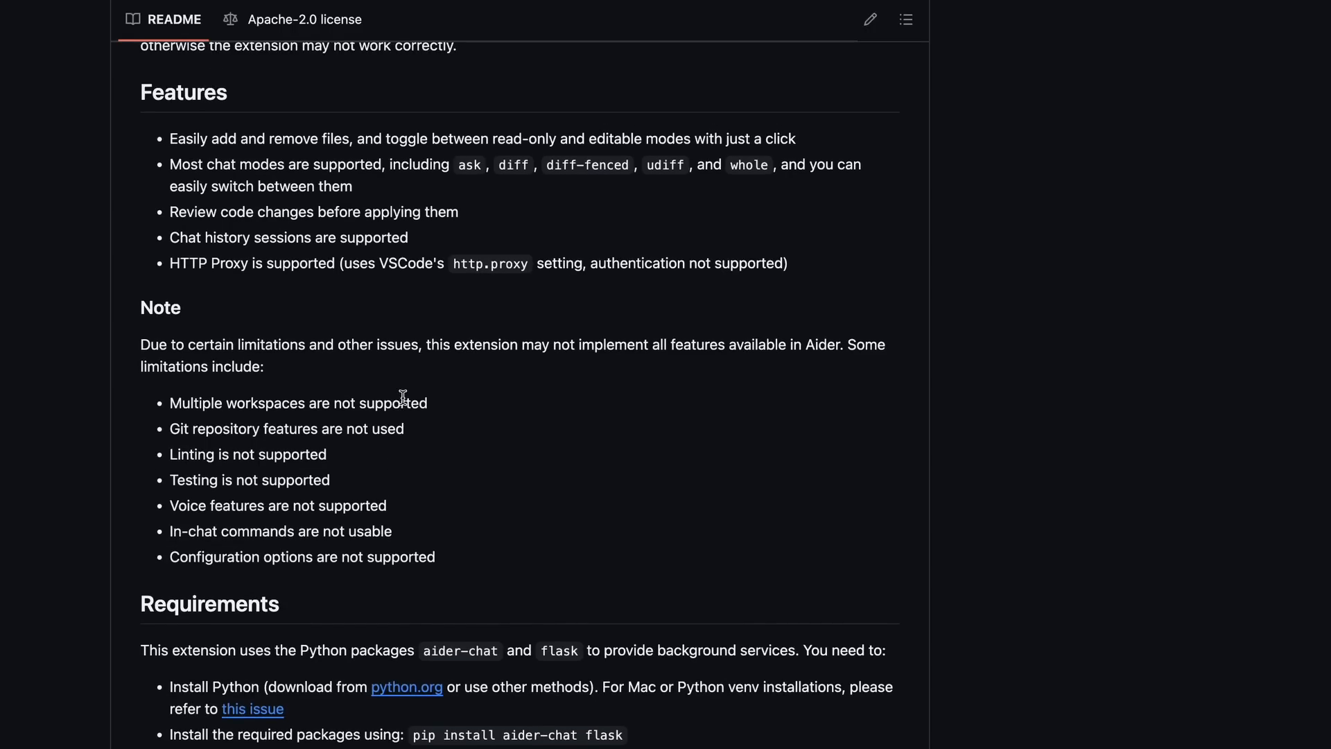
{"action": "scroll", "scroll_direction": "down", "scroll_amount": 3}
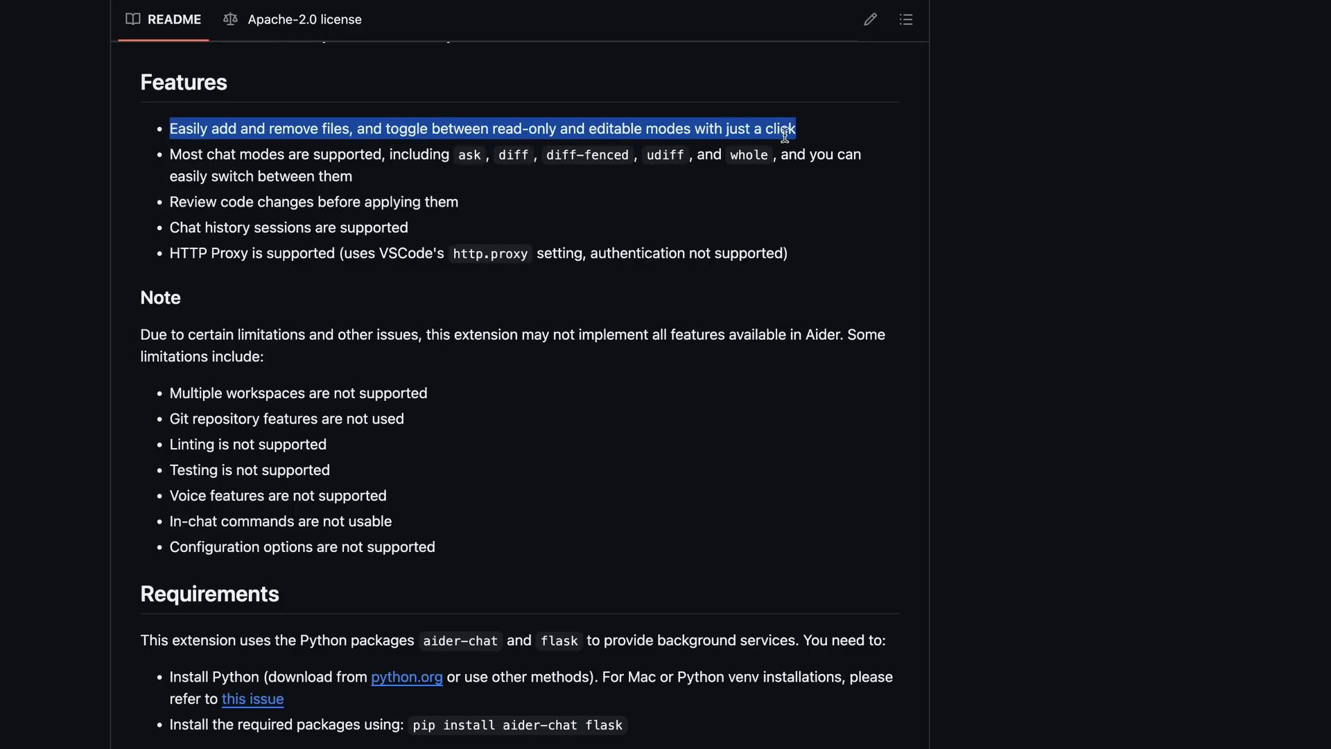
{"action": "mouse_move", "coordinate": [204, 155]}
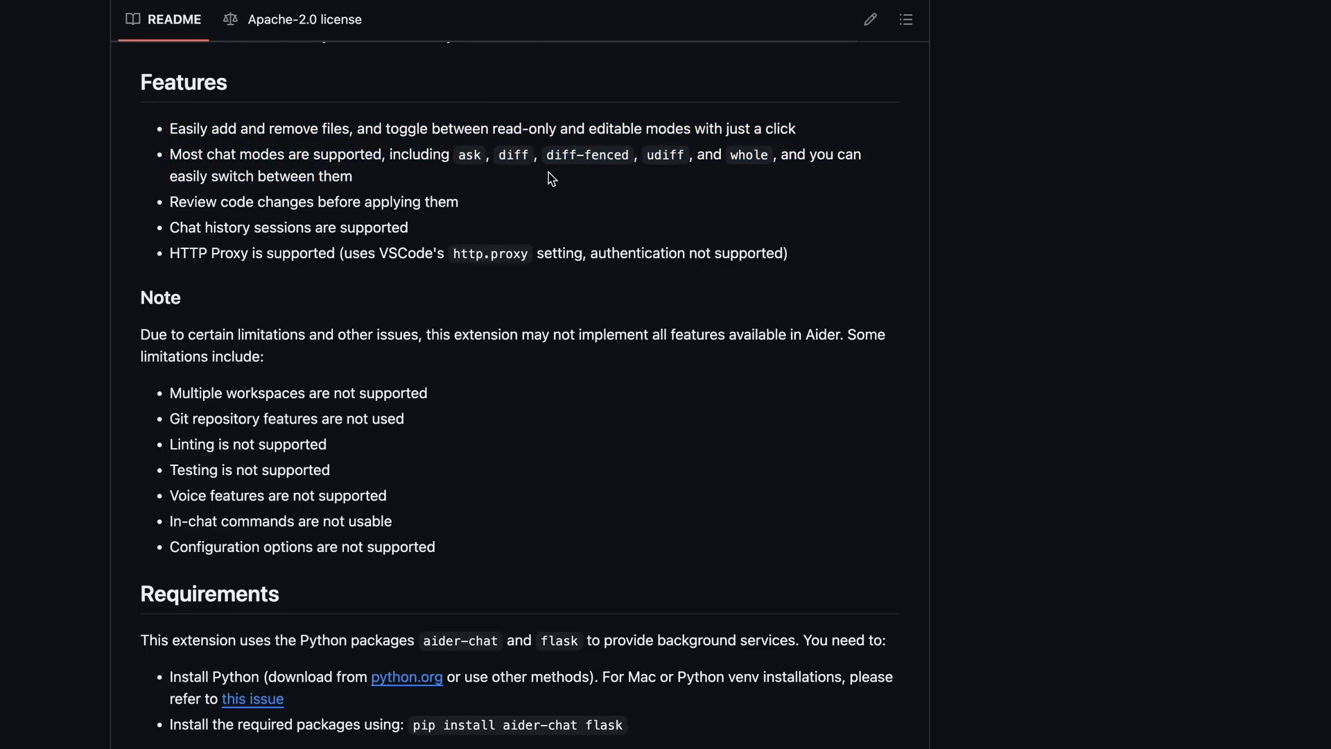
{"action": "mouse_move", "coordinate": [523, 214]}
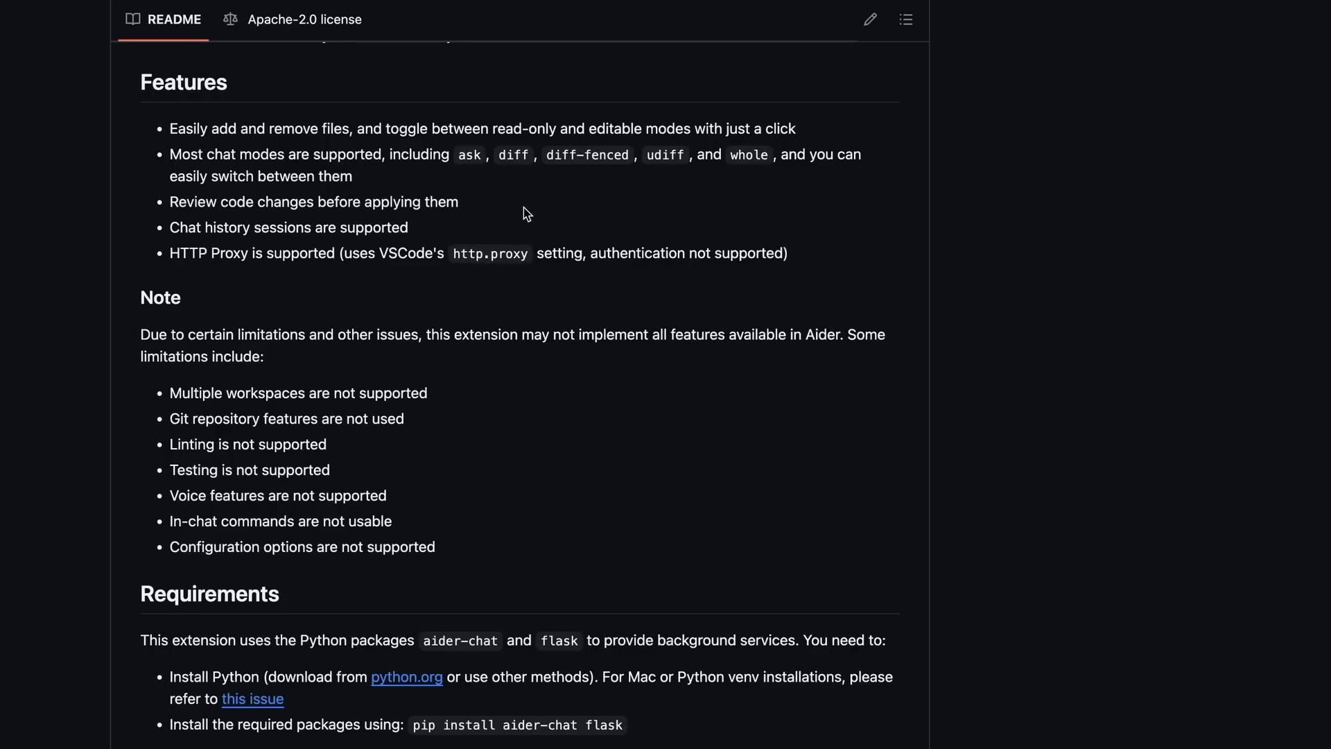
{"action": "left_click_drag", "start_coordinate": [169, 226], "coordinate": [346, 226]}
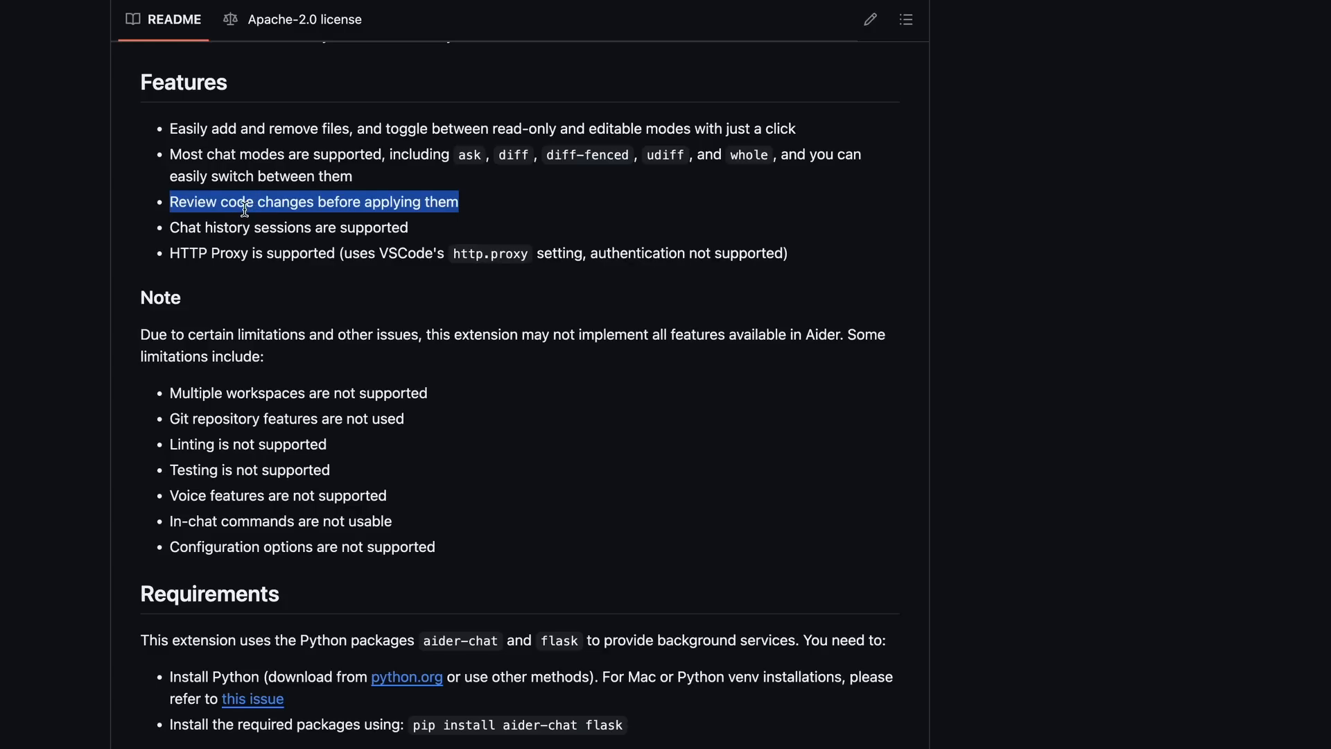
{"action": "mouse_move", "coordinate": [247, 219]}
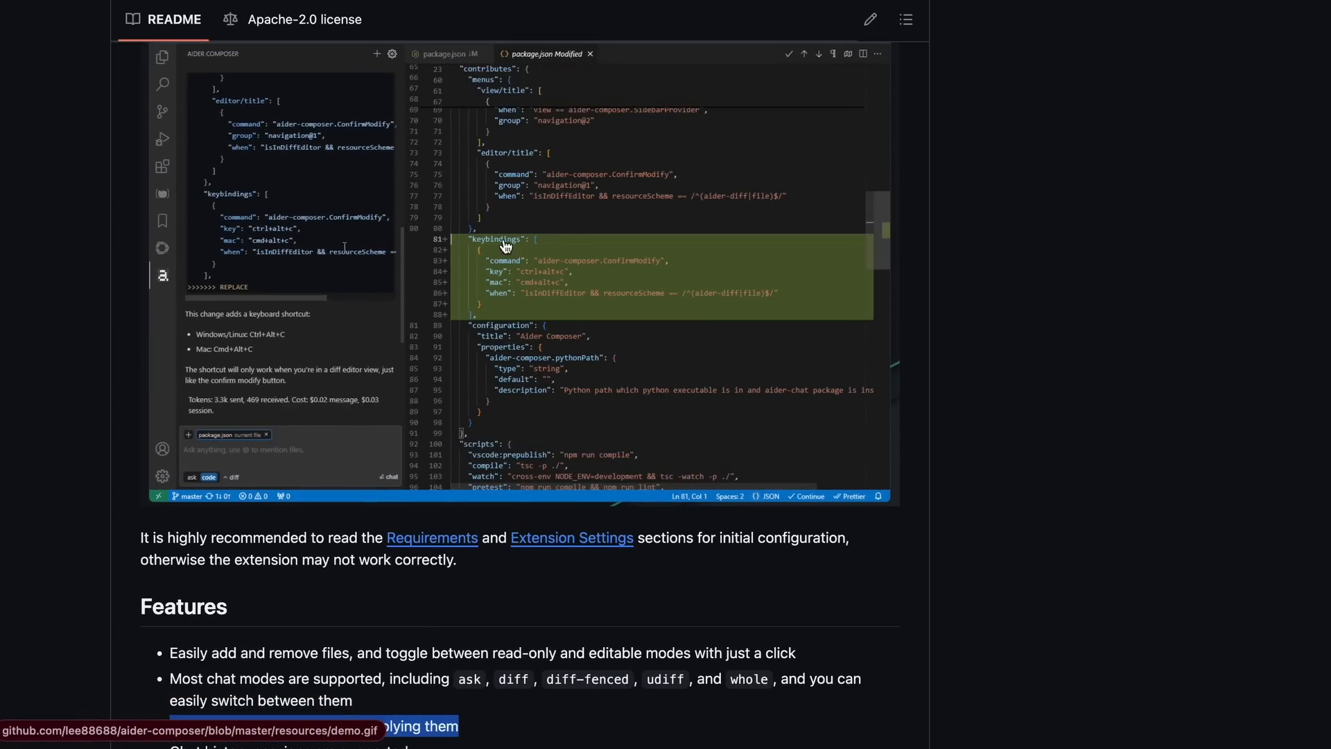
{"action": "scroll", "scroll_direction": "down", "scroll_amount": 3}
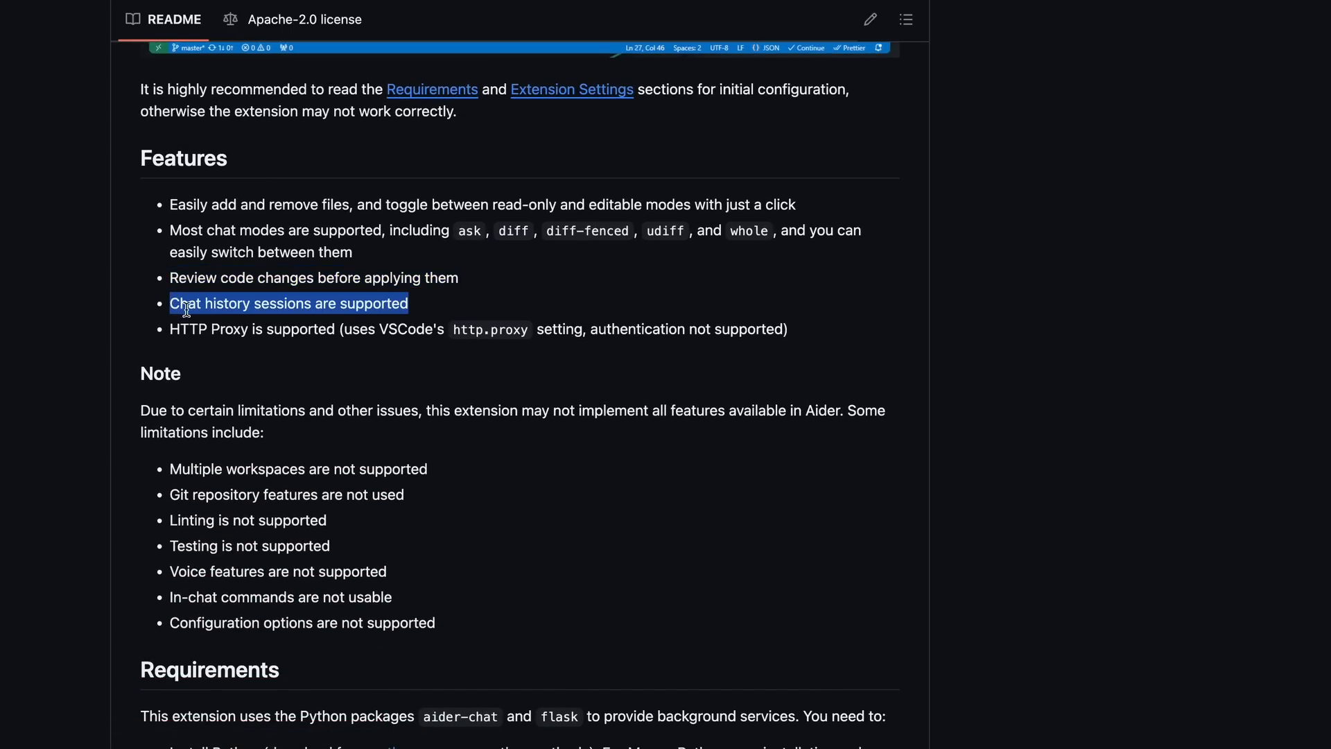
{"action": "scroll", "scroll_direction": "down", "scroll_amount": 3}
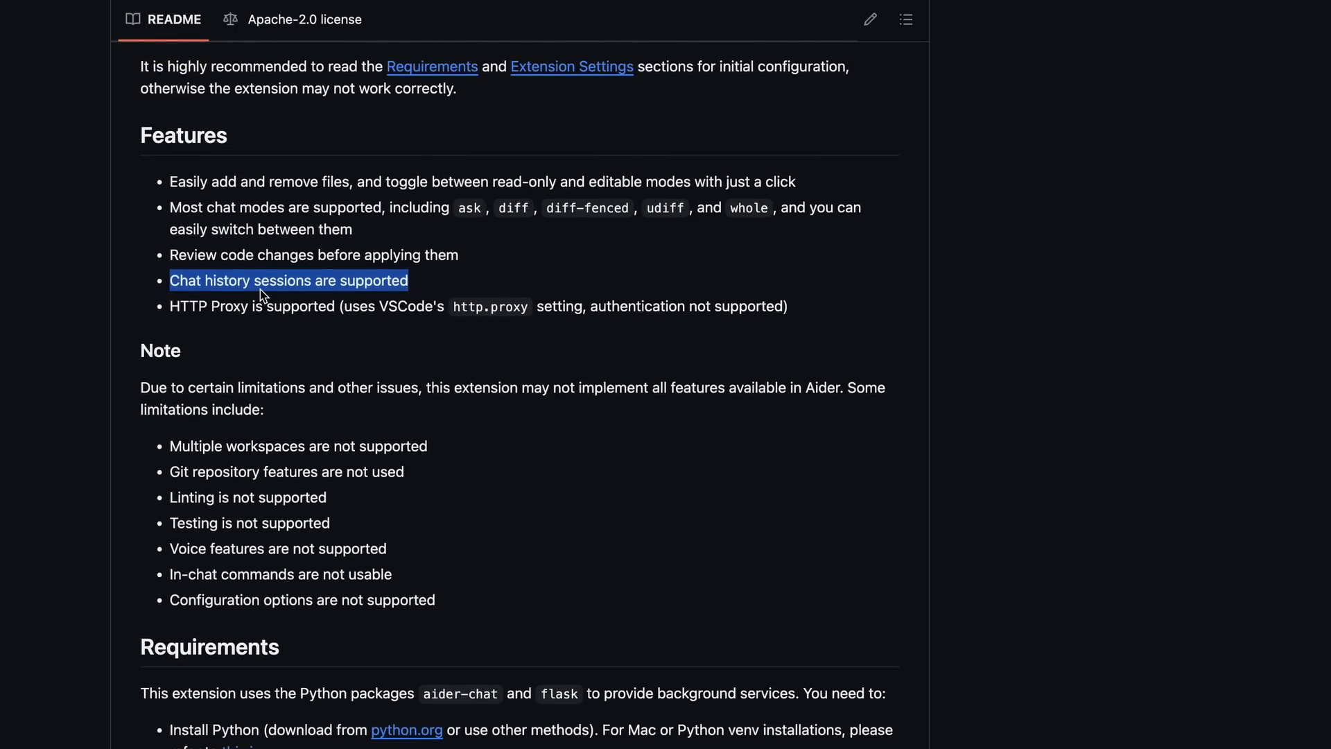
{"action": "scroll", "scroll_direction": "down", "scroll_amount": 3}
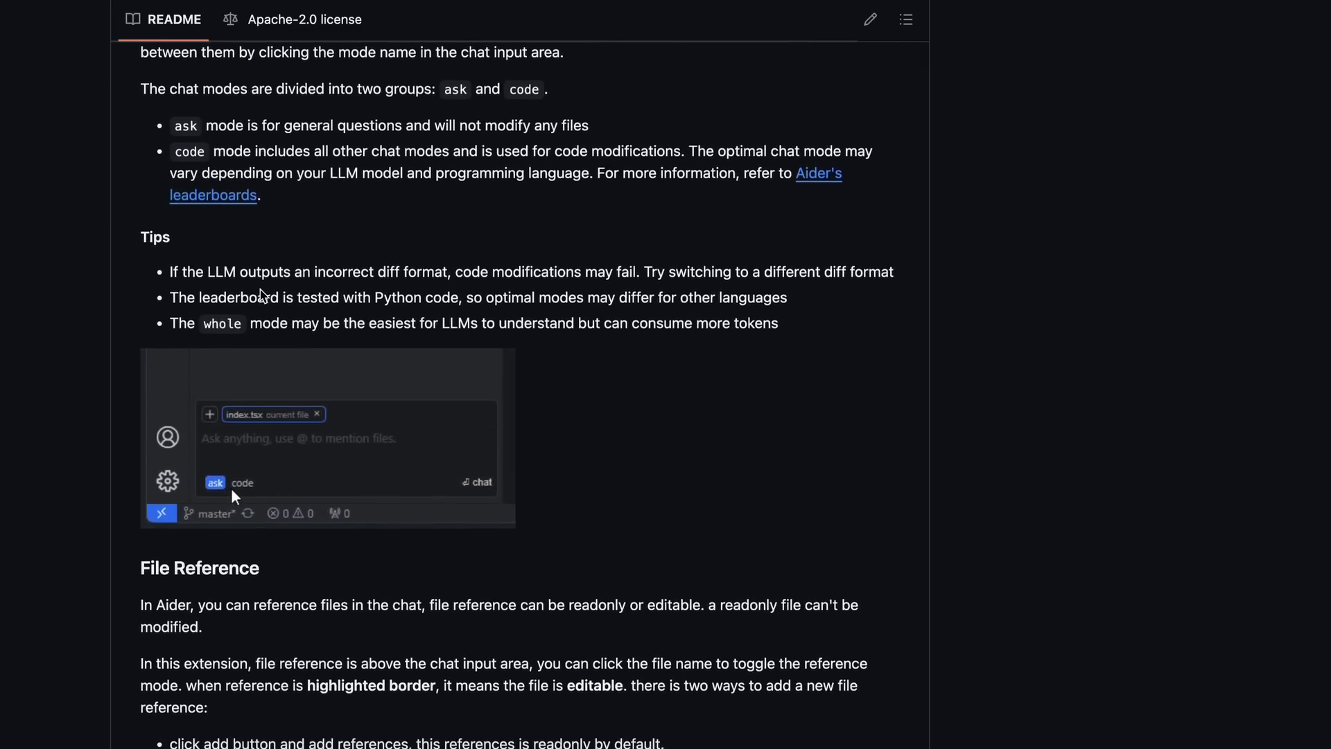
{"action": "scroll", "scroll_direction": "down", "scroll_amount": 3}
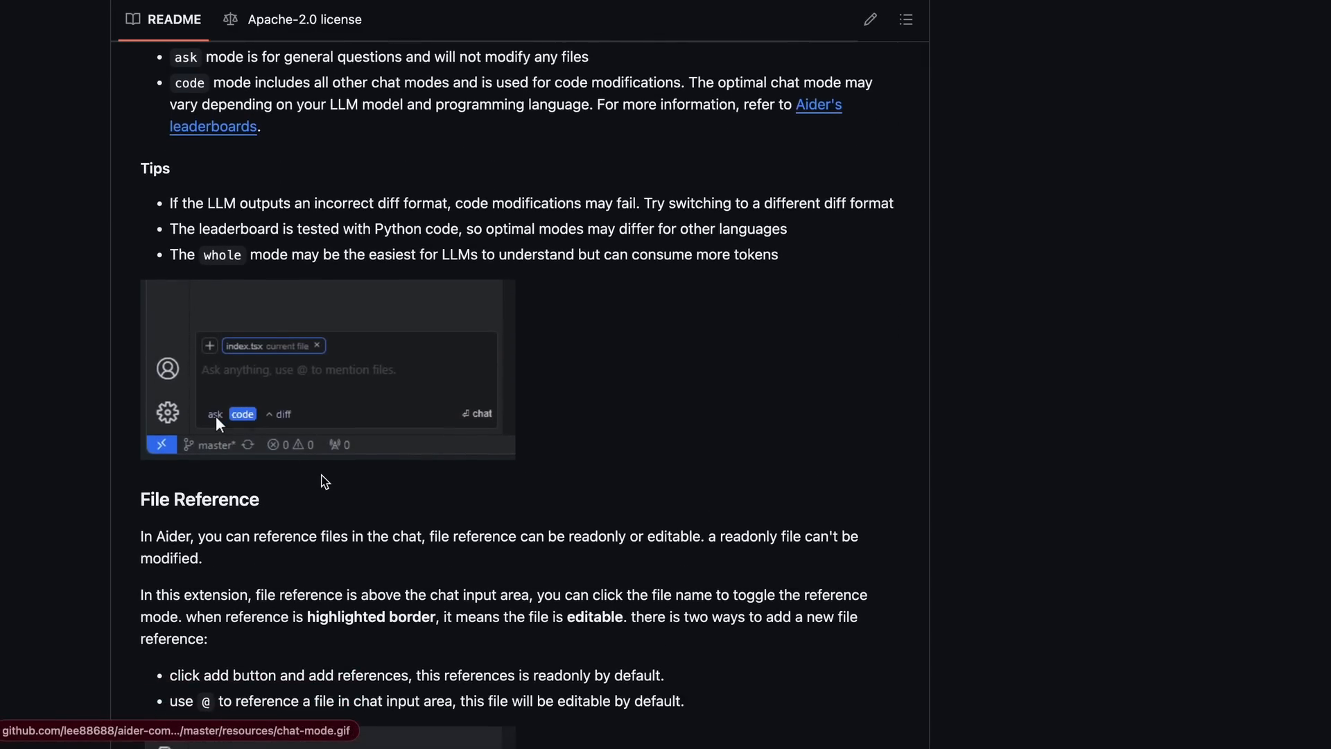
{"action": "scroll", "scroll_direction": "down", "scroll_amount": 3}
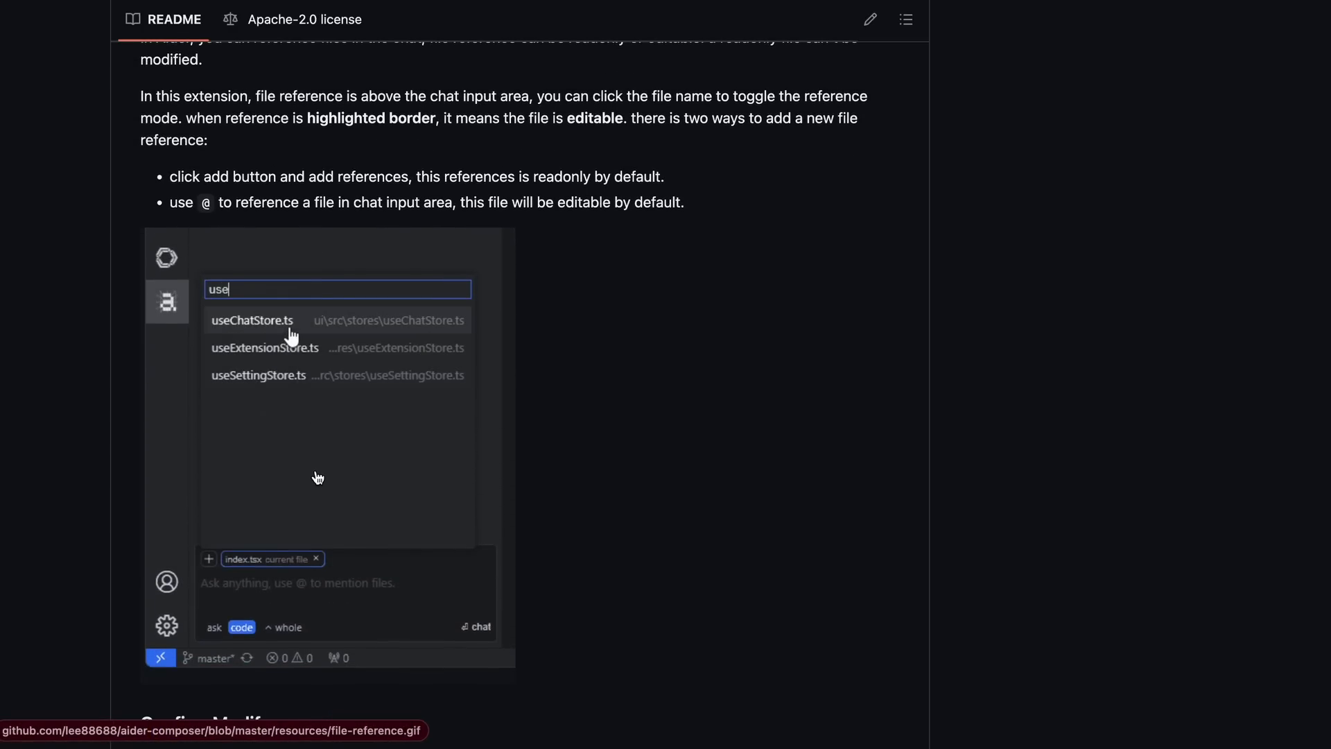
{"action": "left_click", "coordinate": [253, 320]}
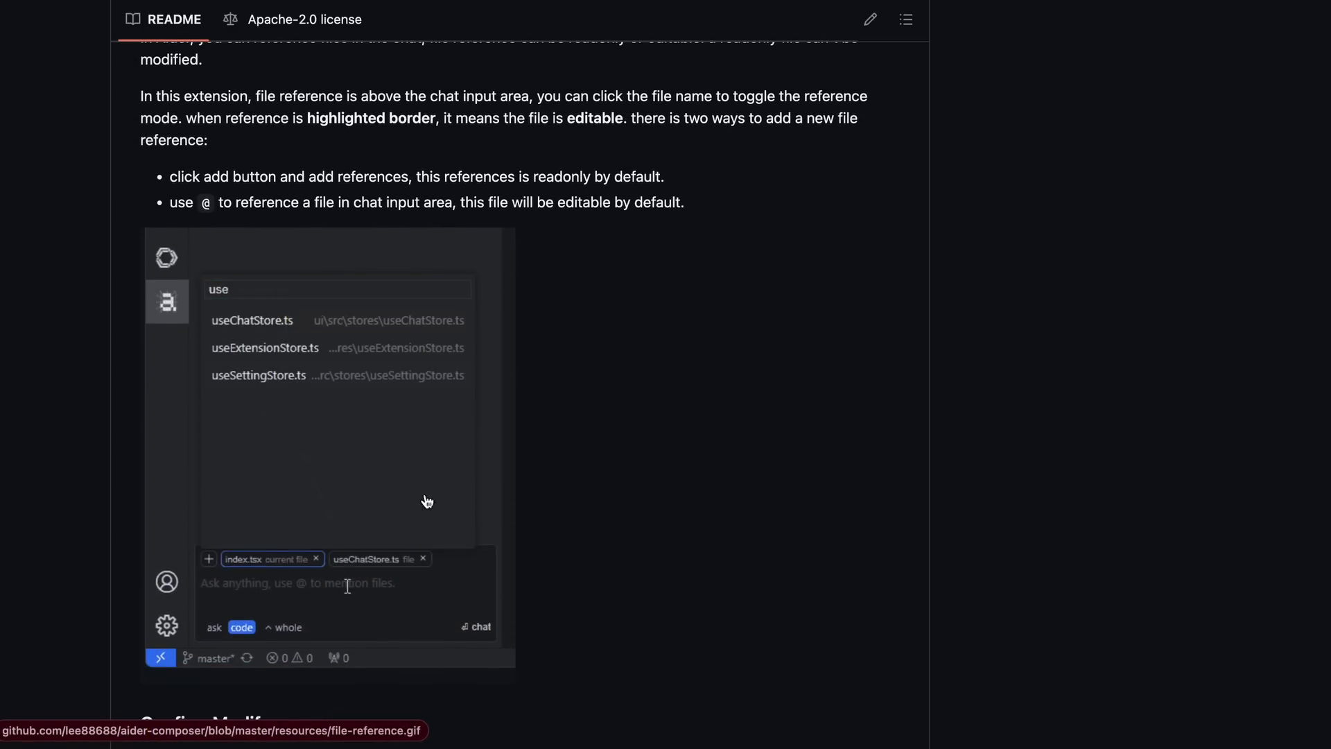
{"action": "scroll", "scroll_direction": "down", "scroll_amount": 3}
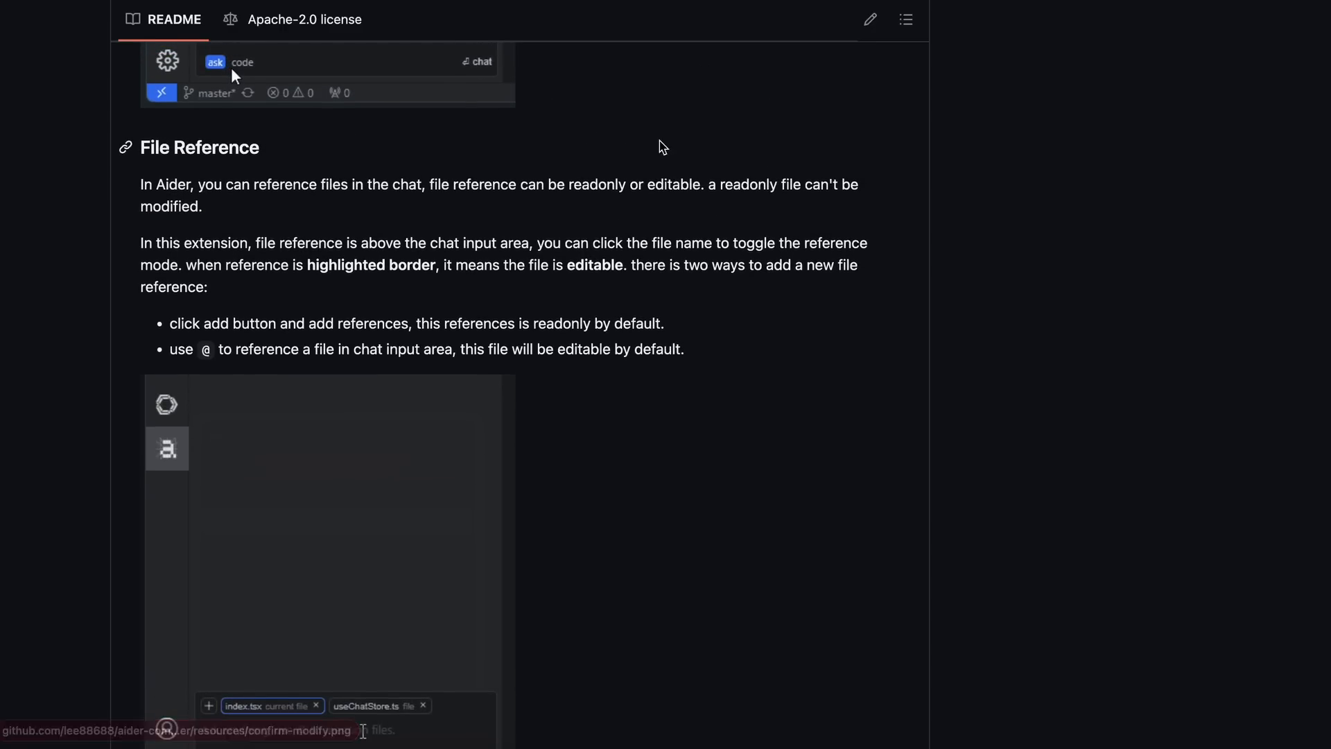
{"action": "scroll", "scroll_direction": "down", "scroll_amount": 3}
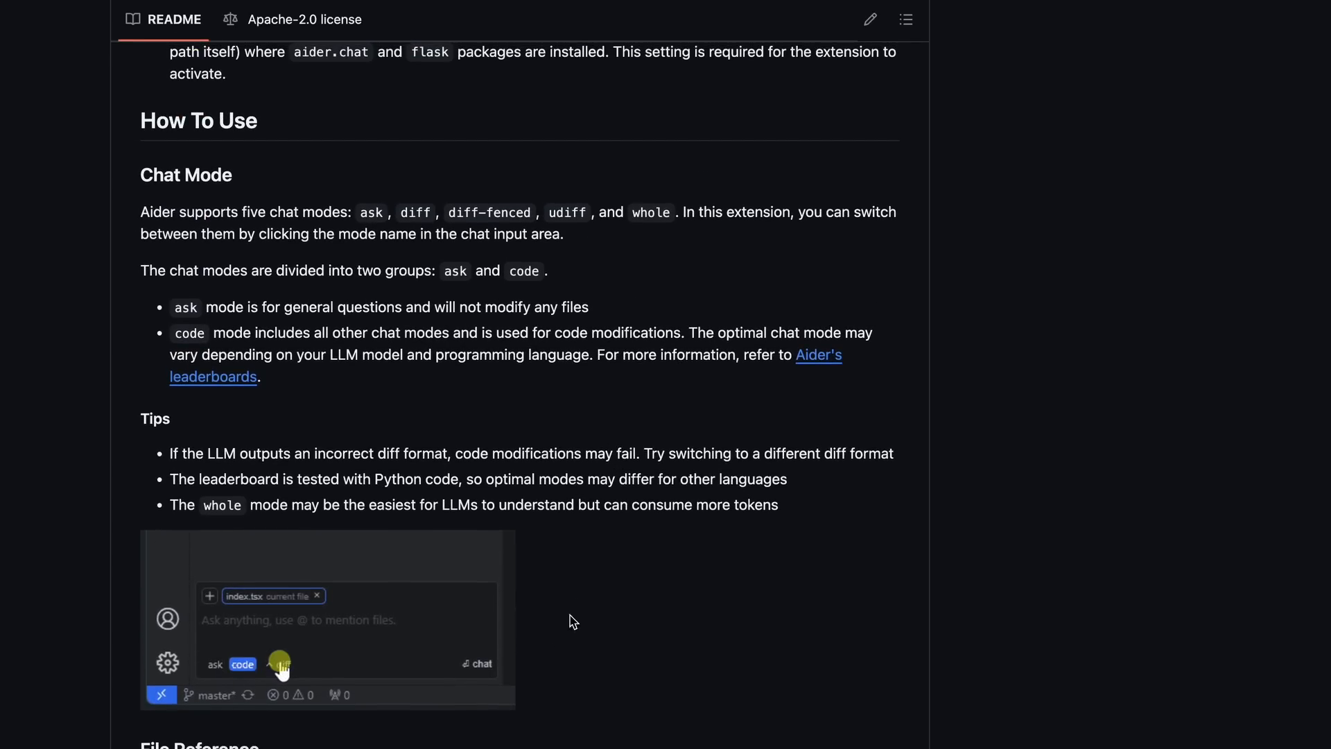
{"action": "scroll", "scroll_direction": "up", "scroll_amount": 3}
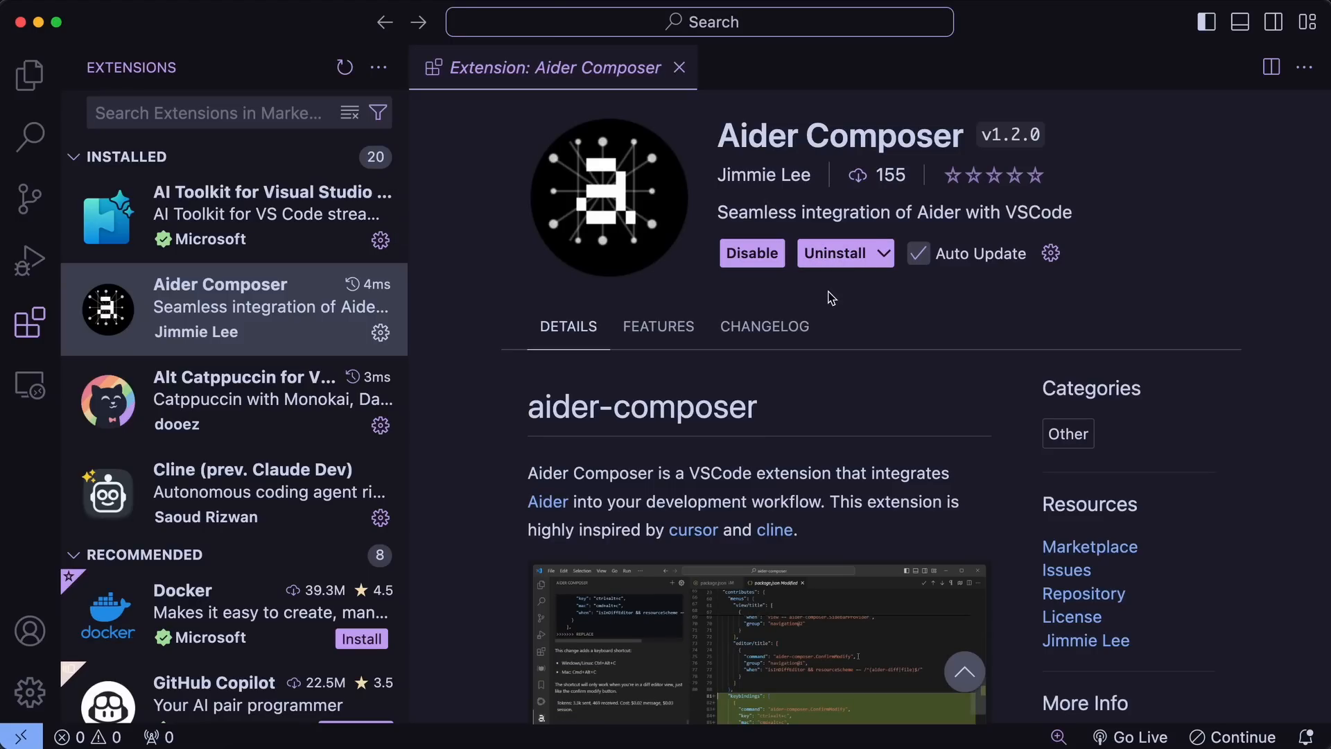
{"action": "mouse_move", "coordinate": [775, 391]}
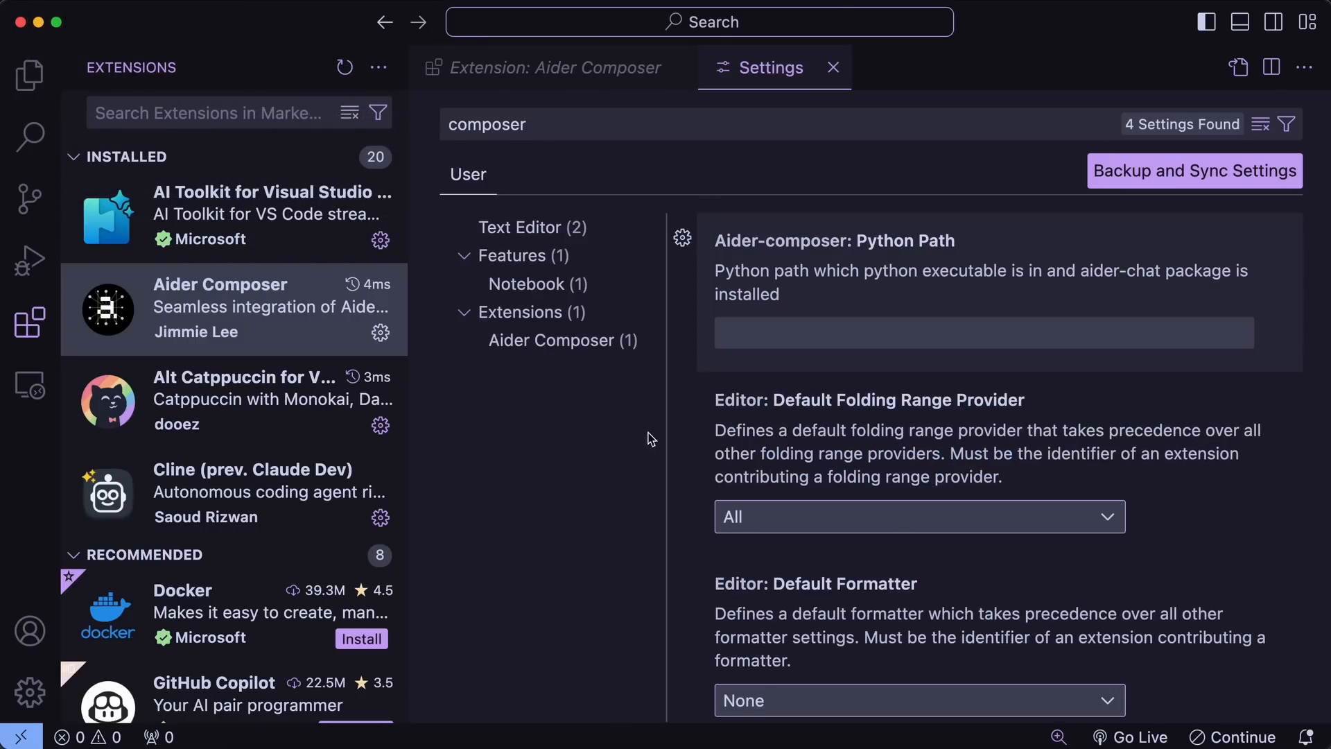
{"action": "mouse_move", "coordinate": [883, 298]}
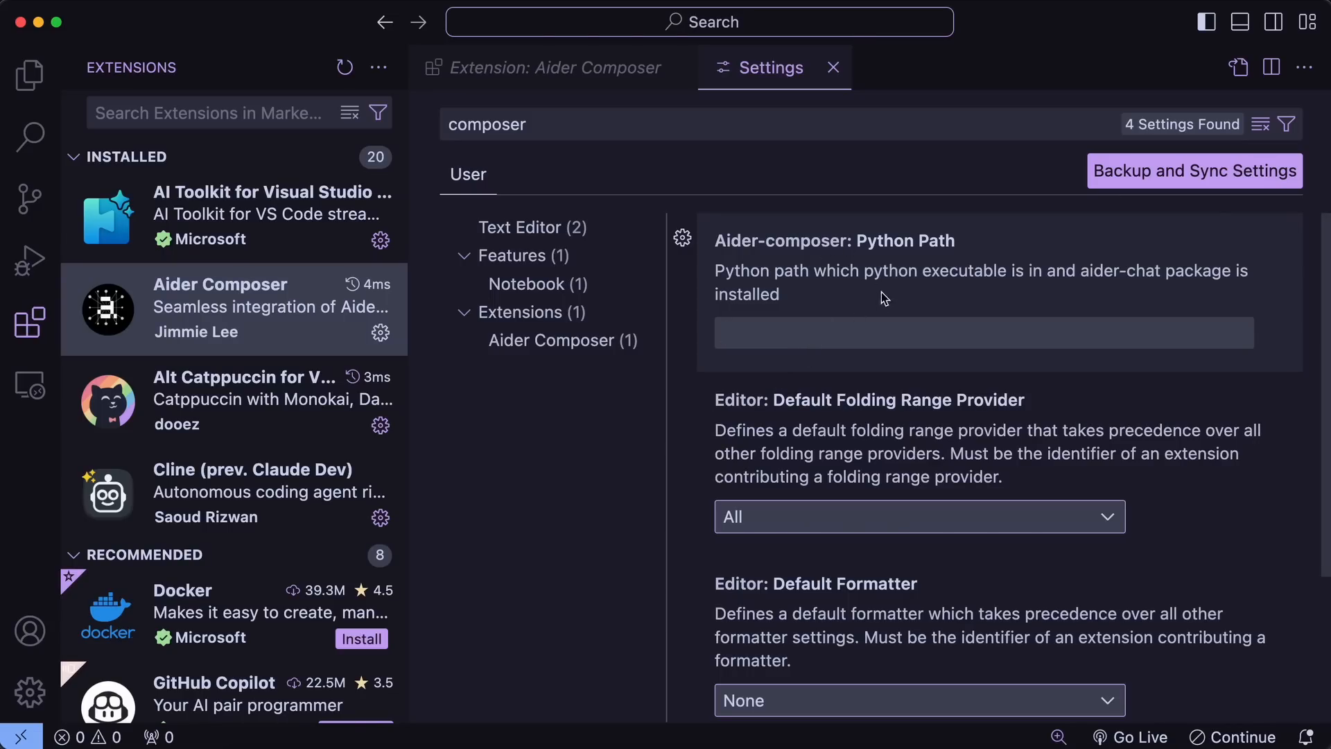
{"action": "mouse_move", "coordinate": [811, 301]}
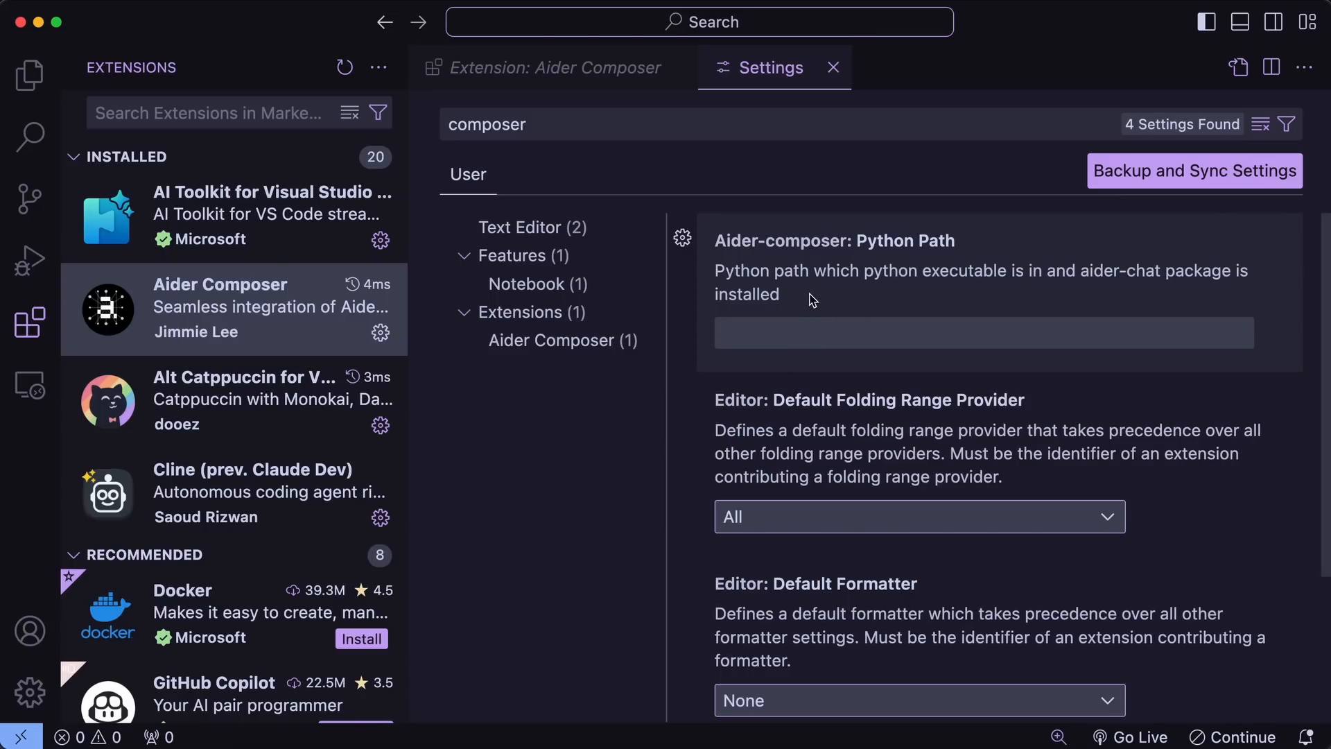
{"action": "mouse_move", "coordinate": [900, 293]}
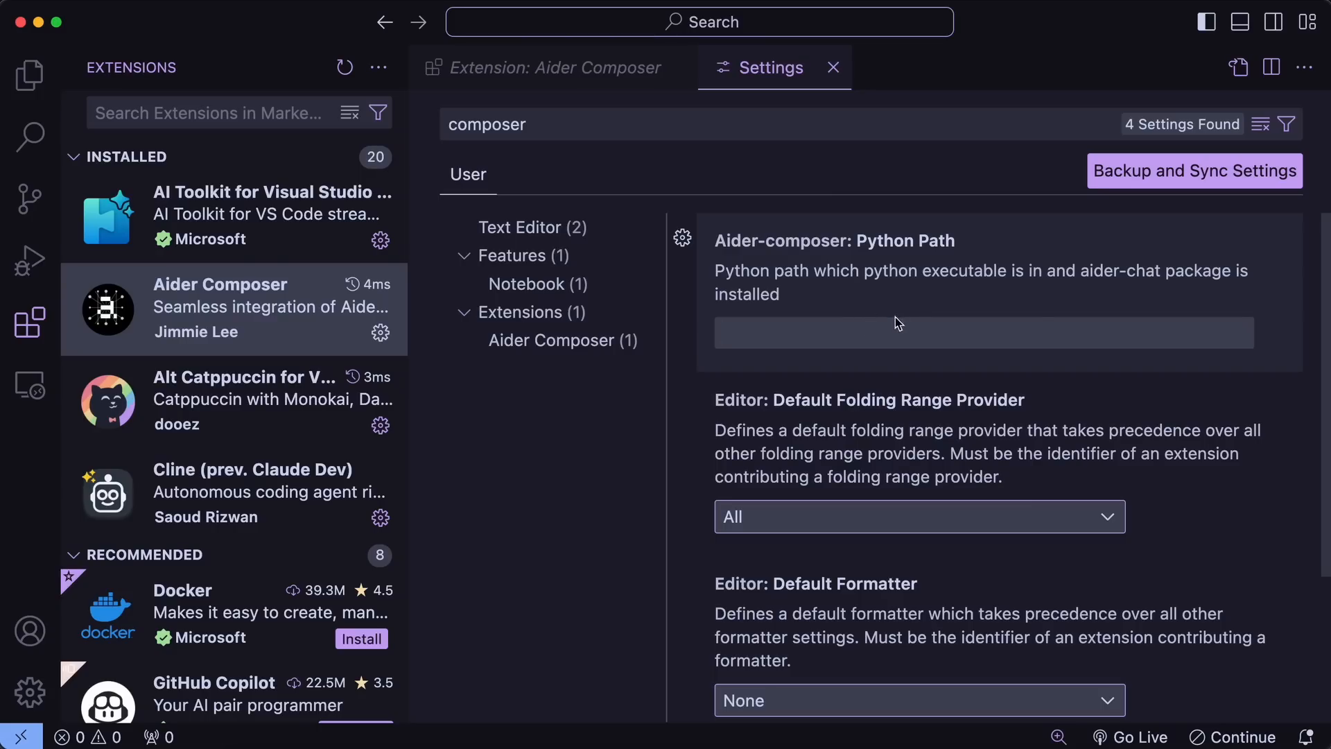
{"action": "mouse_move", "coordinate": [885, 295]}
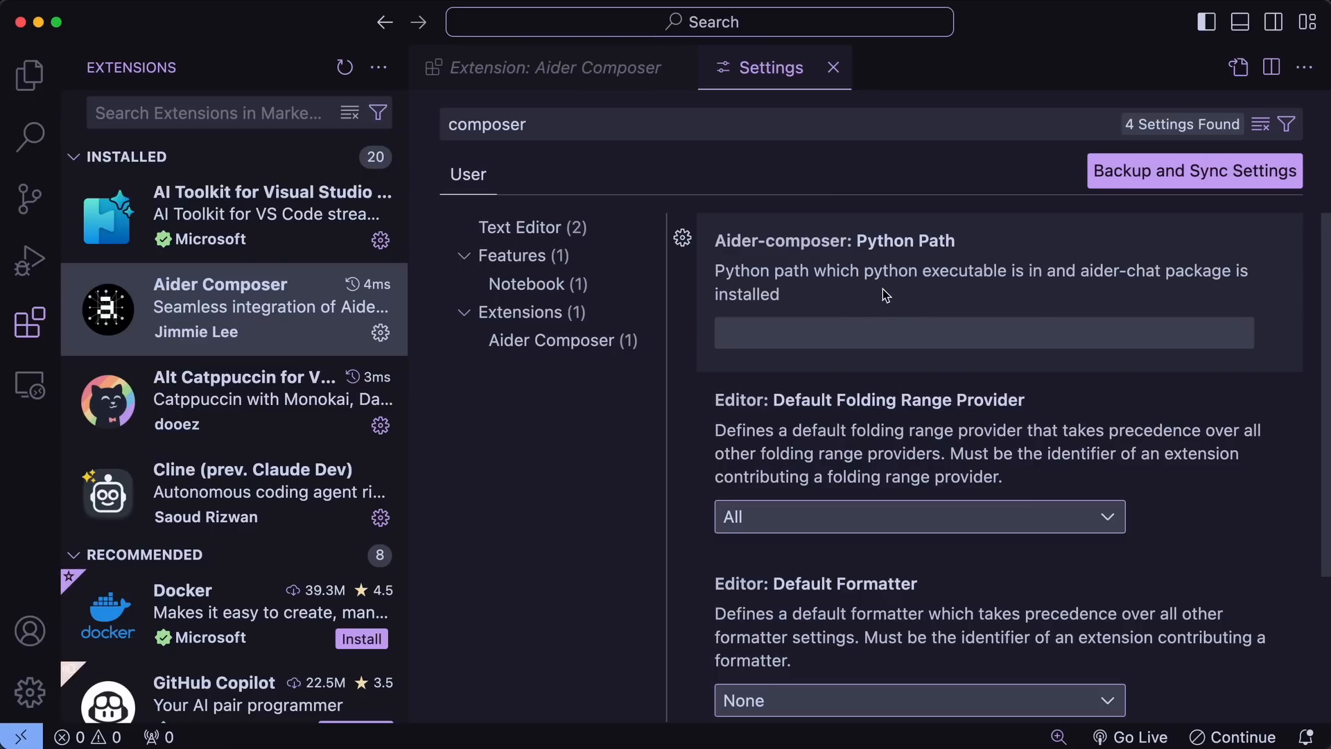
{"action": "mouse_move", "coordinate": [848, 302]}
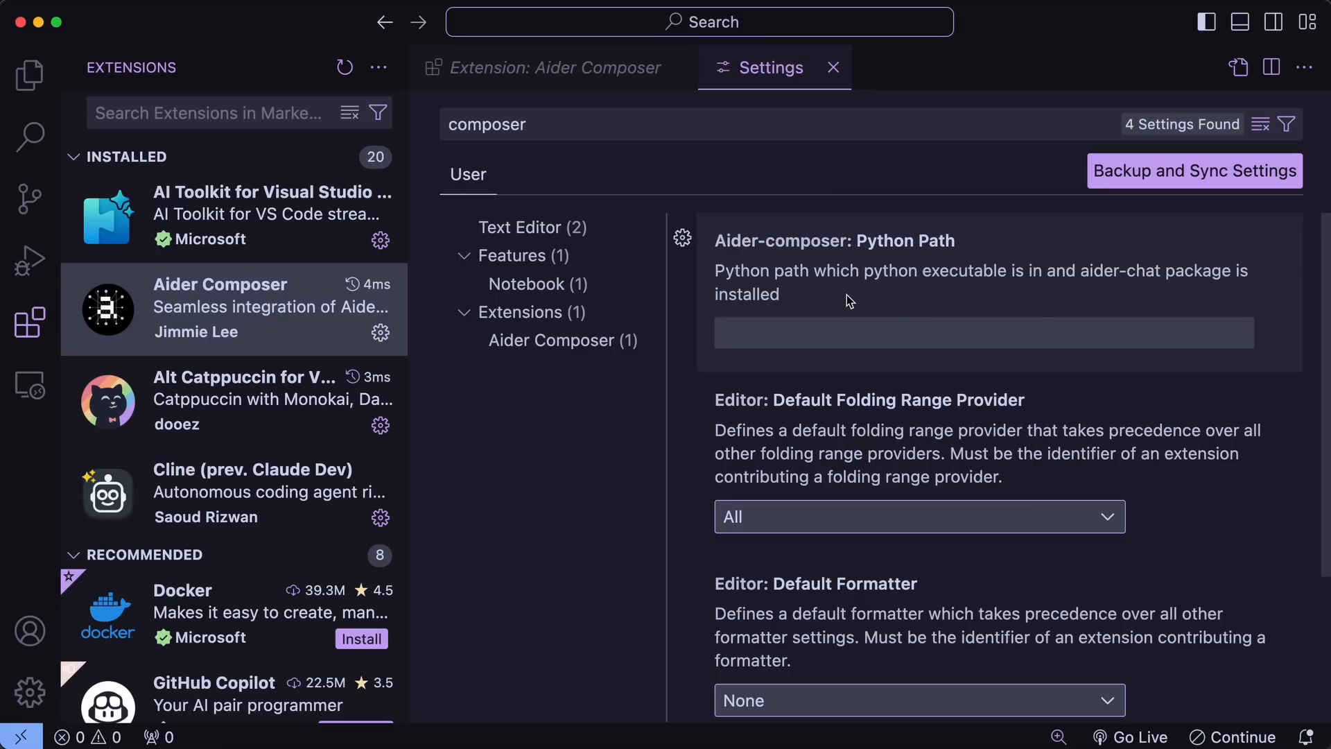
{"action": "mouse_move", "coordinate": [829, 316]}
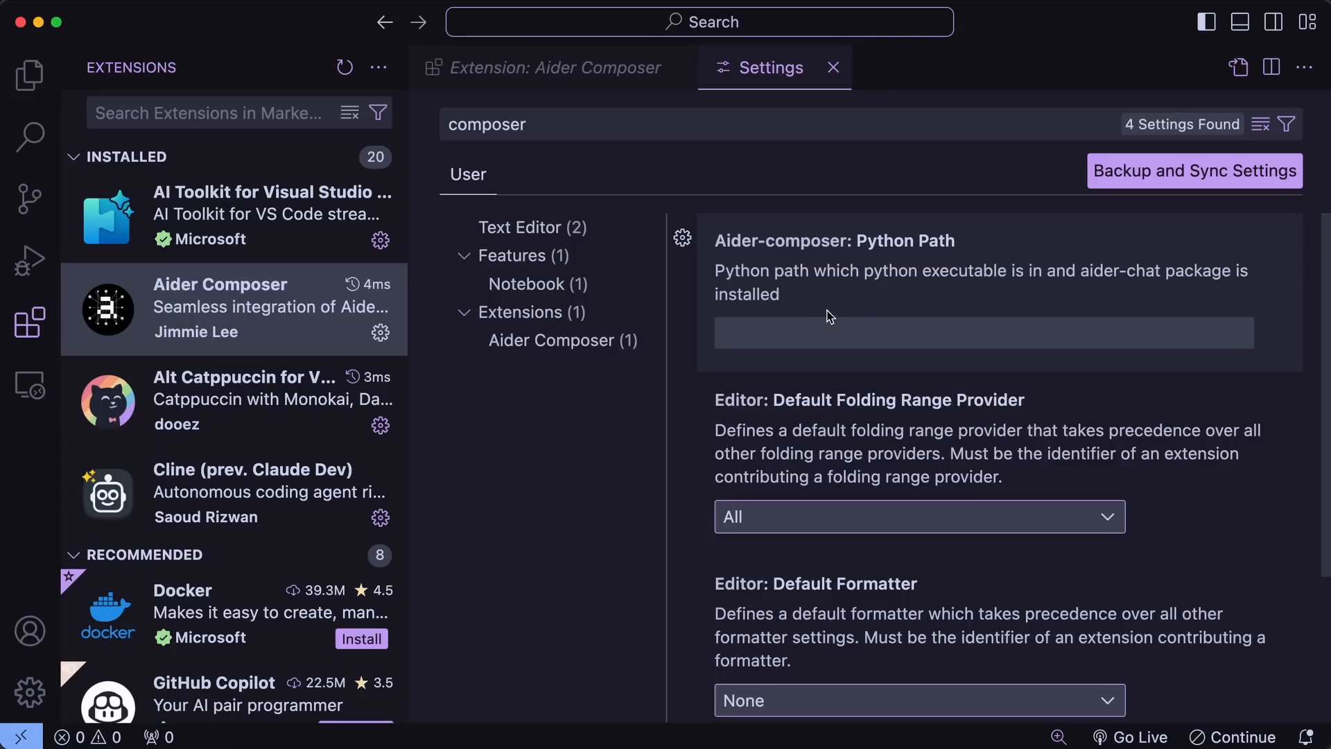
{"action": "mouse_move", "coordinate": [836, 309]}
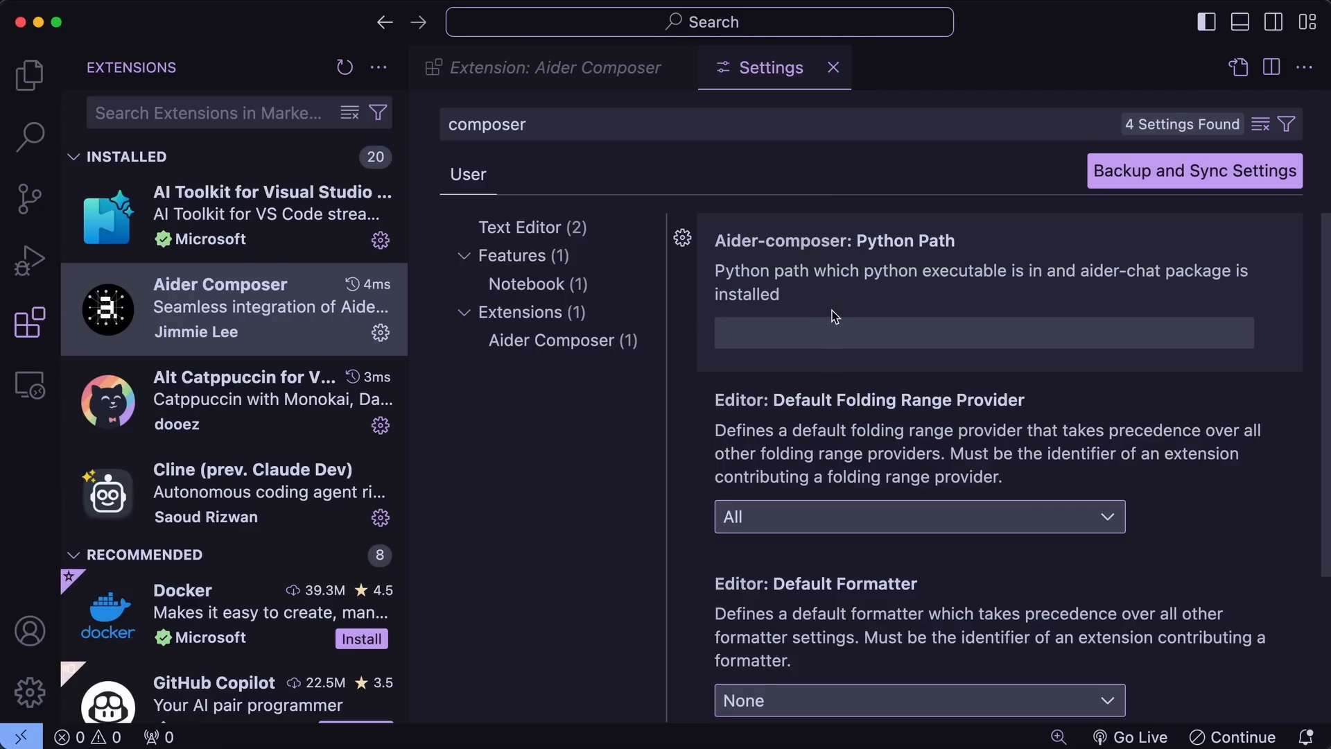
{"action": "mouse_move", "coordinate": [844, 314]}
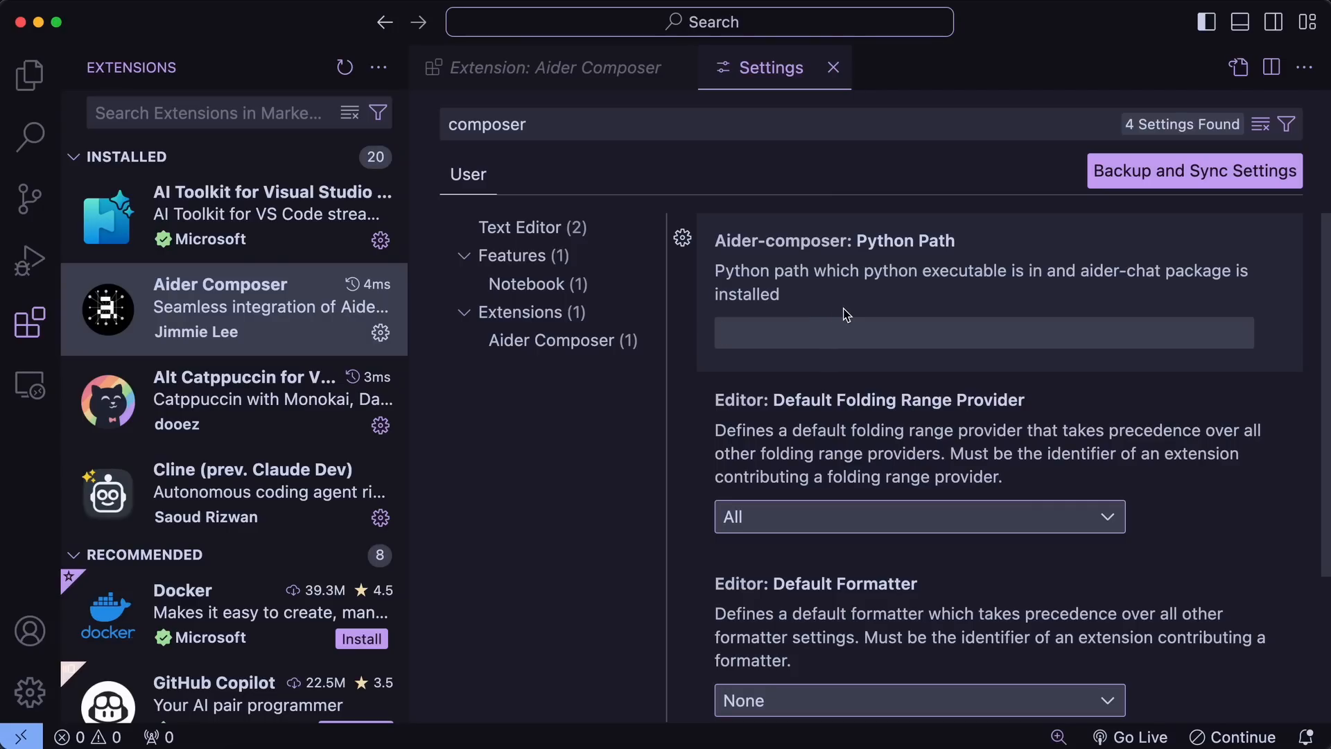
{"action": "mouse_move", "coordinate": [879, 181]}
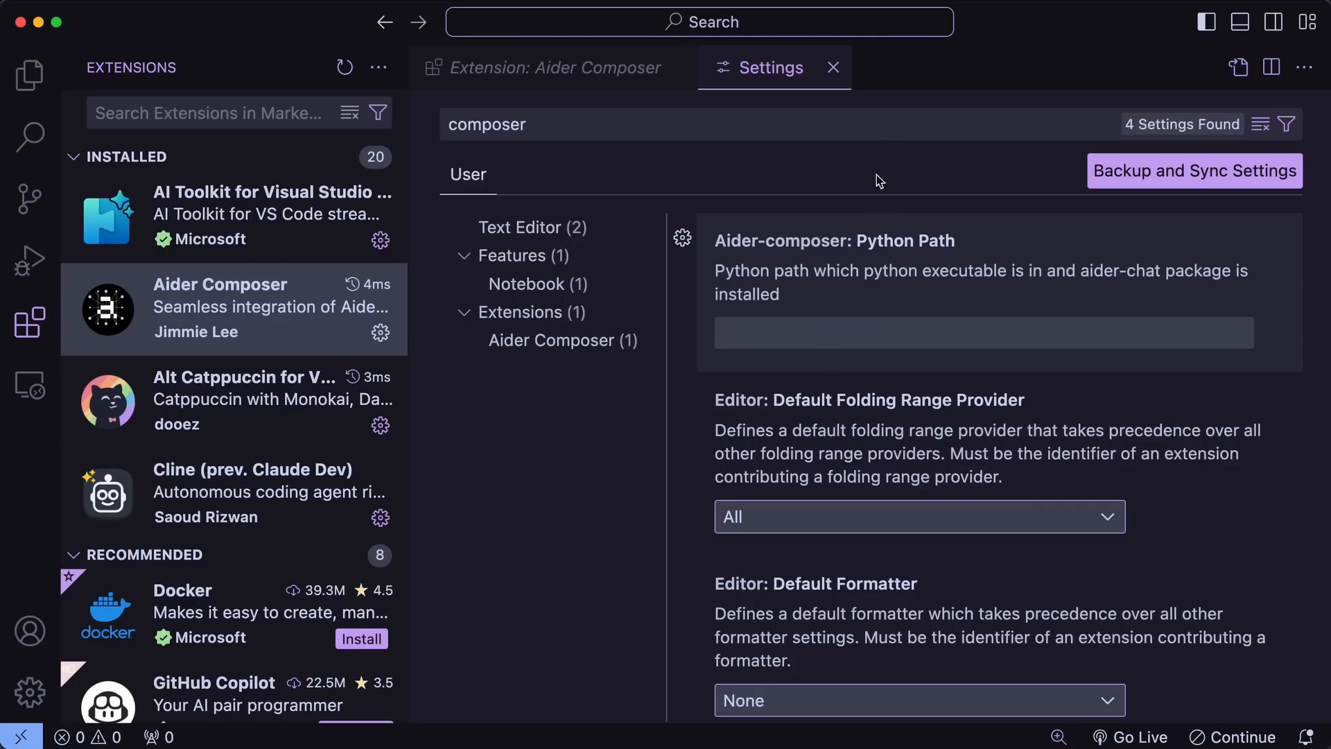
{"action": "mouse_move", "coordinate": [907, 268]}
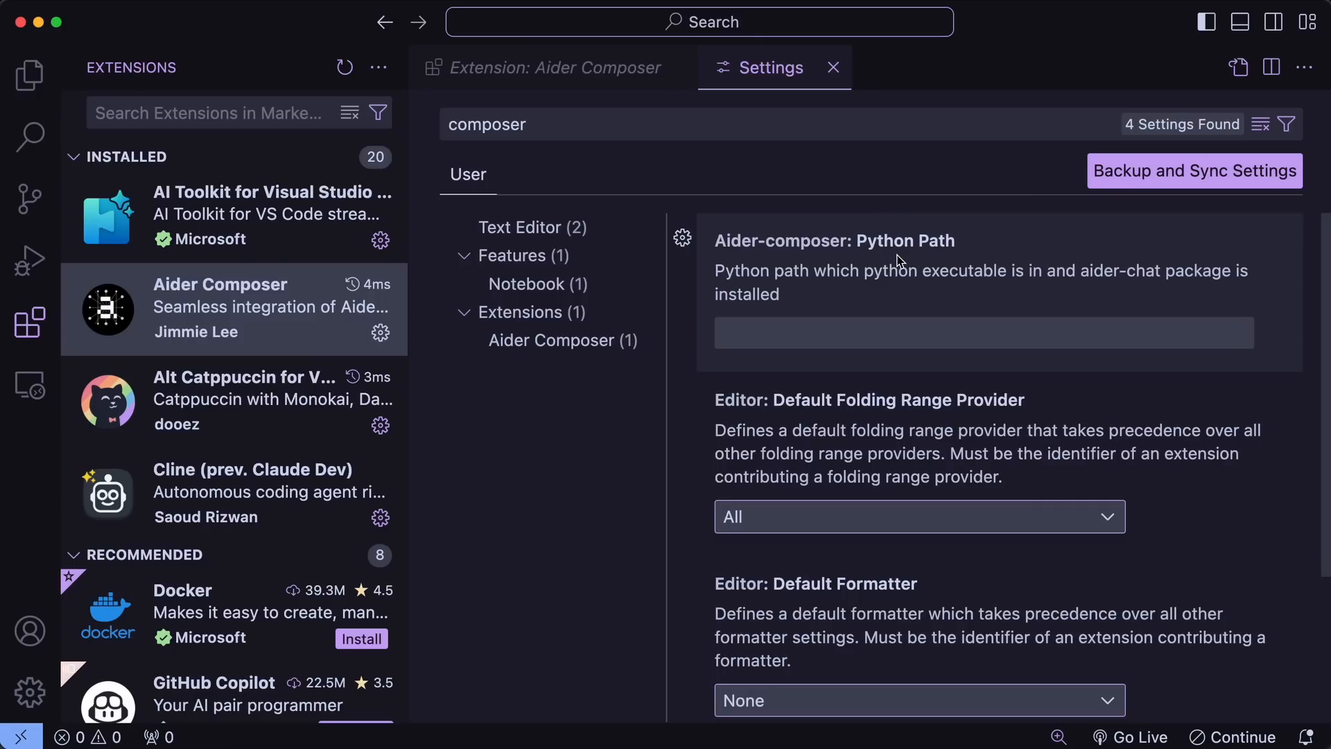
{"action": "mouse_move", "coordinate": [886, 297]}
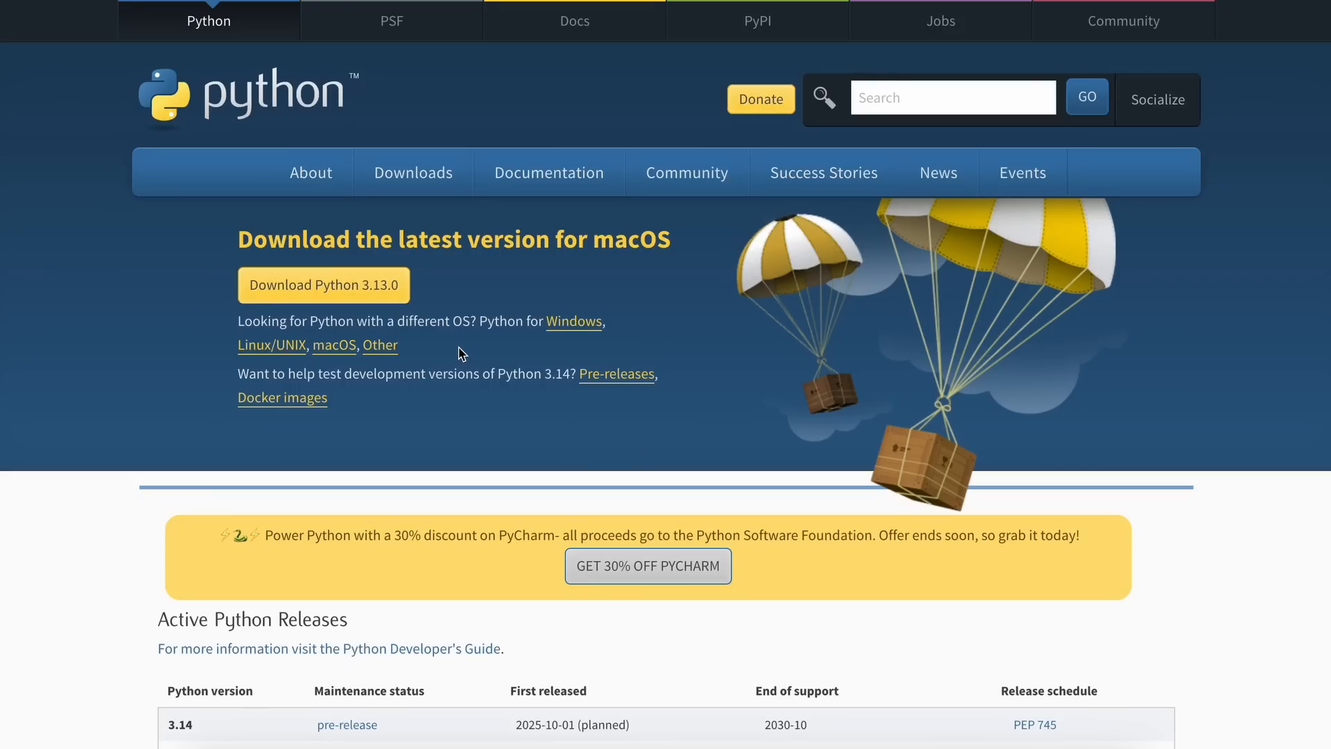
Step: Look over the python.org releases page for a suitable Python download
{"action": "scroll", "scroll_direction": "down", "scroll_amount": 3}
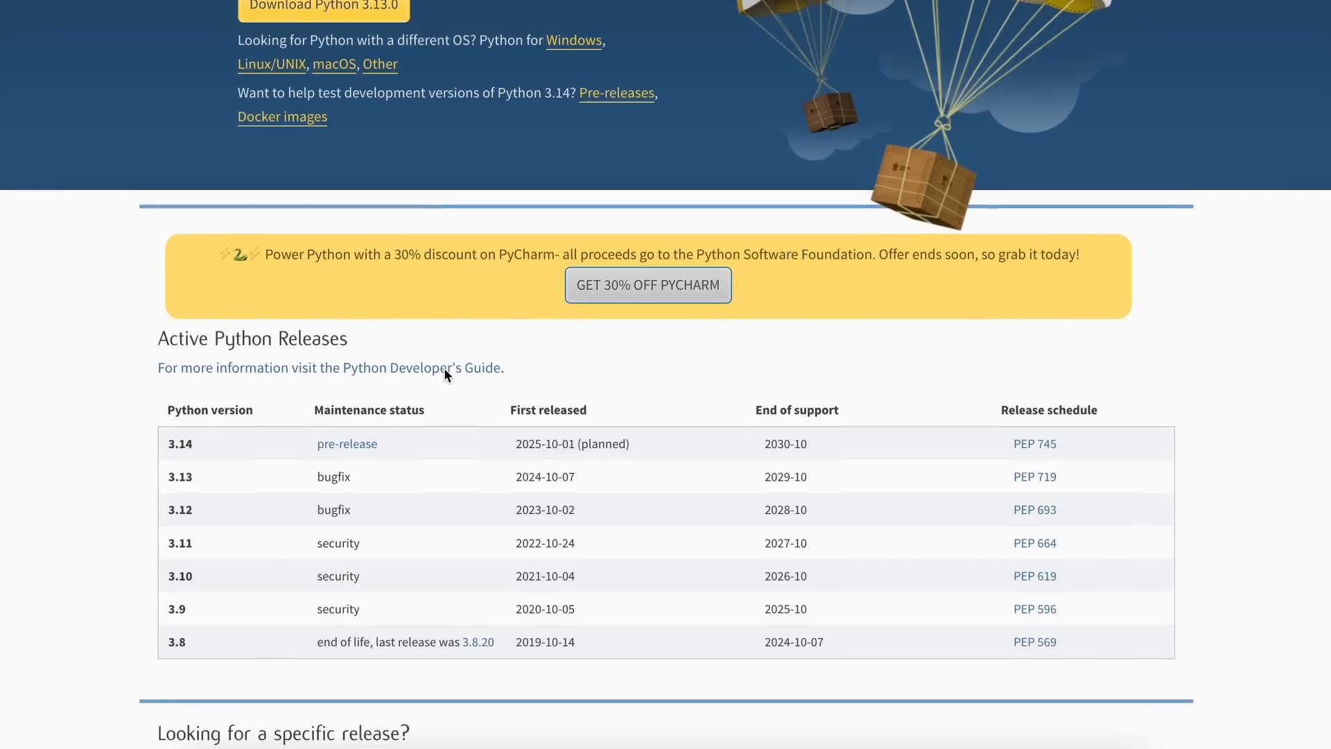
{"action": "scroll", "scroll_direction": "up", "scroll_amount": 3}
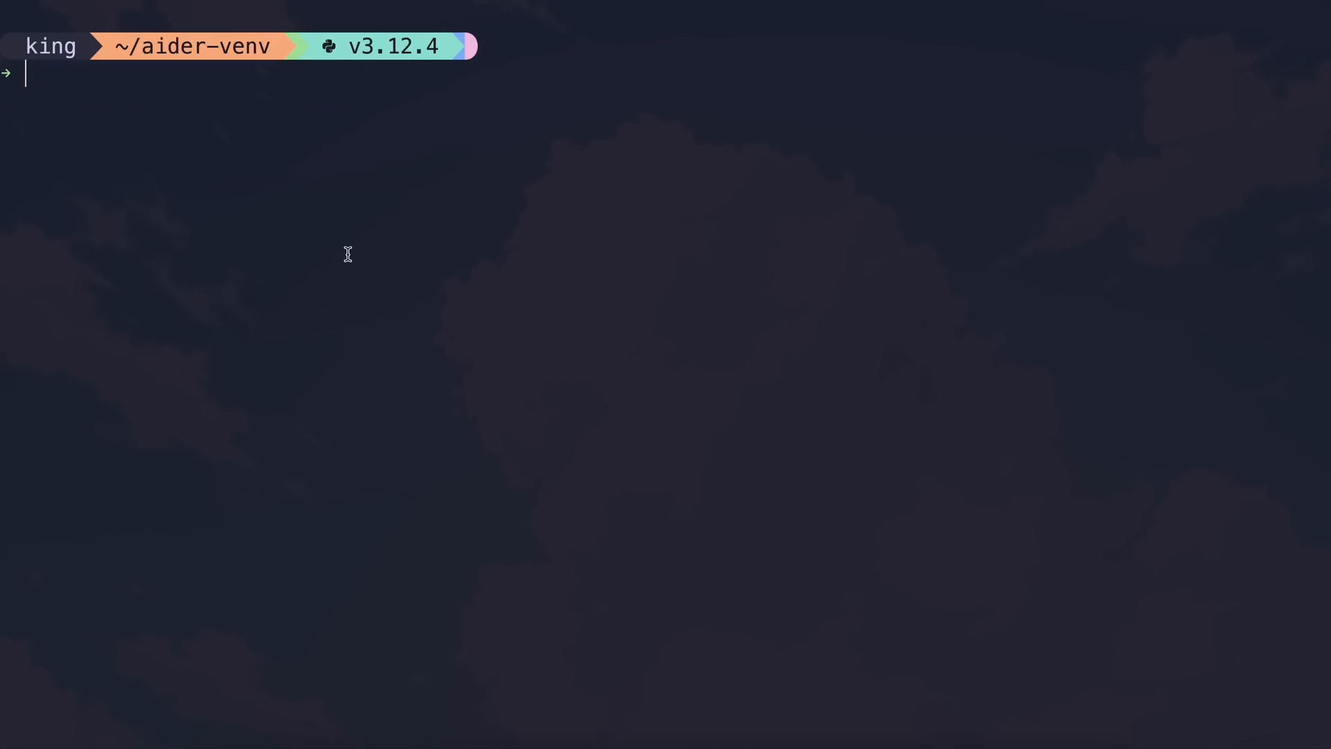
Step: Create the env virtual environment with python3 -m venv and activate it via source env/bin/activate
{"action": "type", "text": "python3 -m venv env"}
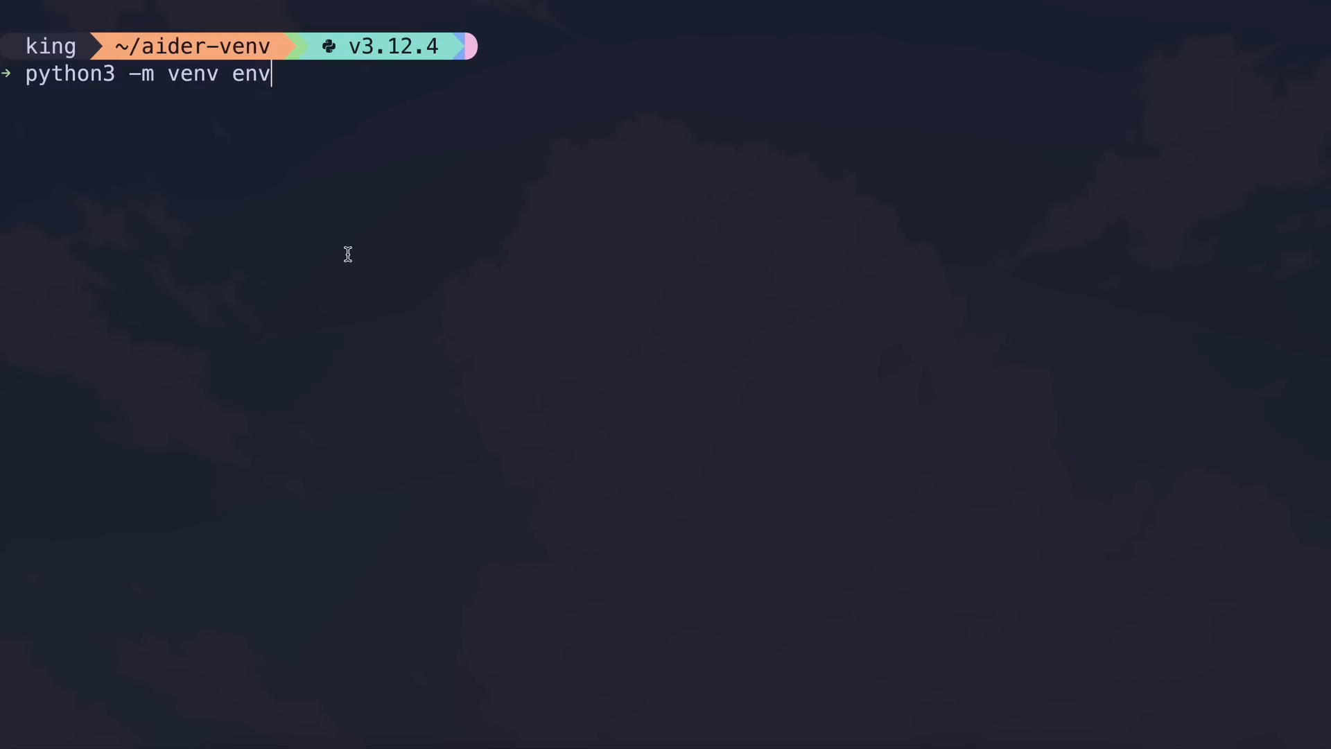
{"action": "key", "text": "enter"}
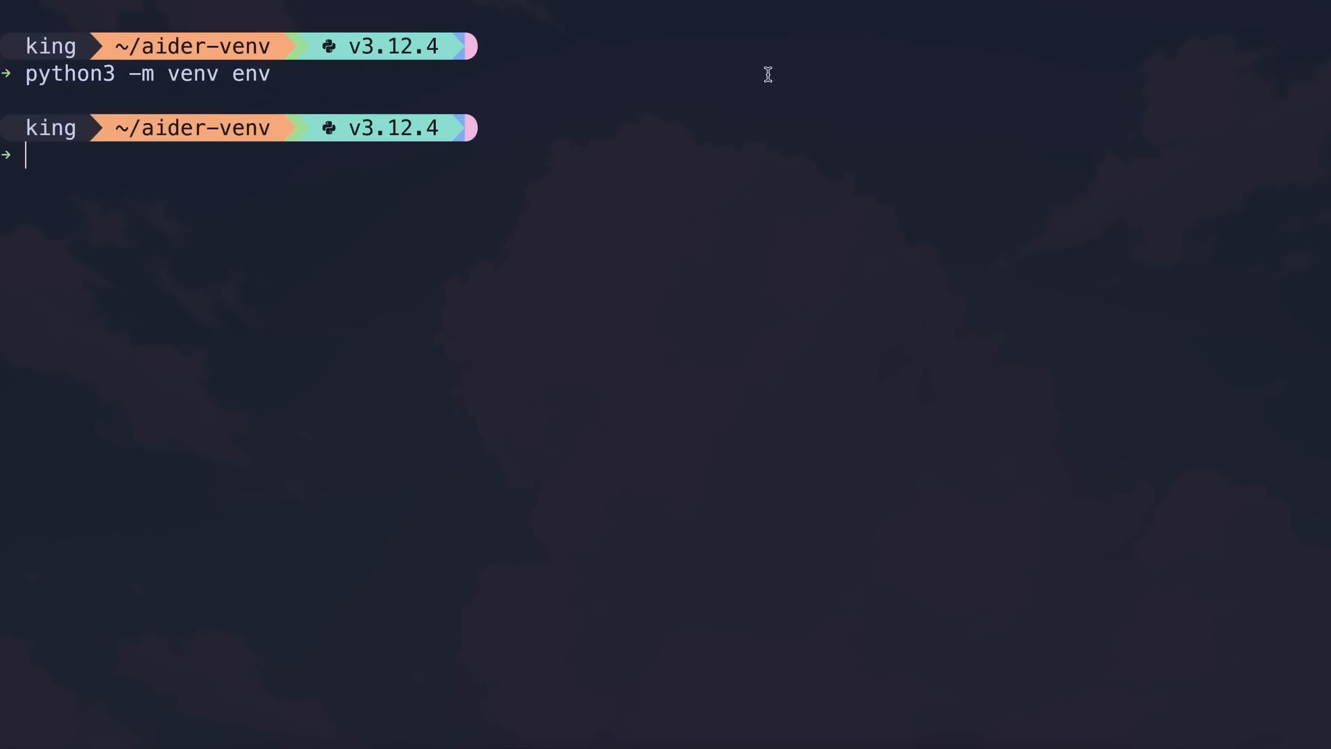
{"action": "type", "text": "source env/bin/activate"}
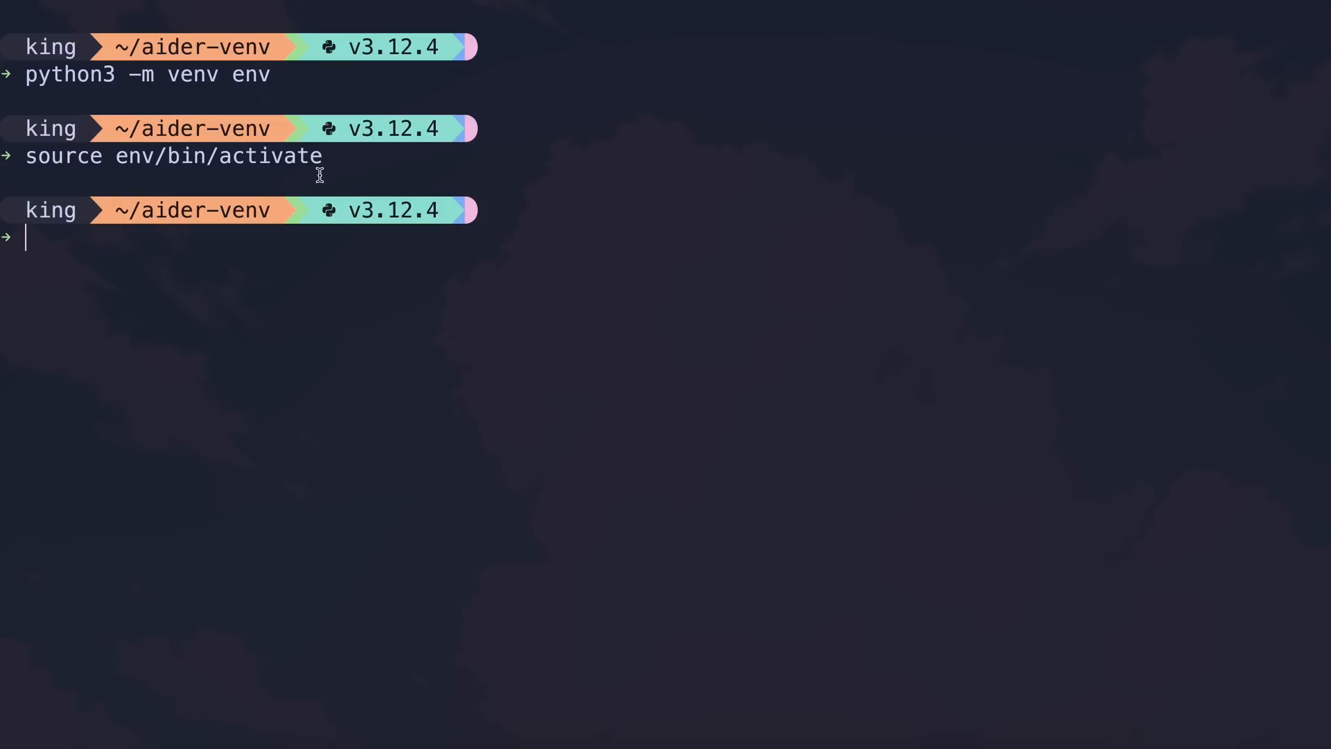
Step: Install aider-chat and flask with pip, clear the terminal and grab the printed aider-venv path
{"action": "type", "text": "pip i"}
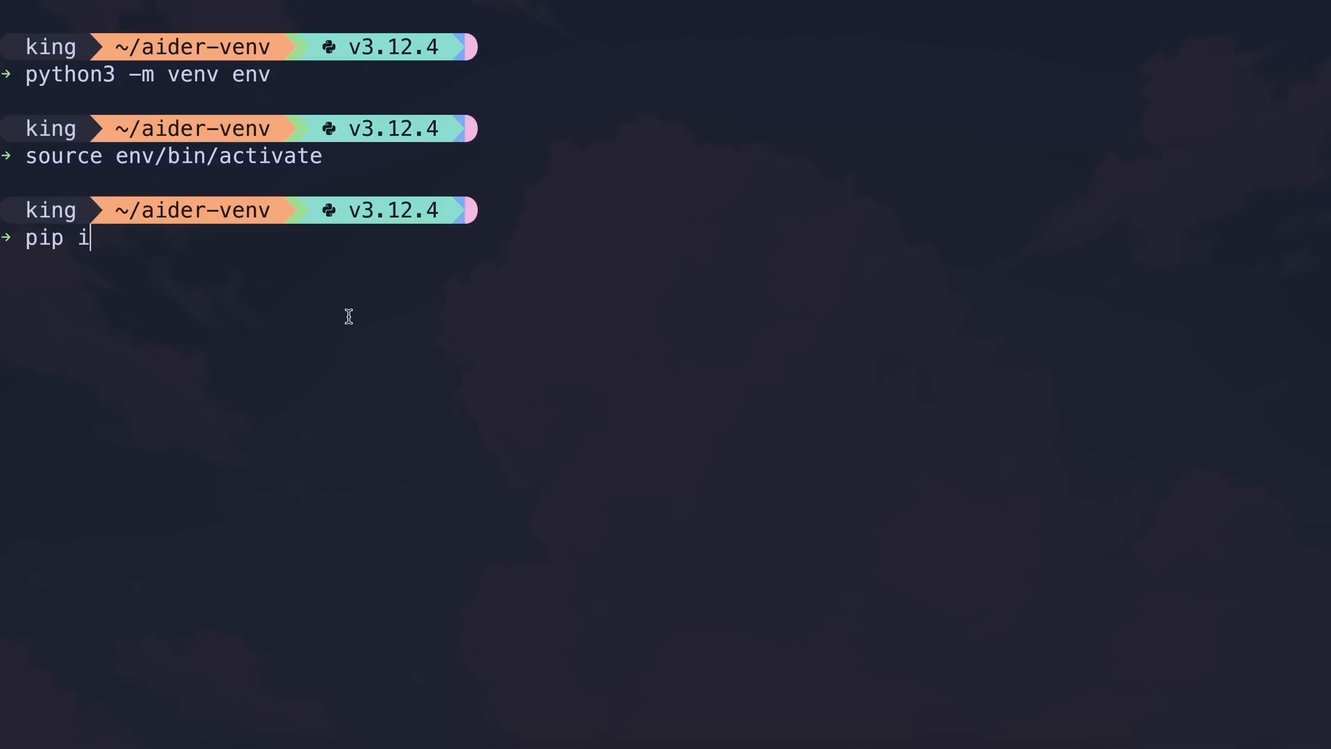
{"action": "type", "text": "nstall aider-chat flask"}
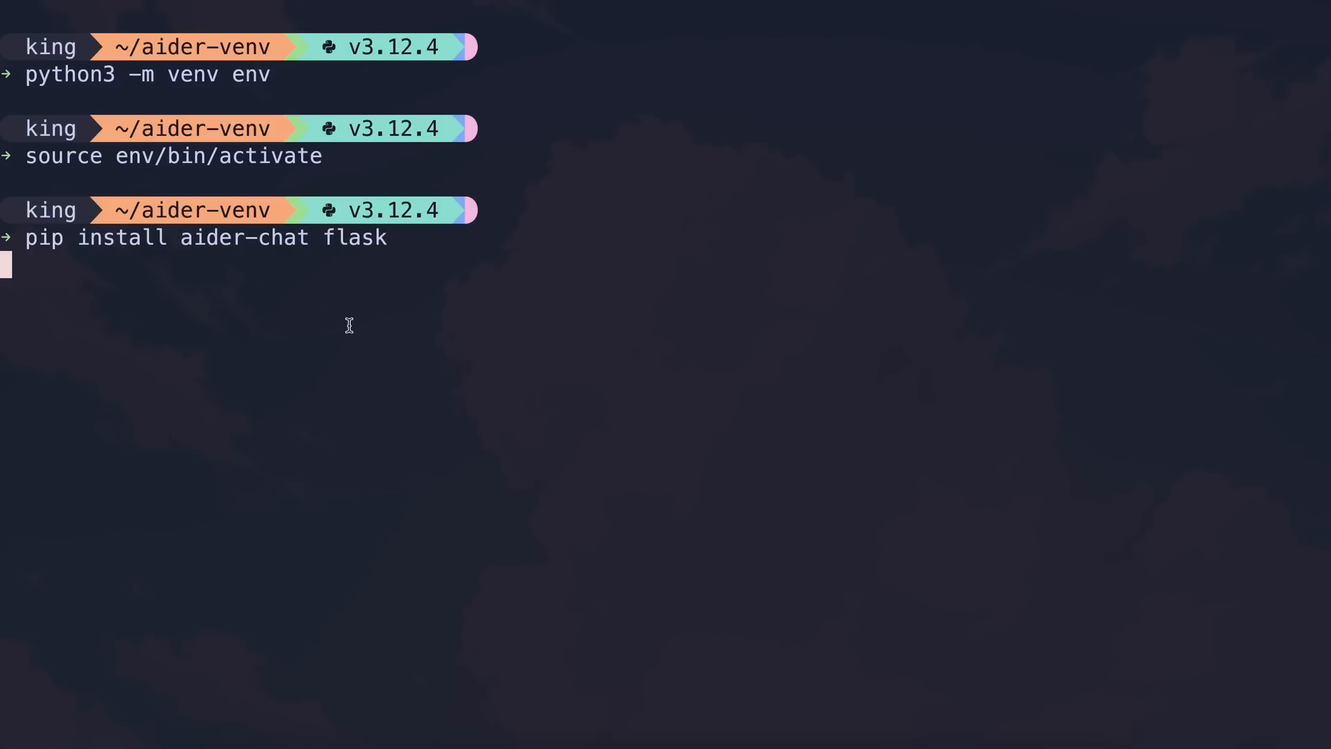
{"action": "type", "text": "cle"}
{"action": "type", "text": "pwd"}
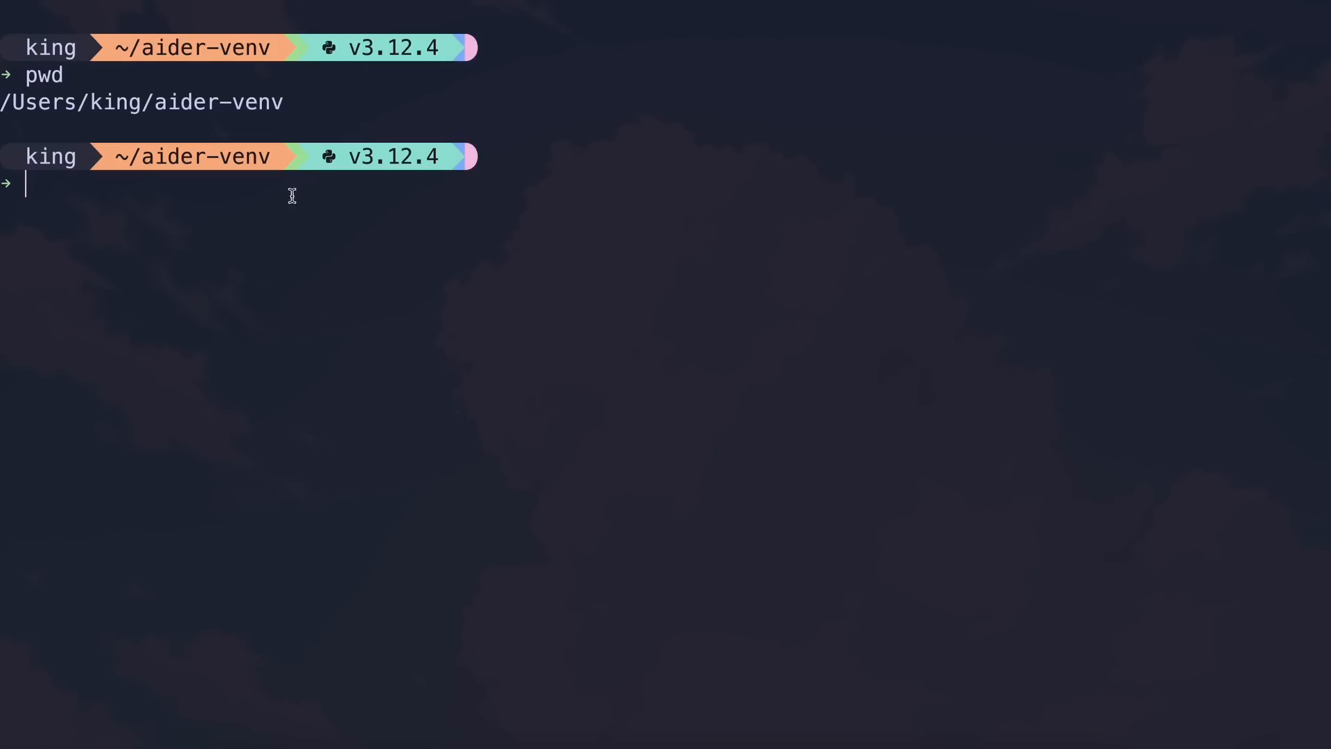
{"action": "left_click_drag", "start_coordinate": [0, 101], "coordinate": [285, 102]}
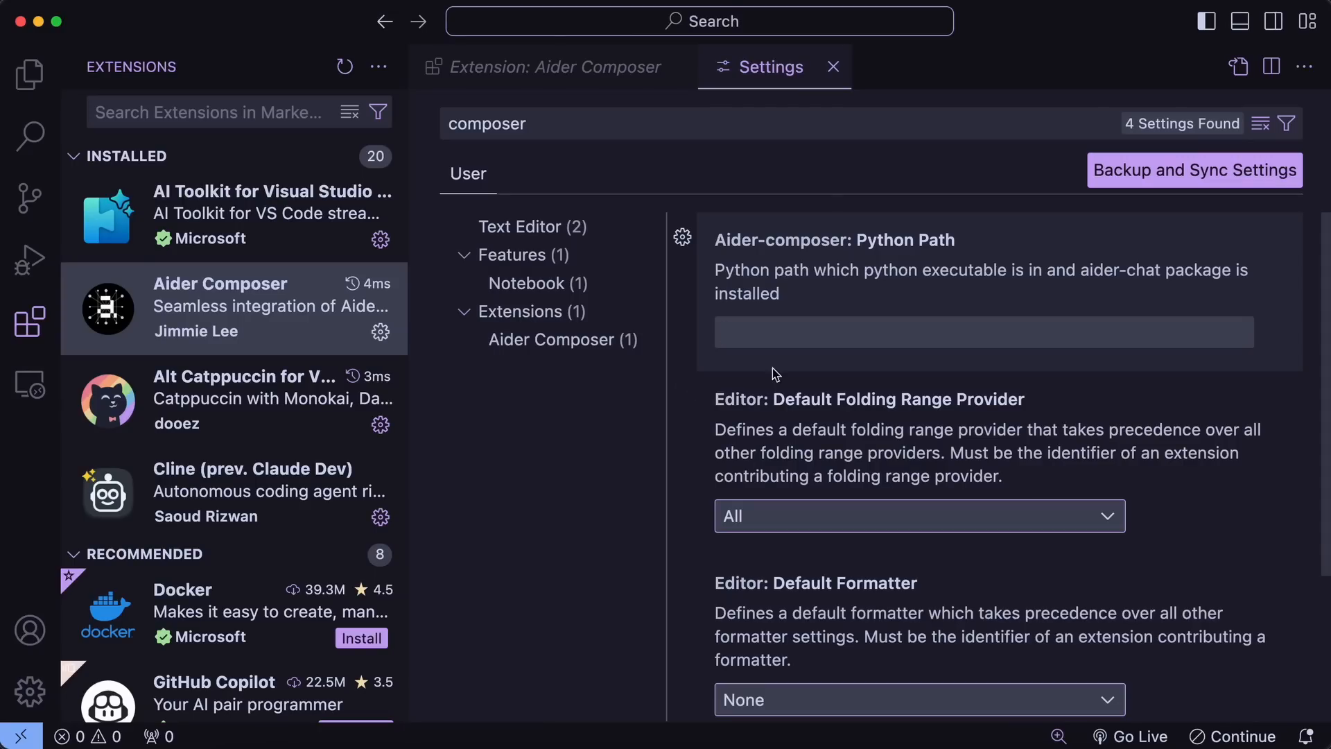
Step: Set Aider-composer: Python Path to /Users/king/aider-venv/env/bin and dismiss the path error notification
{"action": "type", "text": "/Users/king/aider-venv"}
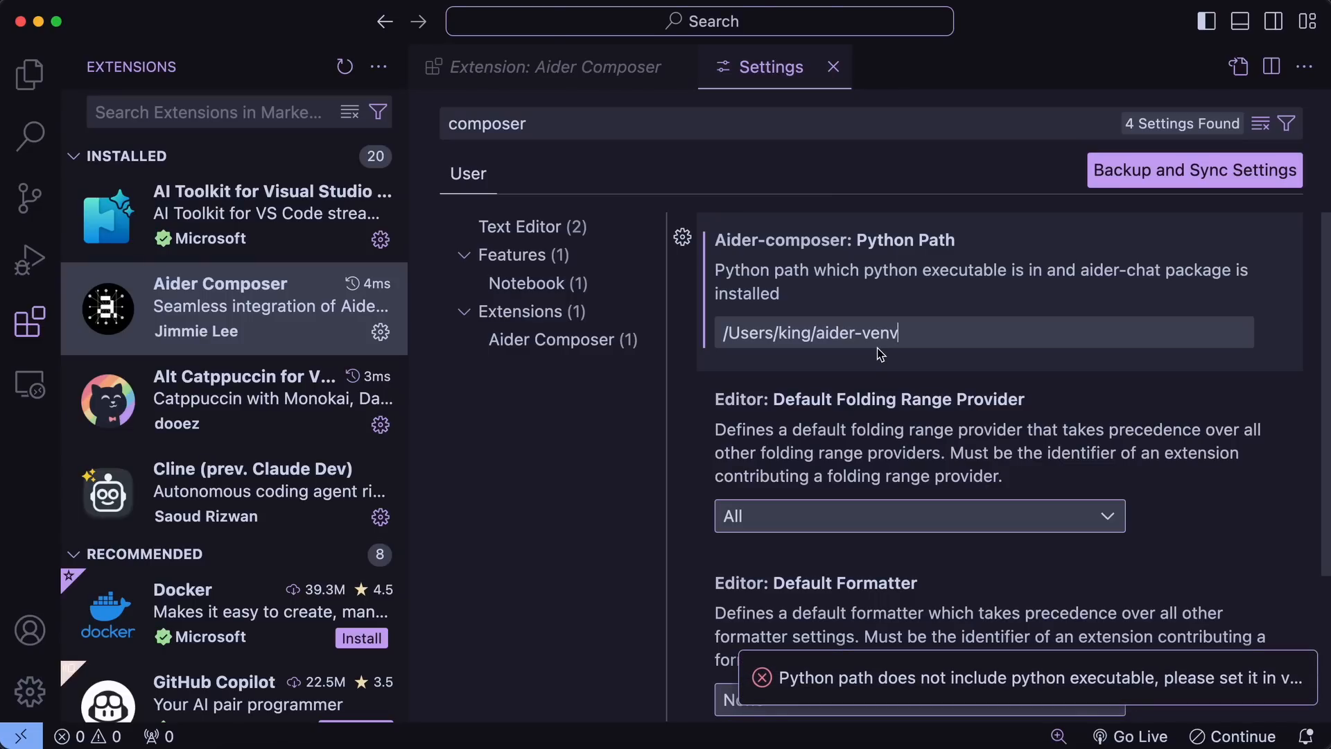
{"action": "type", "text": "/en"}
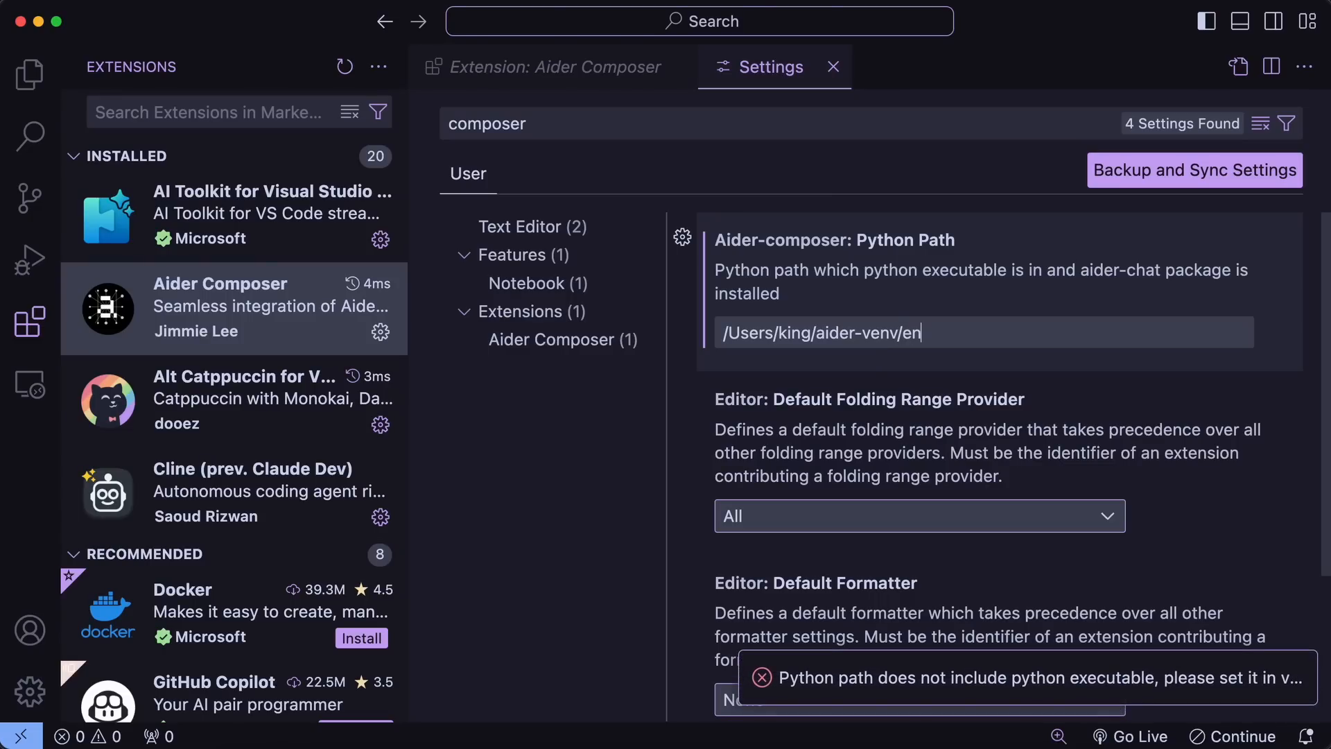
{"action": "type", "text": "v/bin"}
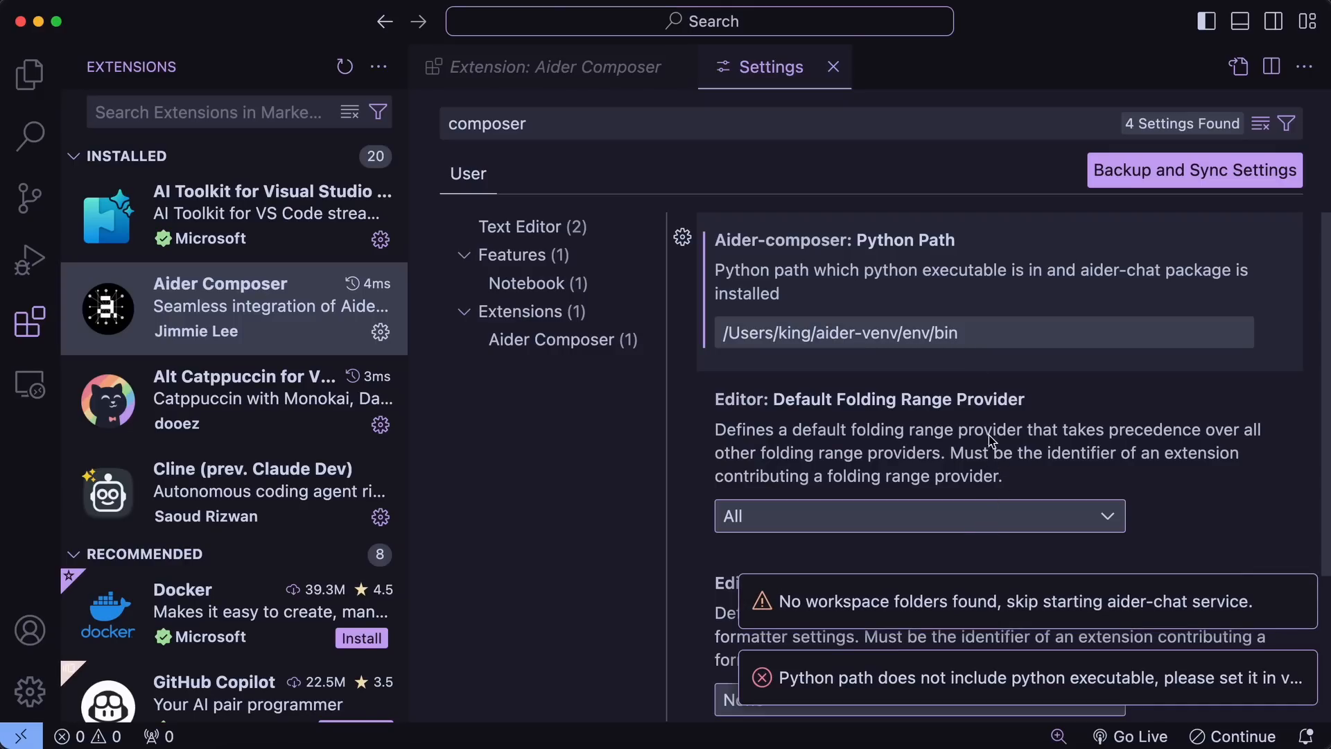
{"action": "mouse_move", "coordinate": [861, 423]}
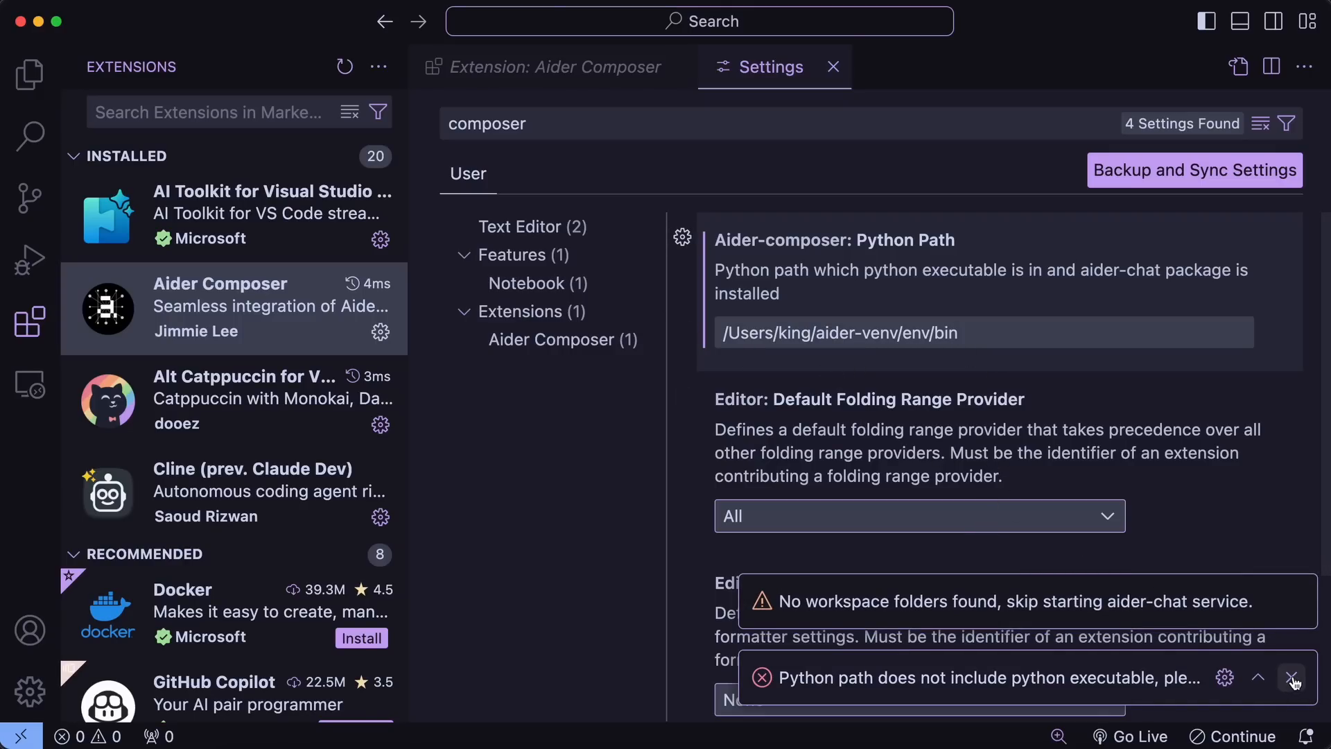
{"action": "left_click", "coordinate": [1293, 678]}
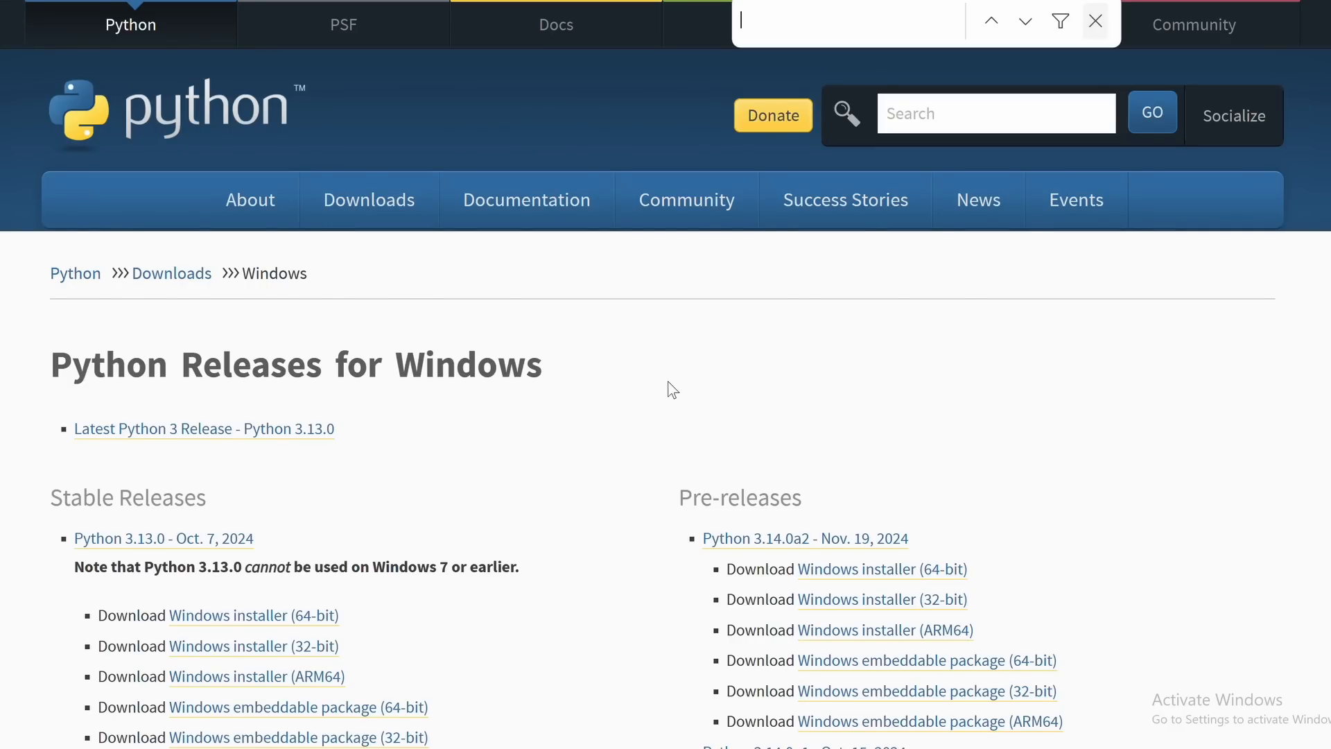
Step: Search the Python Releases for Windows page for '3.10'
{"action": "type", "text": "3.10"}
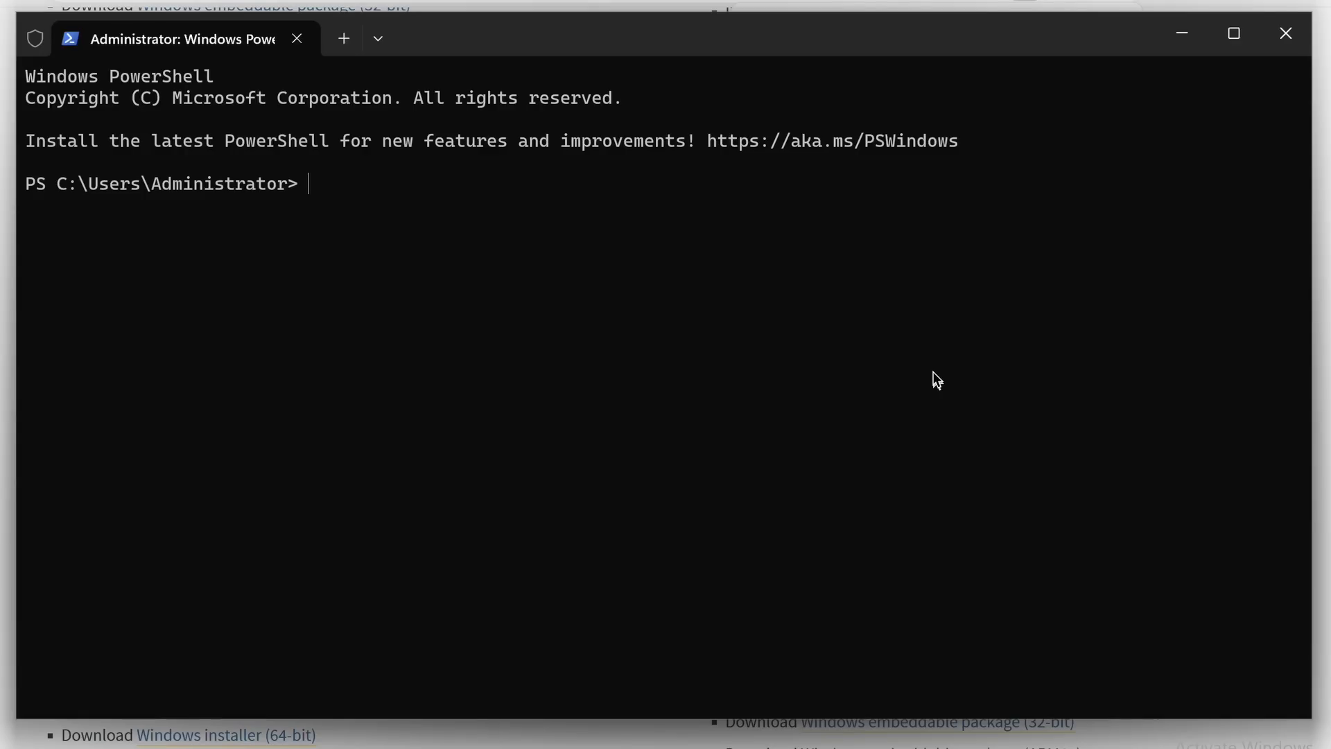
Step: Run 'pip install aider-chat flask' in the admin PowerShell and check the already-satisfied output
{"action": "type", "text": "pip ins"}
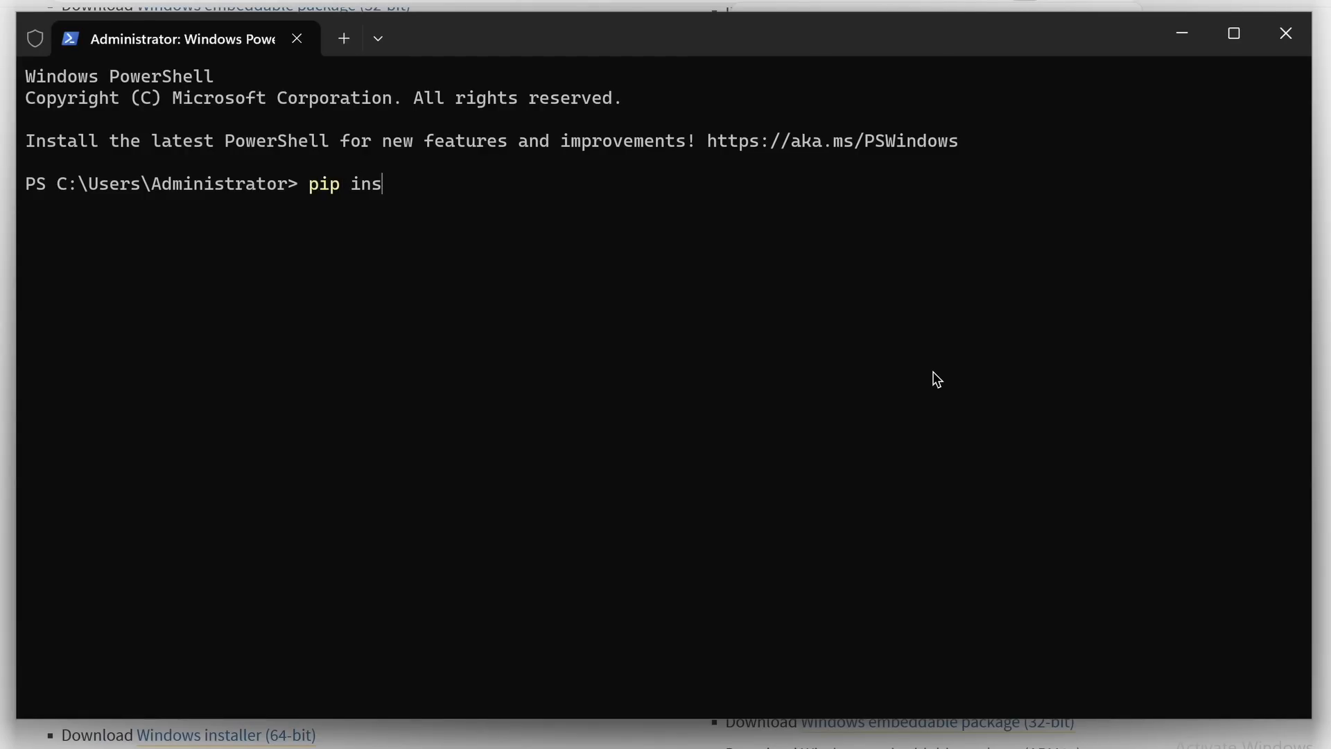
{"action": "type", "text": "tall aider-chat"}
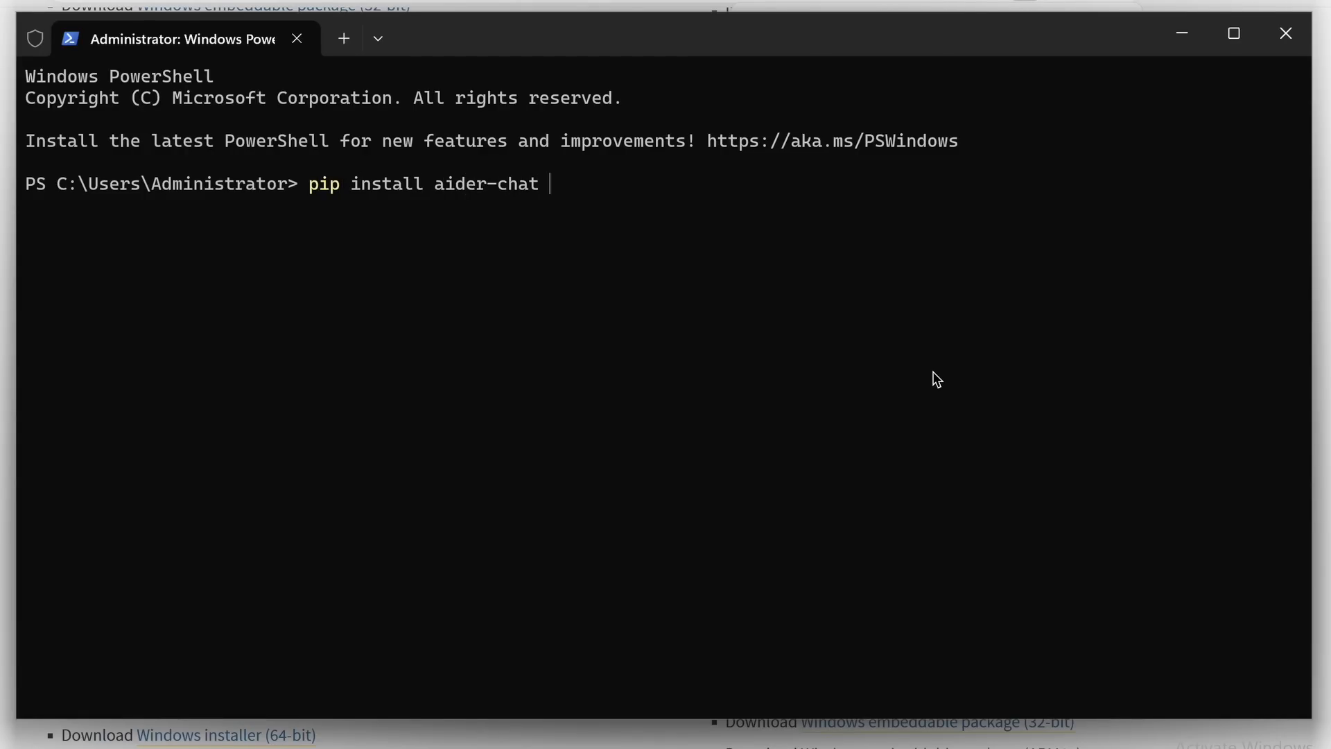
{"action": "type", "text": "flask"}
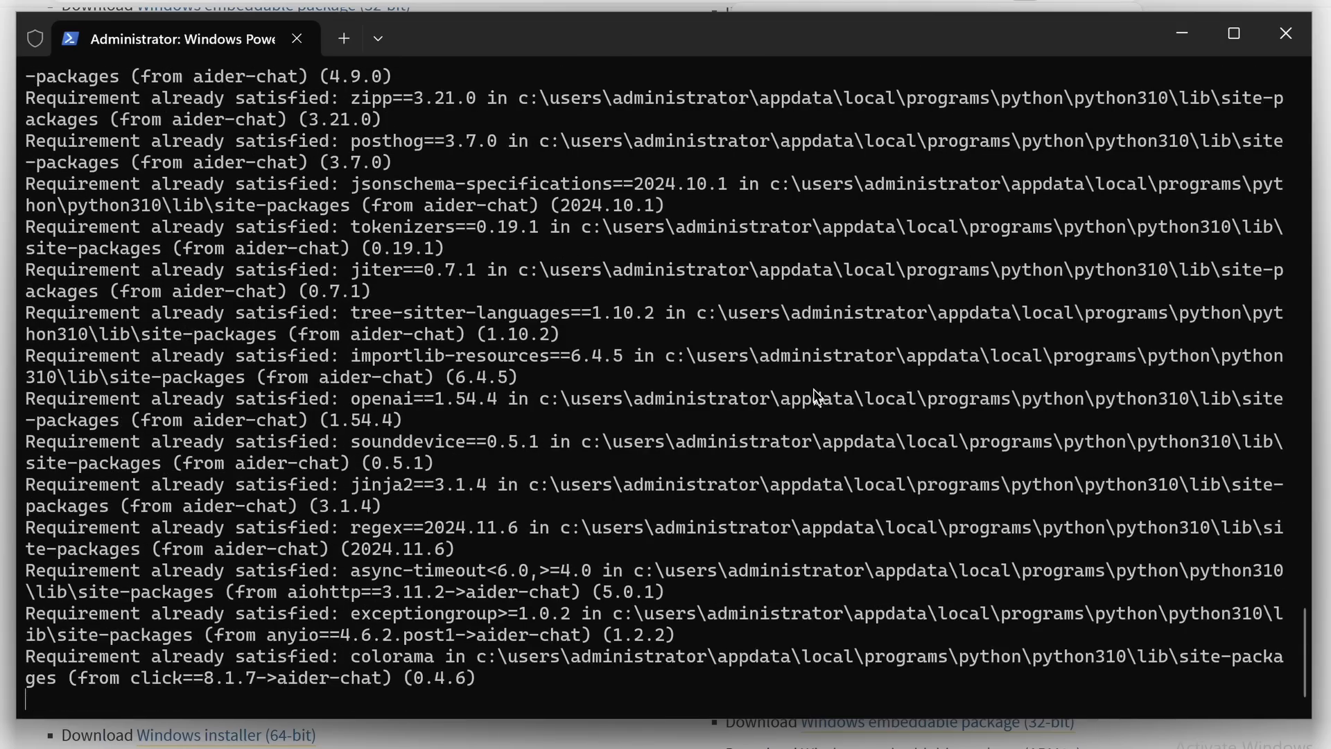
{"action": "scroll", "scroll_direction": "down", "scroll_amount": 3}
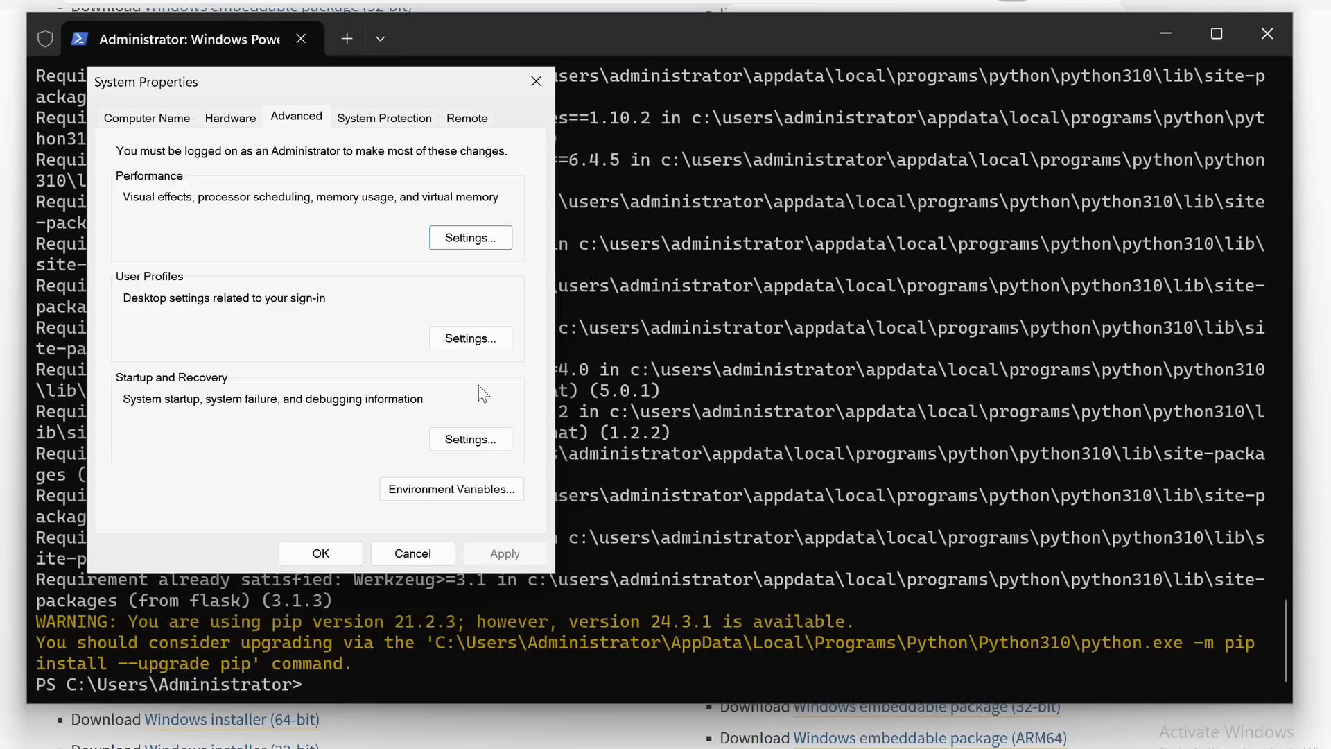
{"action": "mouse_move", "coordinate": [452, 488]}
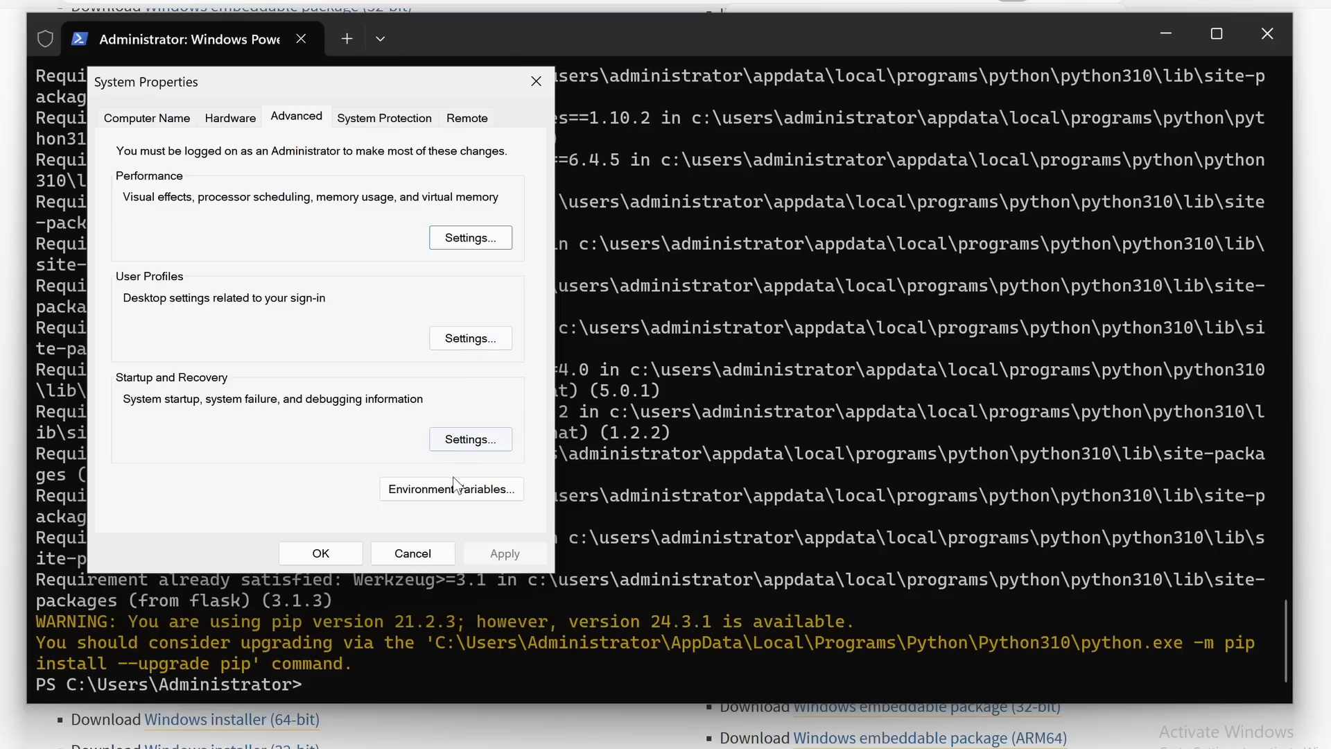
Step: Show the Environment Variables list and bring up the user Path variable for editing
{"action": "left_click", "coordinate": [451, 488]}
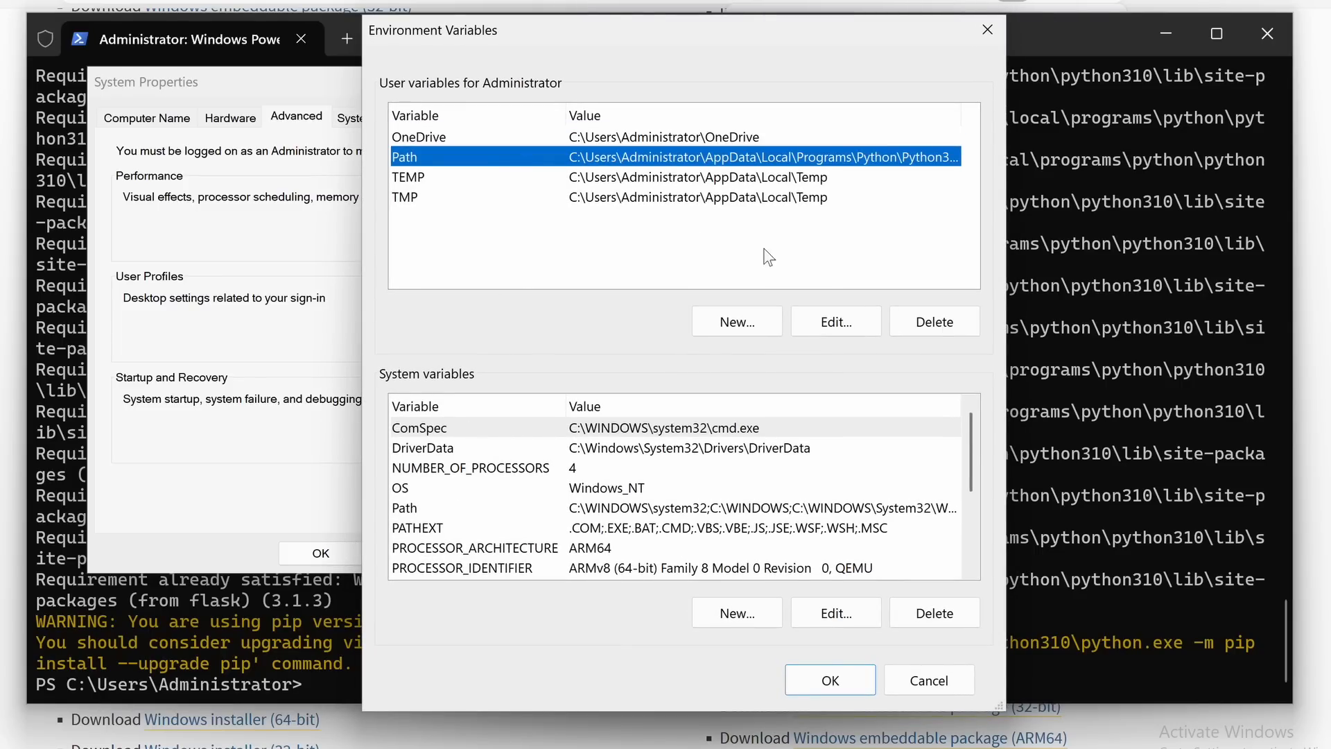
{"action": "left_click", "coordinate": [833, 321]}
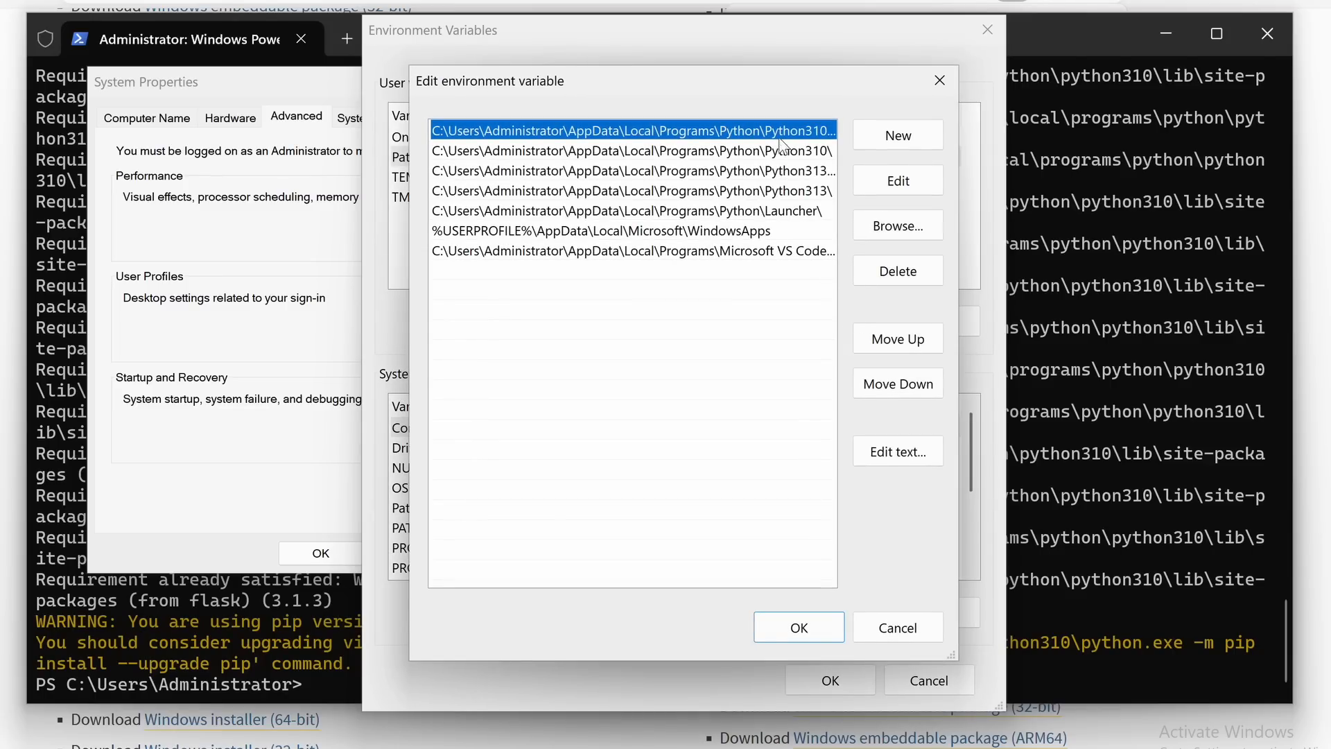
{"action": "mouse_move", "coordinate": [897, 180]}
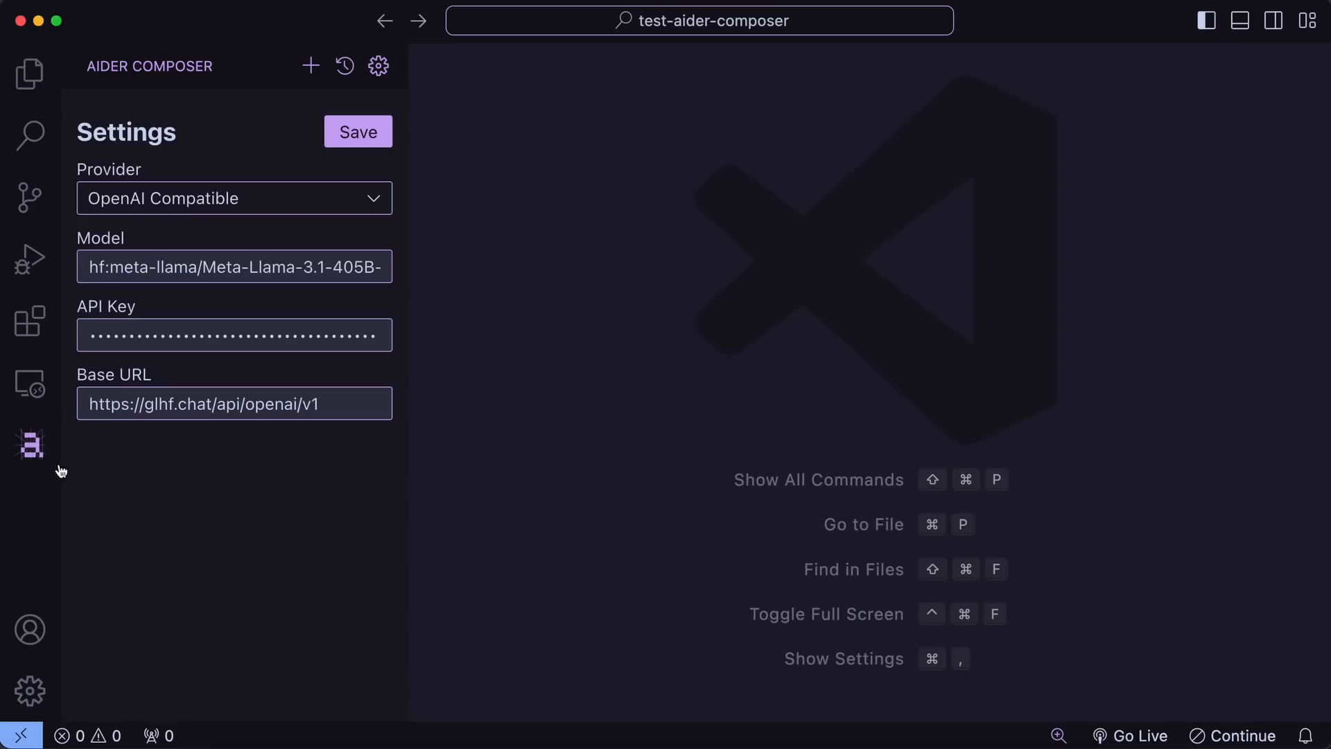
{"action": "mouse_move", "coordinate": [144, 482]}
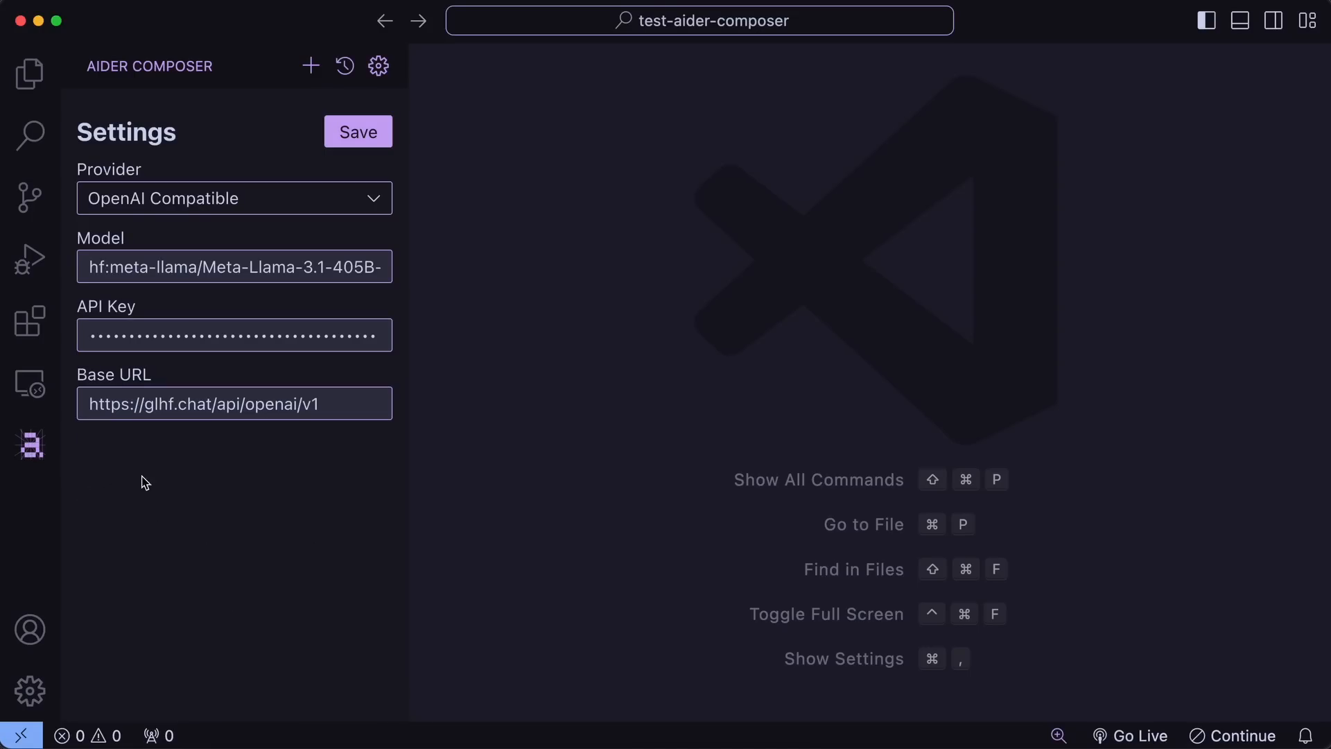
{"action": "mouse_move", "coordinate": [185, 312]}
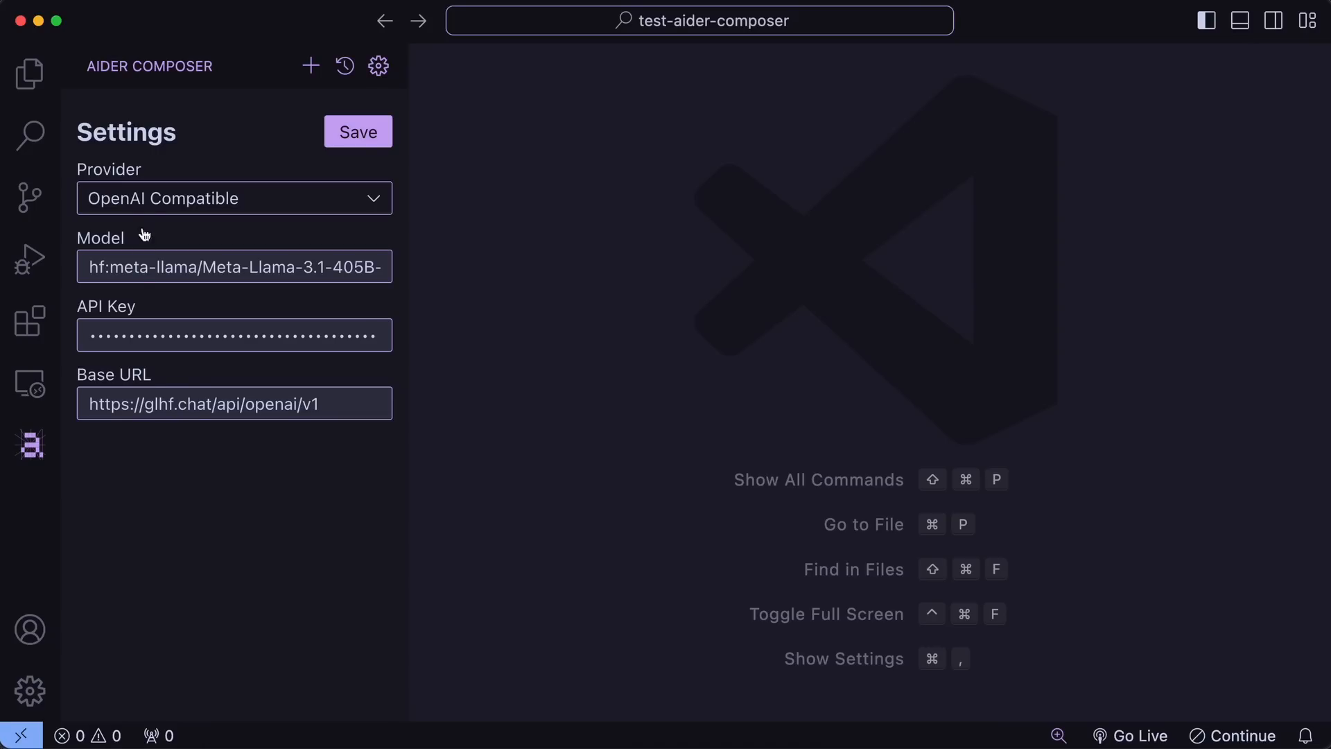
Step: Check the Provider choices and the Meta-Llama-3.1-405B model name in the Aider Composer settings
{"action": "left_click", "coordinate": [234, 198]}
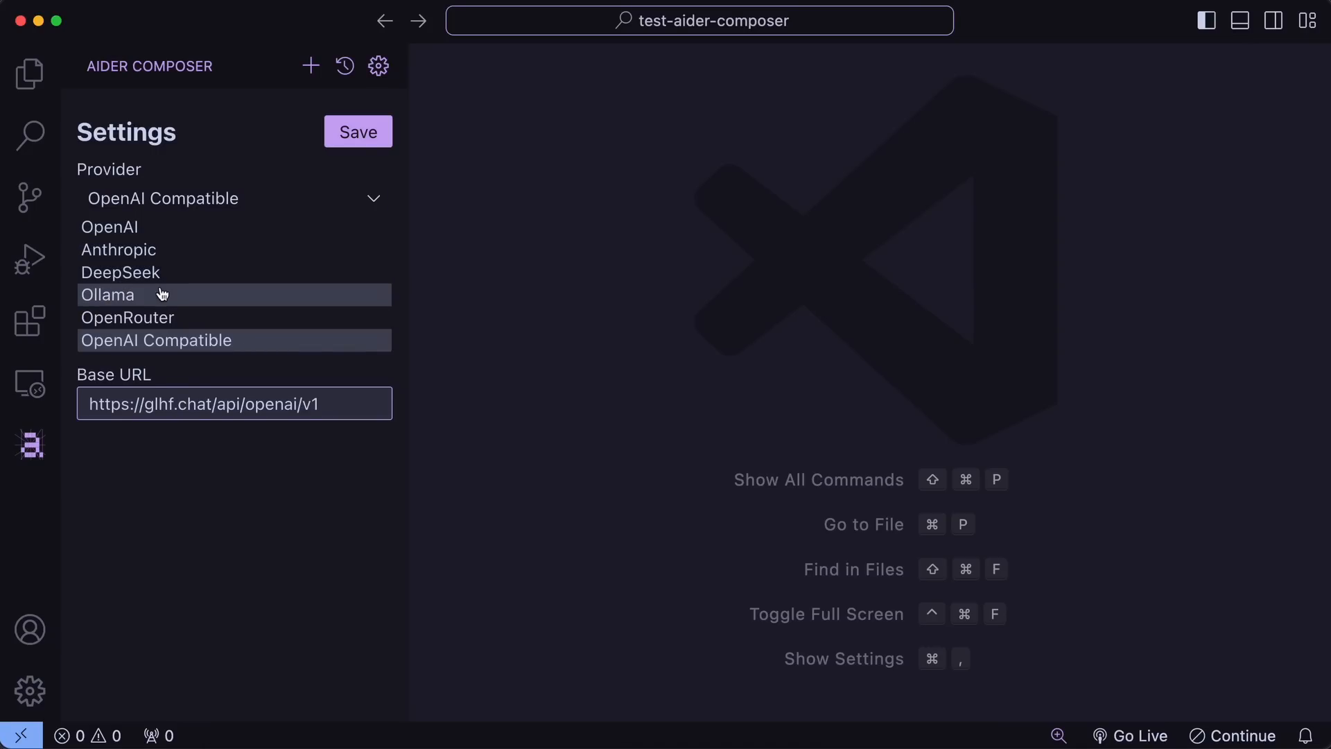
{"action": "mouse_move", "coordinate": [172, 316]}
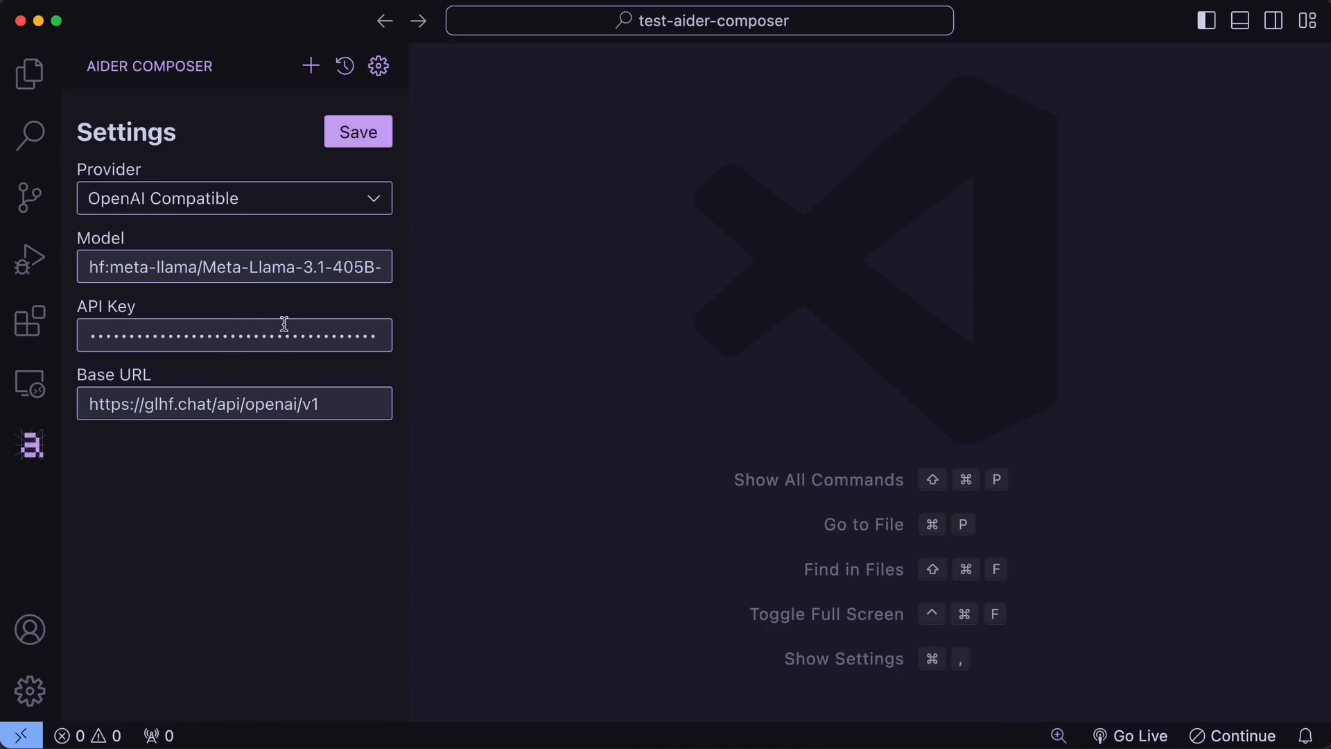
{"action": "mouse_move", "coordinate": [334, 427]}
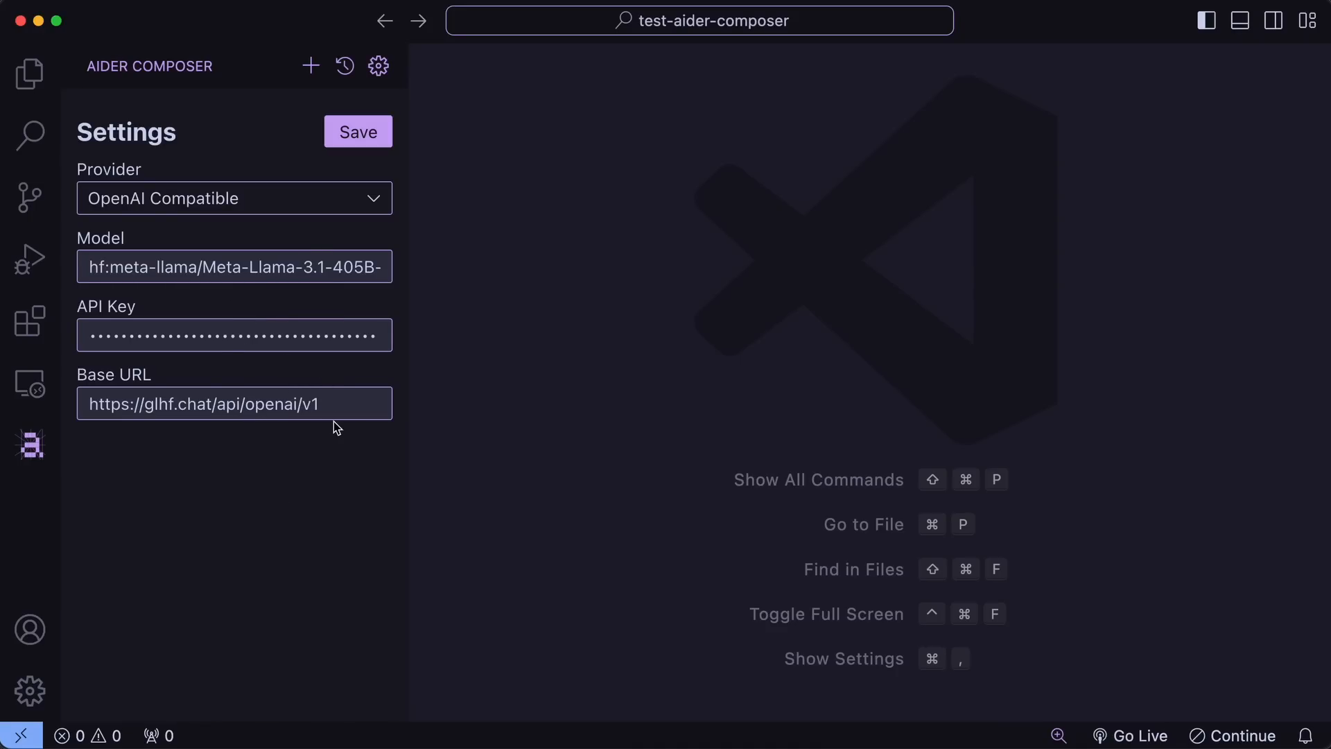
{"action": "double_click", "coordinate": [224, 266]}
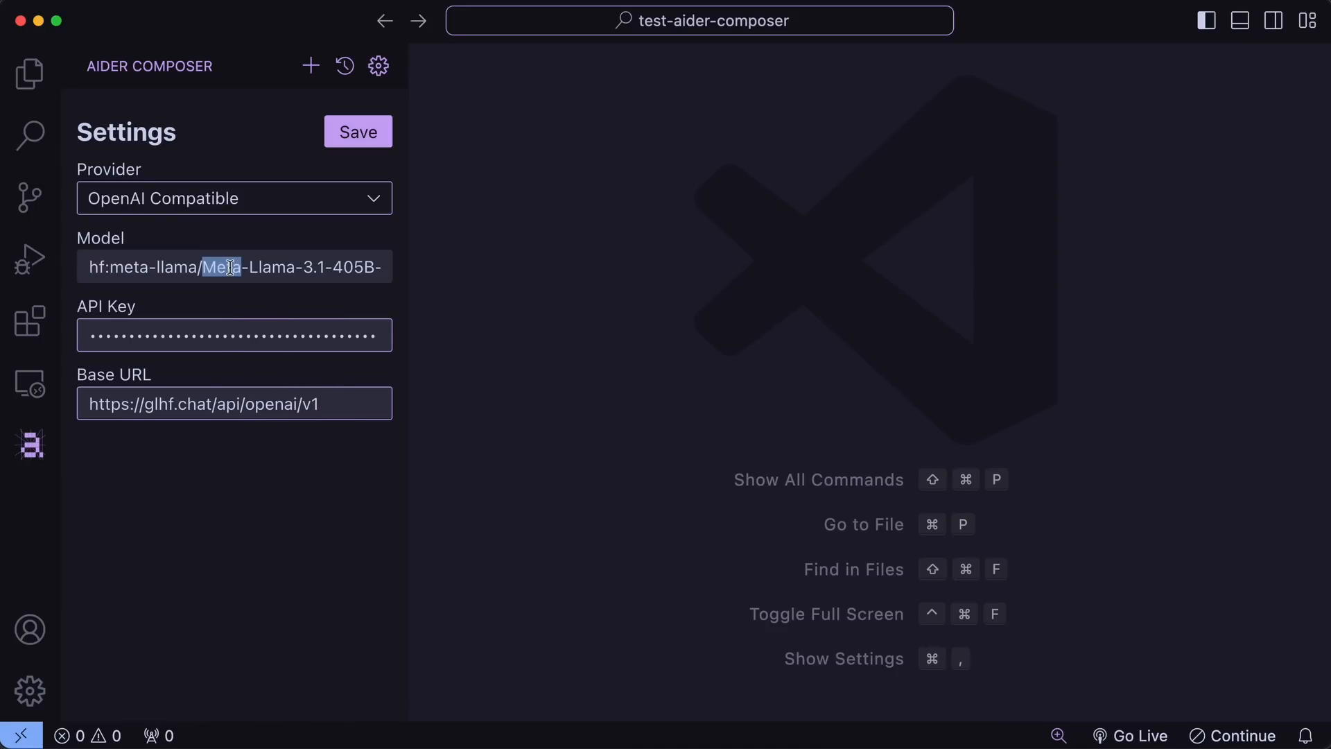
{"action": "left_click", "coordinate": [357, 132]}
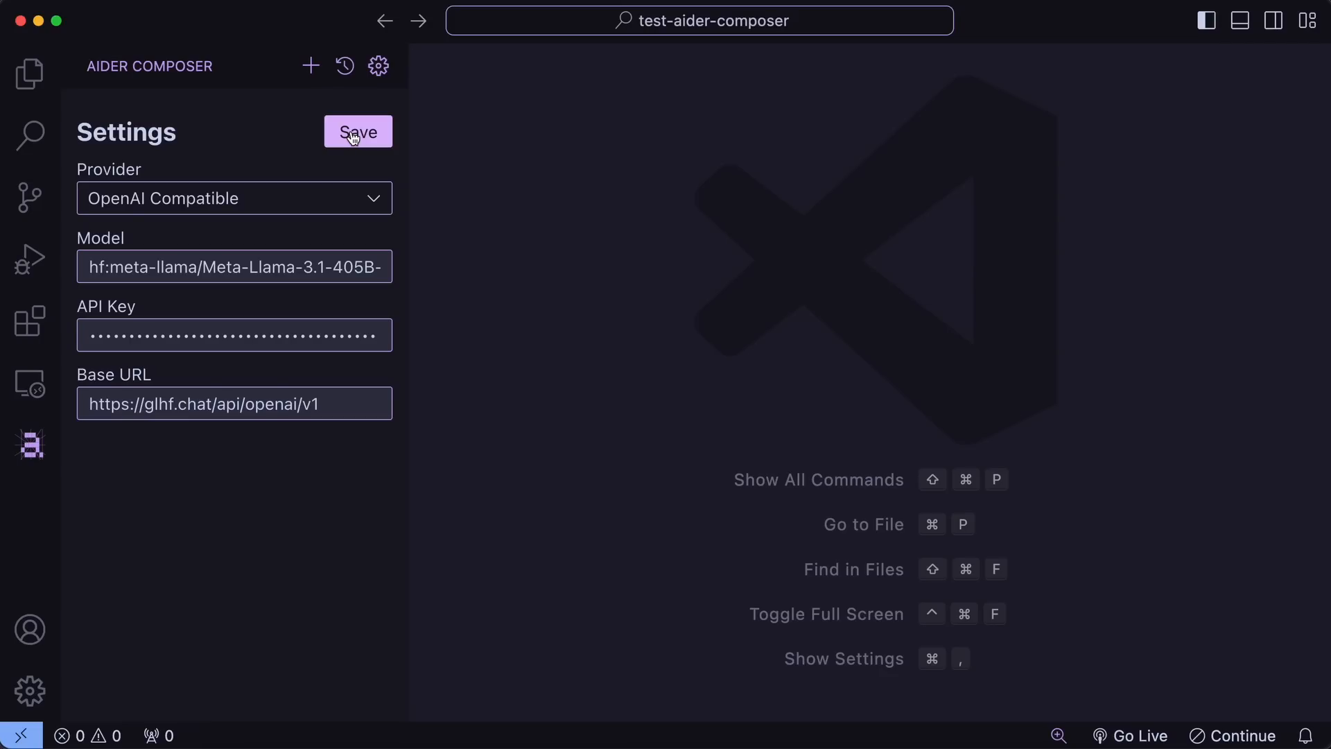
Step: Save the Aider Composer provider settings and look at the previous chat sessions
{"action": "left_click", "coordinate": [357, 132]}
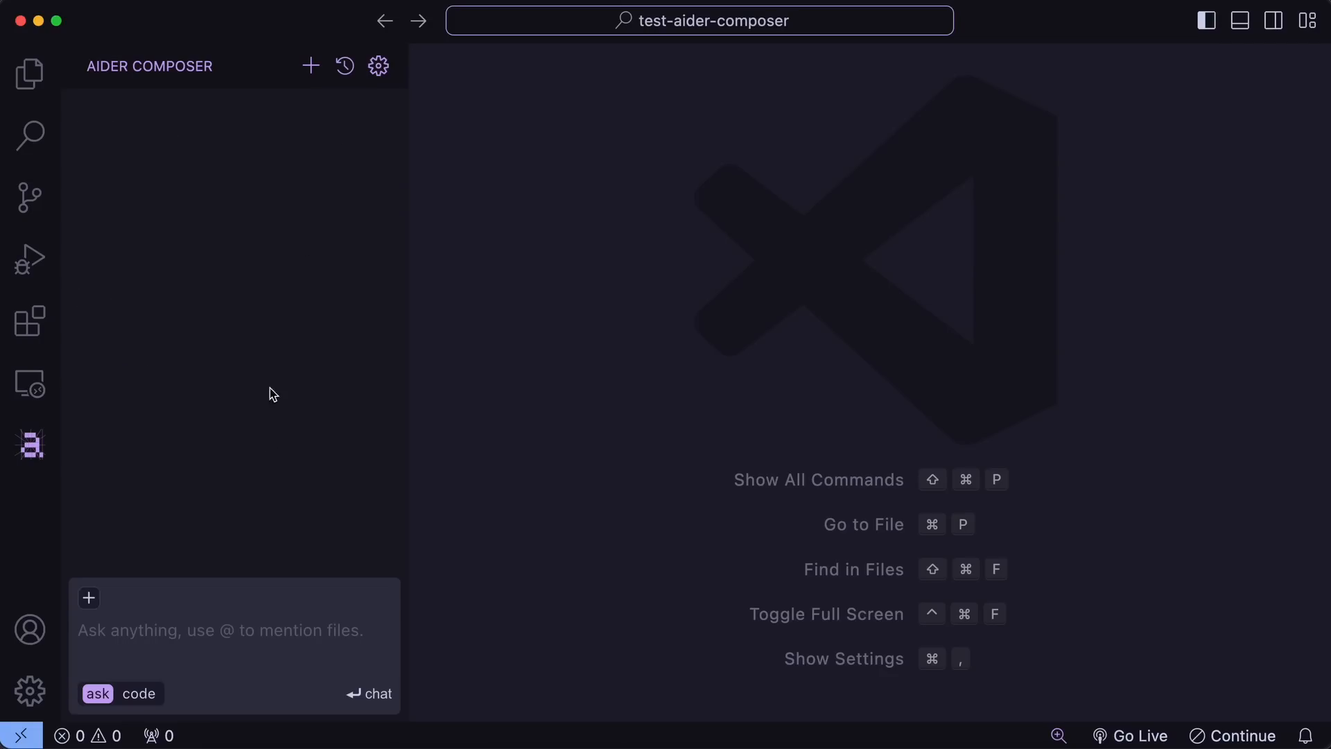
{"action": "mouse_move", "coordinate": [334, 561]}
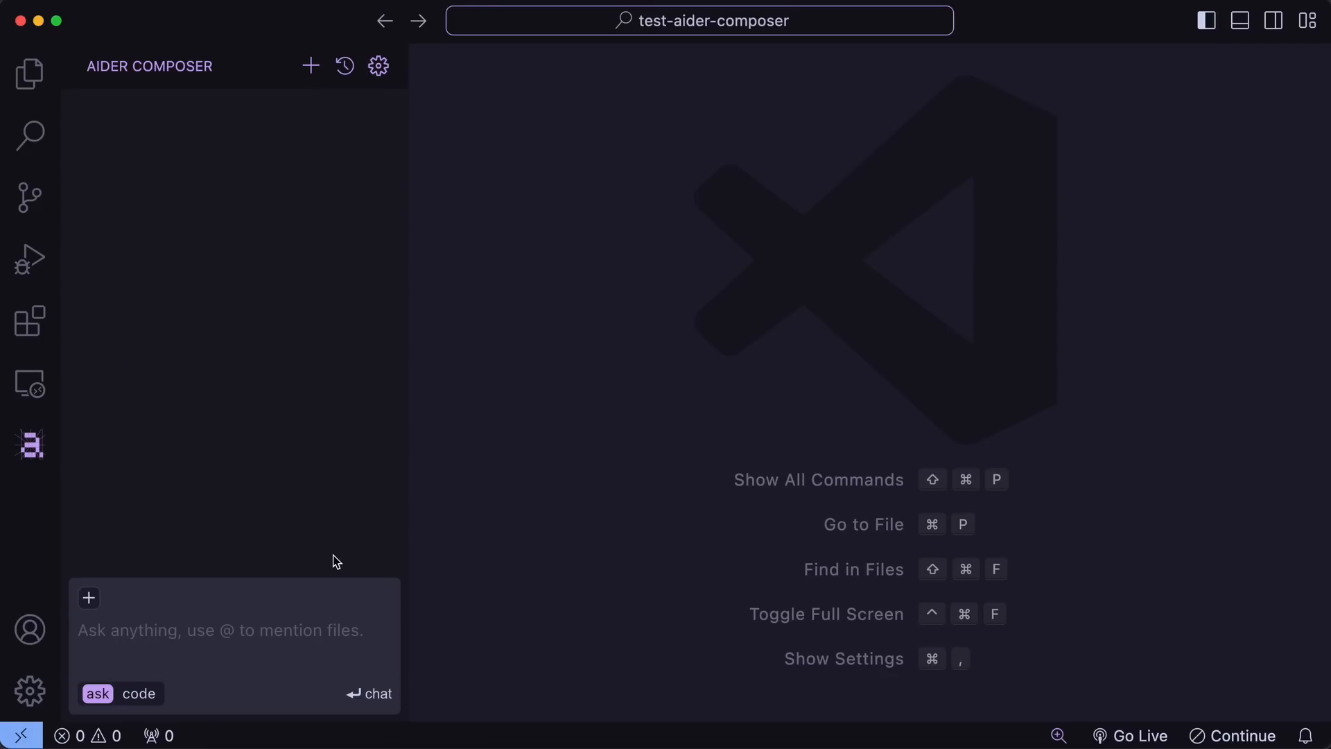
{"action": "left_click", "coordinate": [377, 65]}
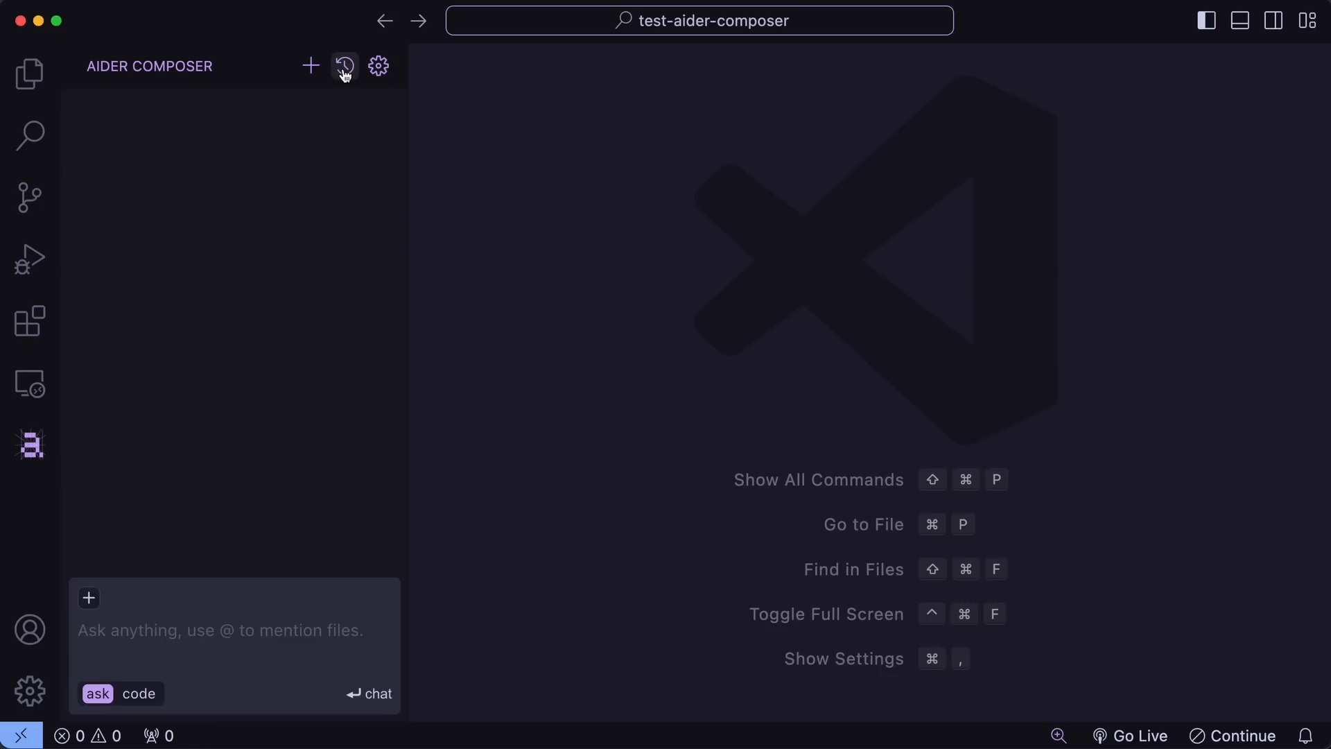
{"action": "left_click", "coordinate": [345, 65]}
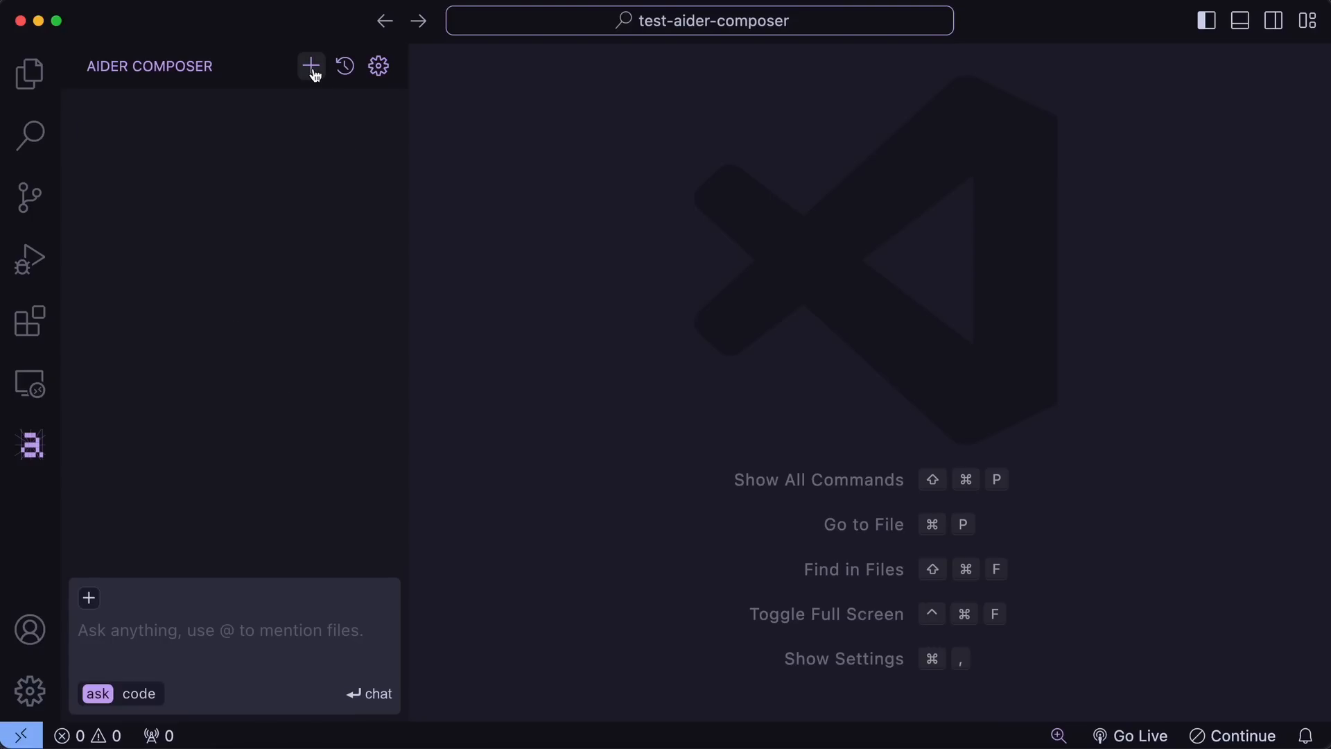
{"action": "mouse_move", "coordinate": [311, 65]}
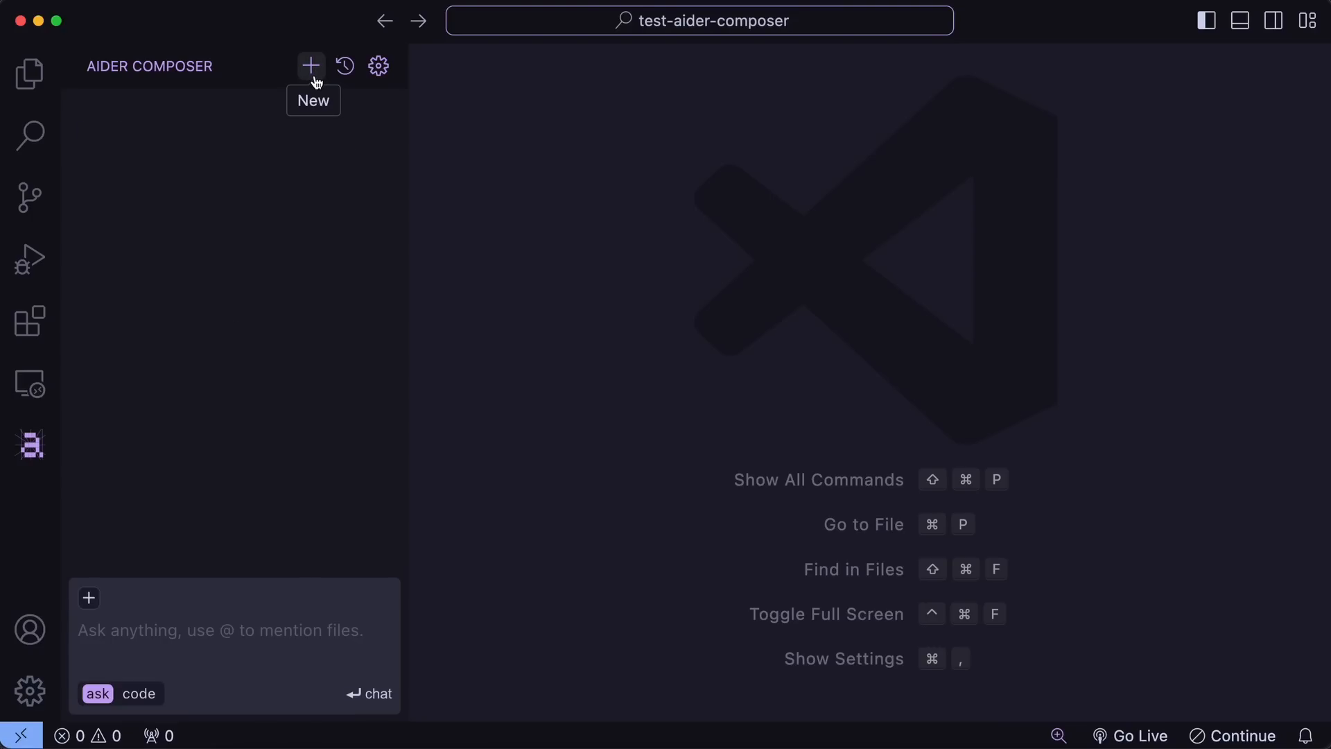
{"action": "mouse_move", "coordinate": [187, 635]}
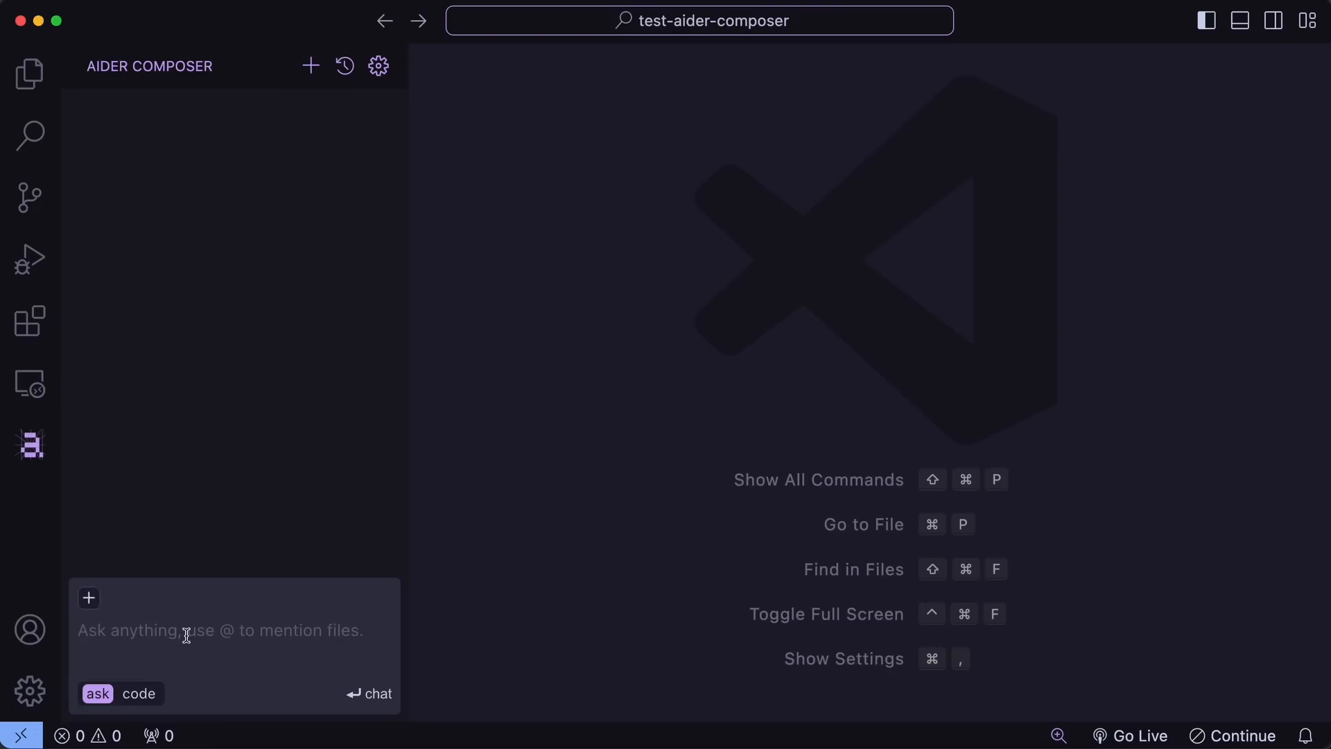
{"action": "mouse_move", "coordinate": [175, 657]}
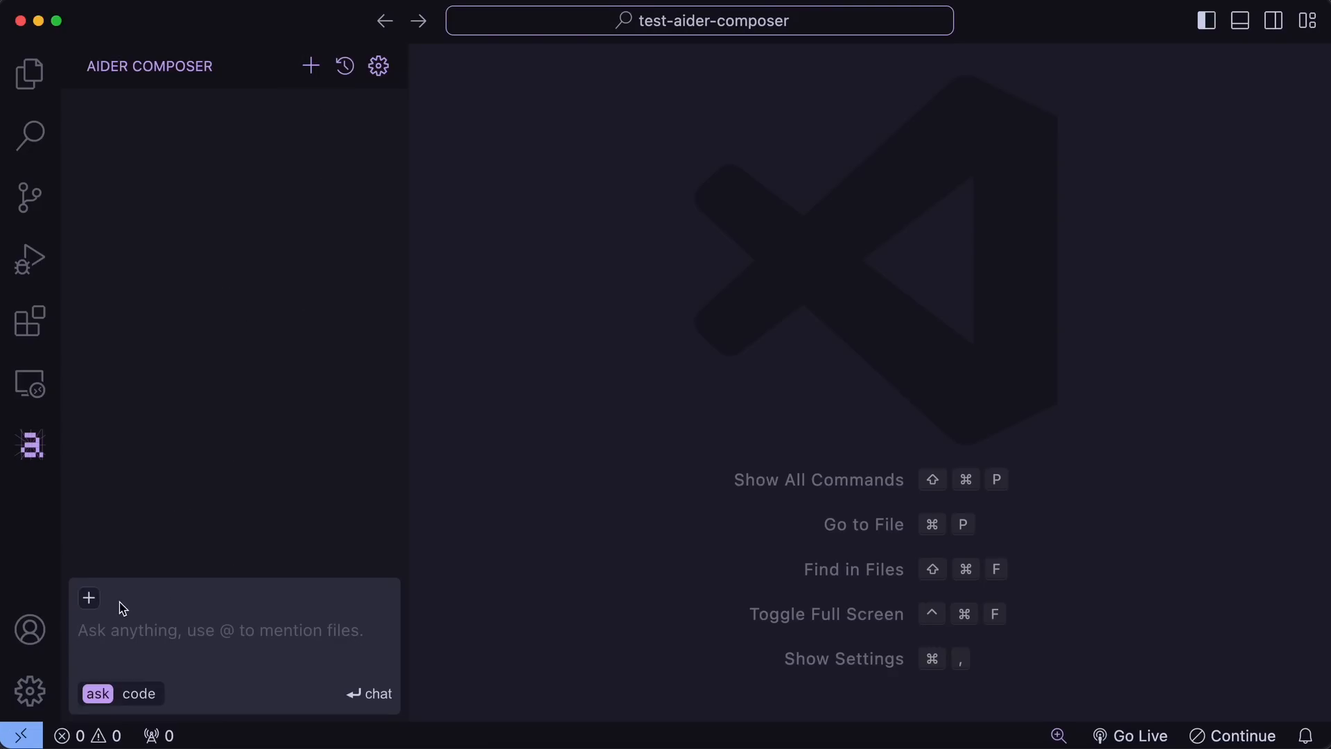
{"action": "mouse_move", "coordinate": [140, 648]}
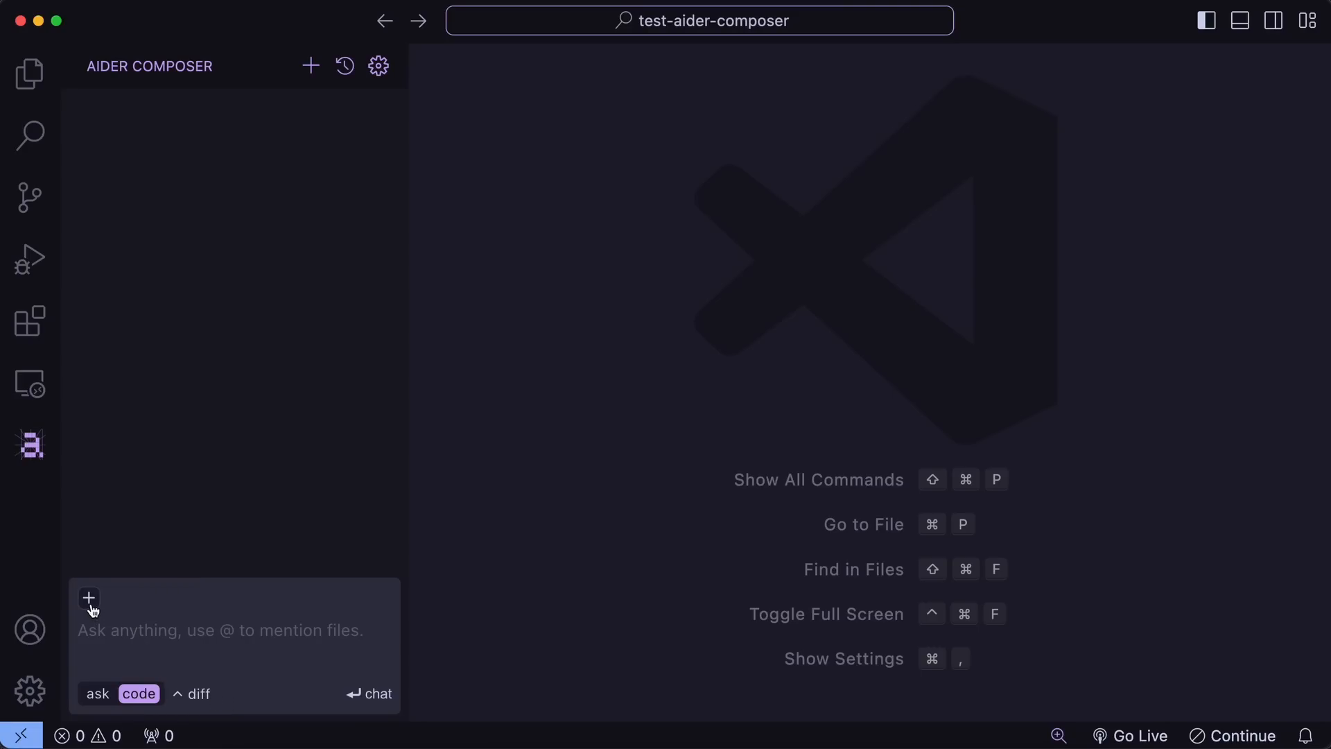
Step: Start attaching a file to the chat, then drop it and focus the message box
{"action": "left_click", "coordinate": [89, 599]}
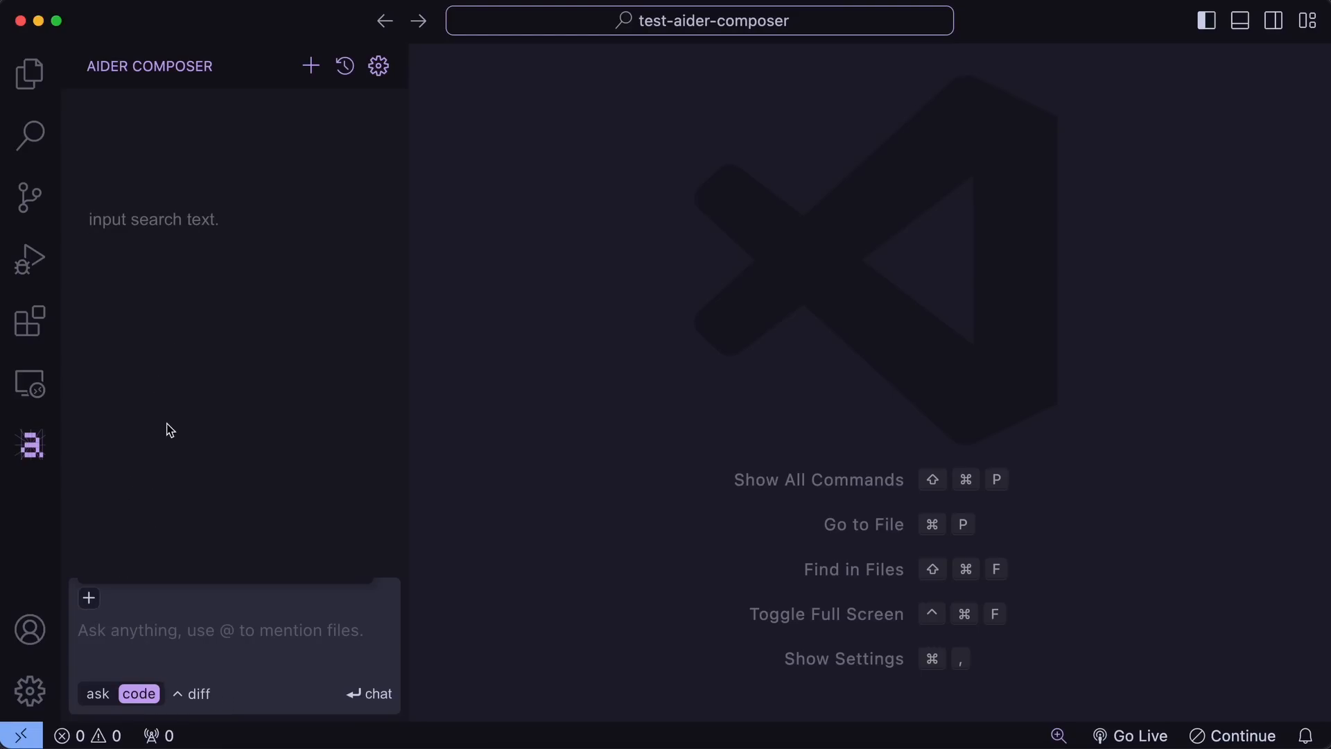
{"action": "left_click", "coordinate": [220, 629]}
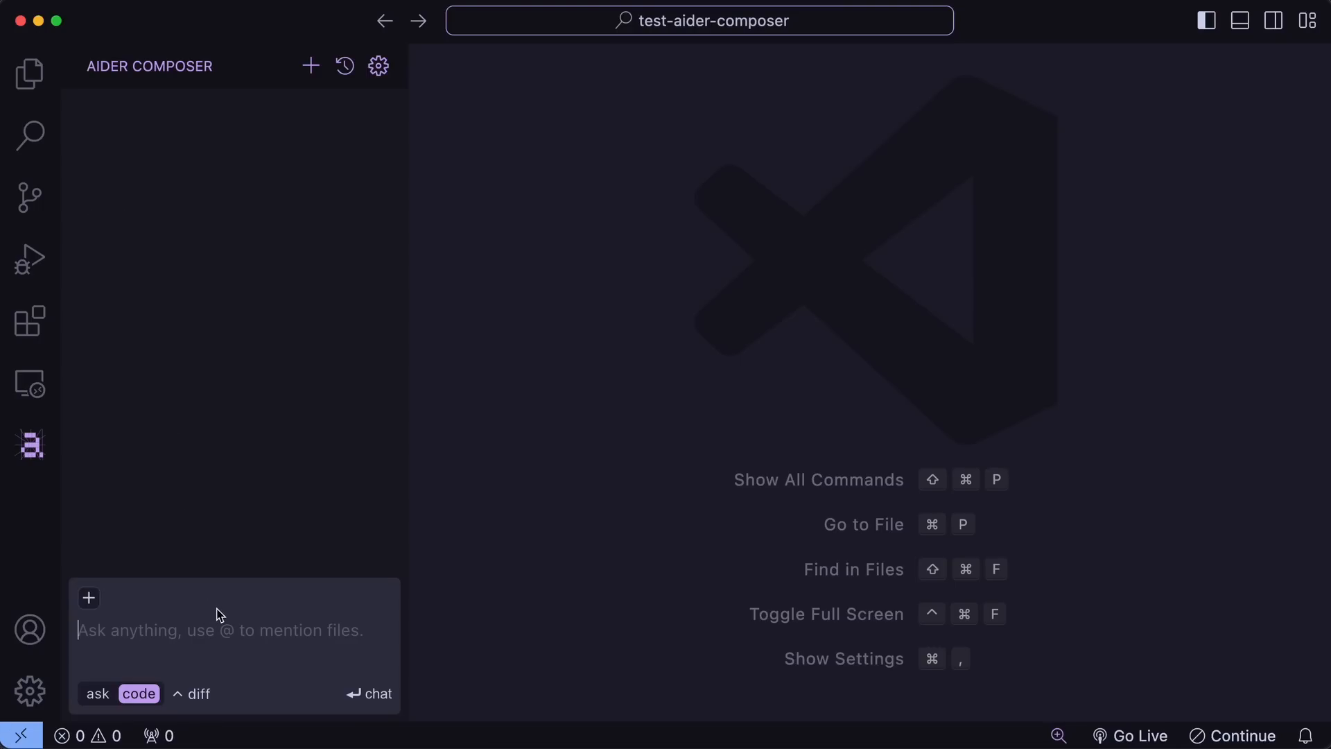
{"action": "mouse_move", "coordinate": [212, 620]}
{"action": "type", "text": "hi"}
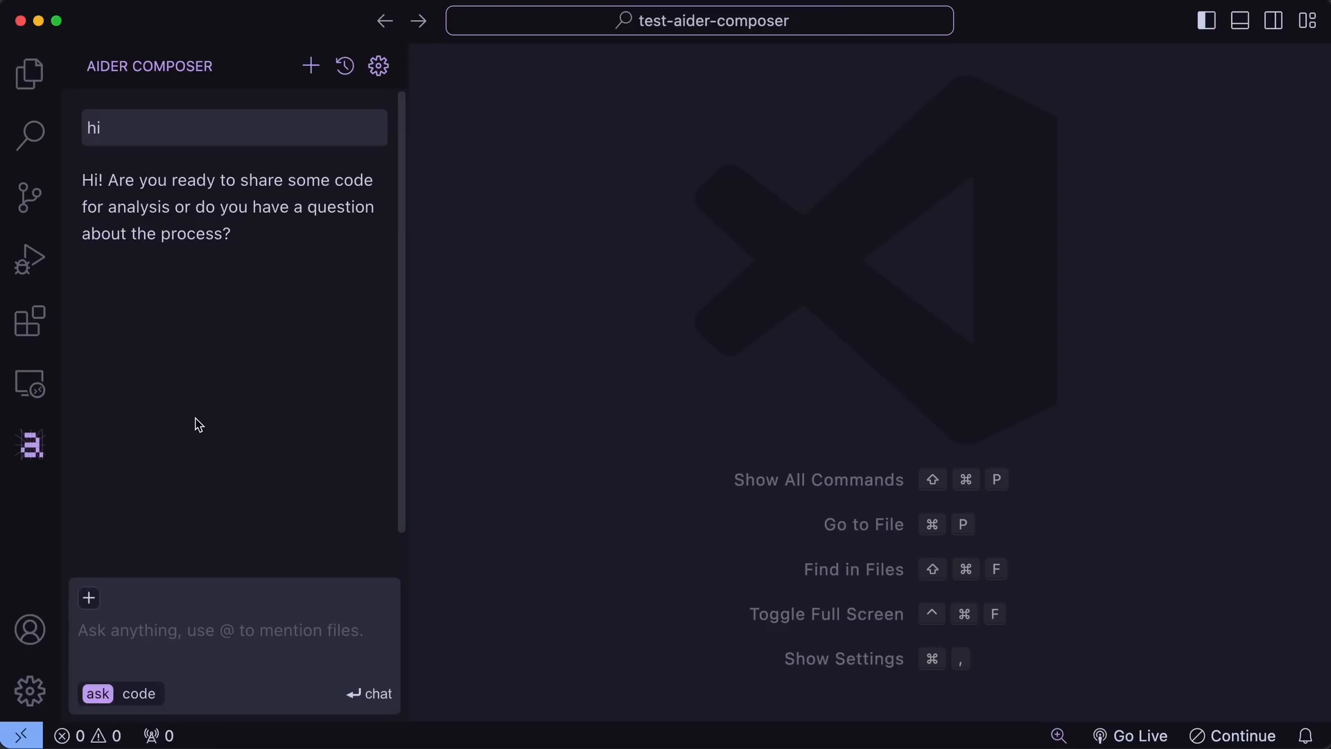
{"action": "mouse_move", "coordinate": [223, 266]}
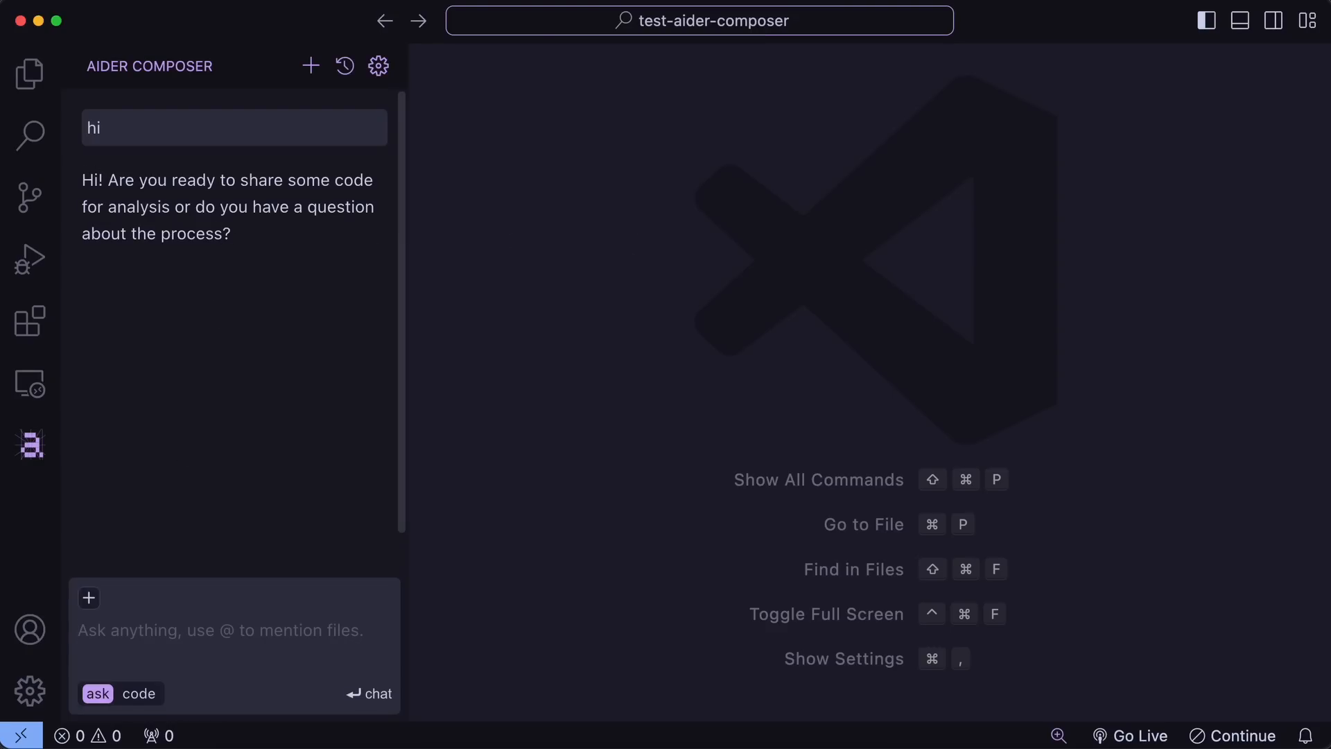
Step: In a new code-mode chat, ask 'Make a minesweeper game using html,css,js' and review the reply
{"action": "left_click", "coordinate": [310, 66]}
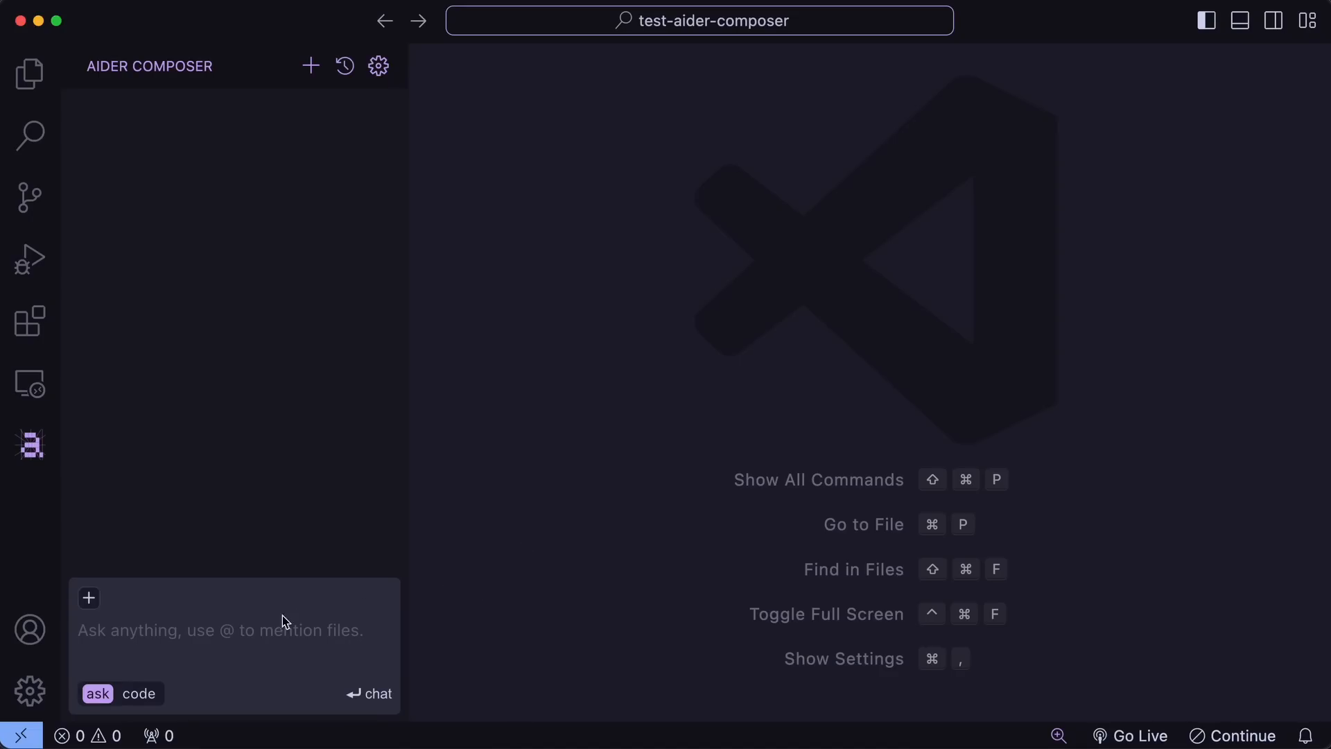
{"action": "left_click", "coordinate": [139, 693]}
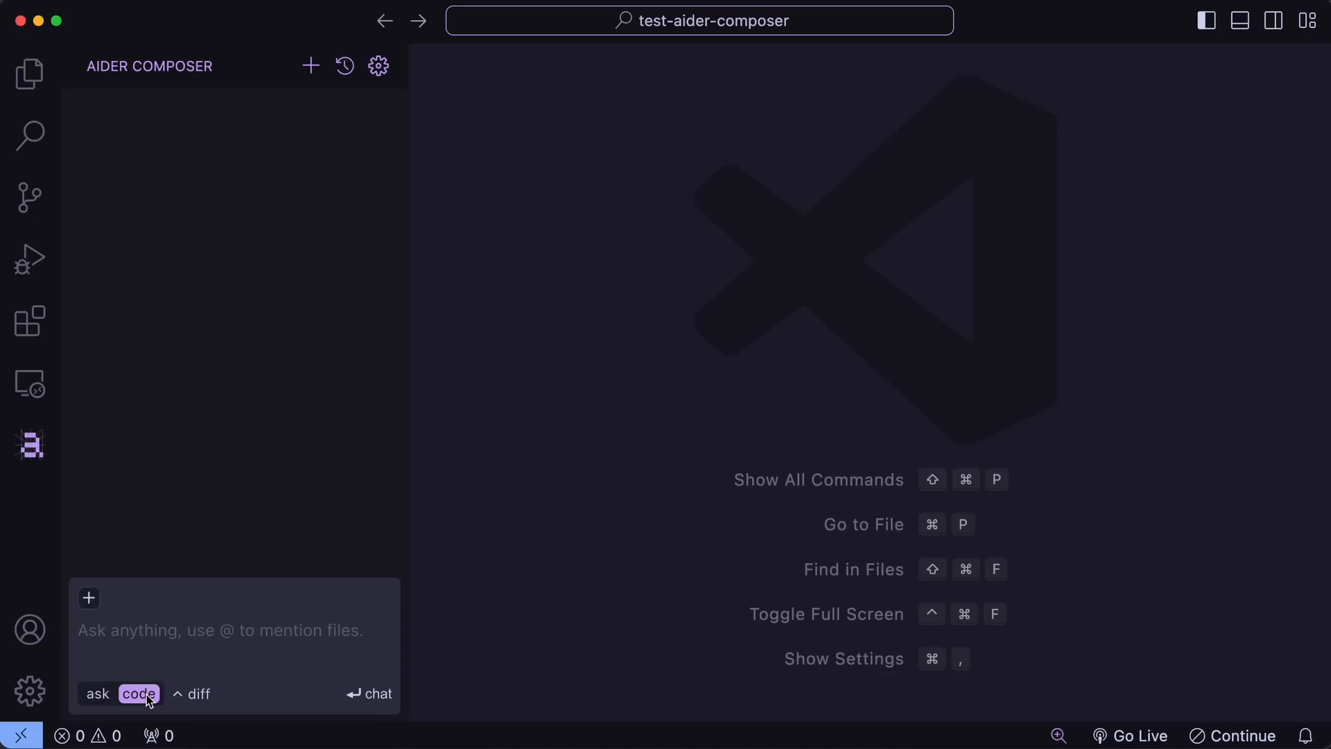
{"action": "type", "text": "Make a minesweeper game using html,css,js"}
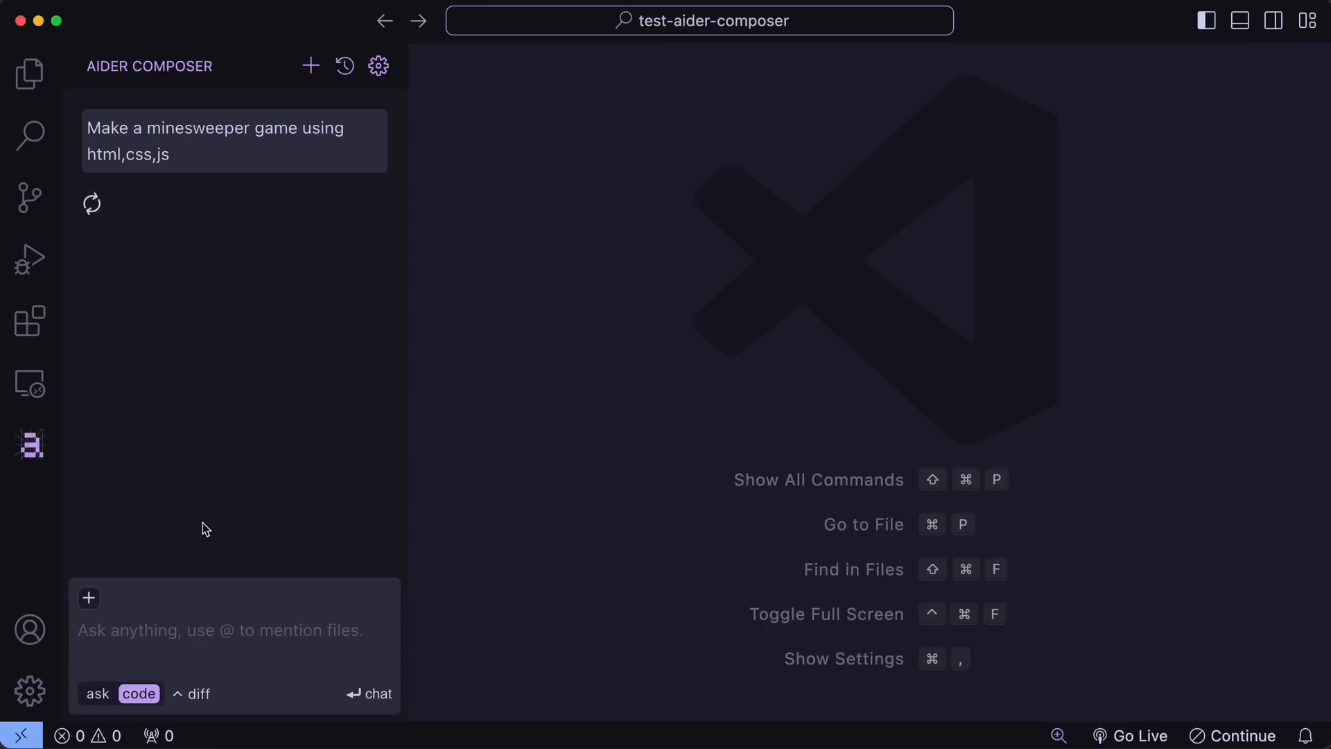
{"action": "mouse_move", "coordinate": [205, 508]}
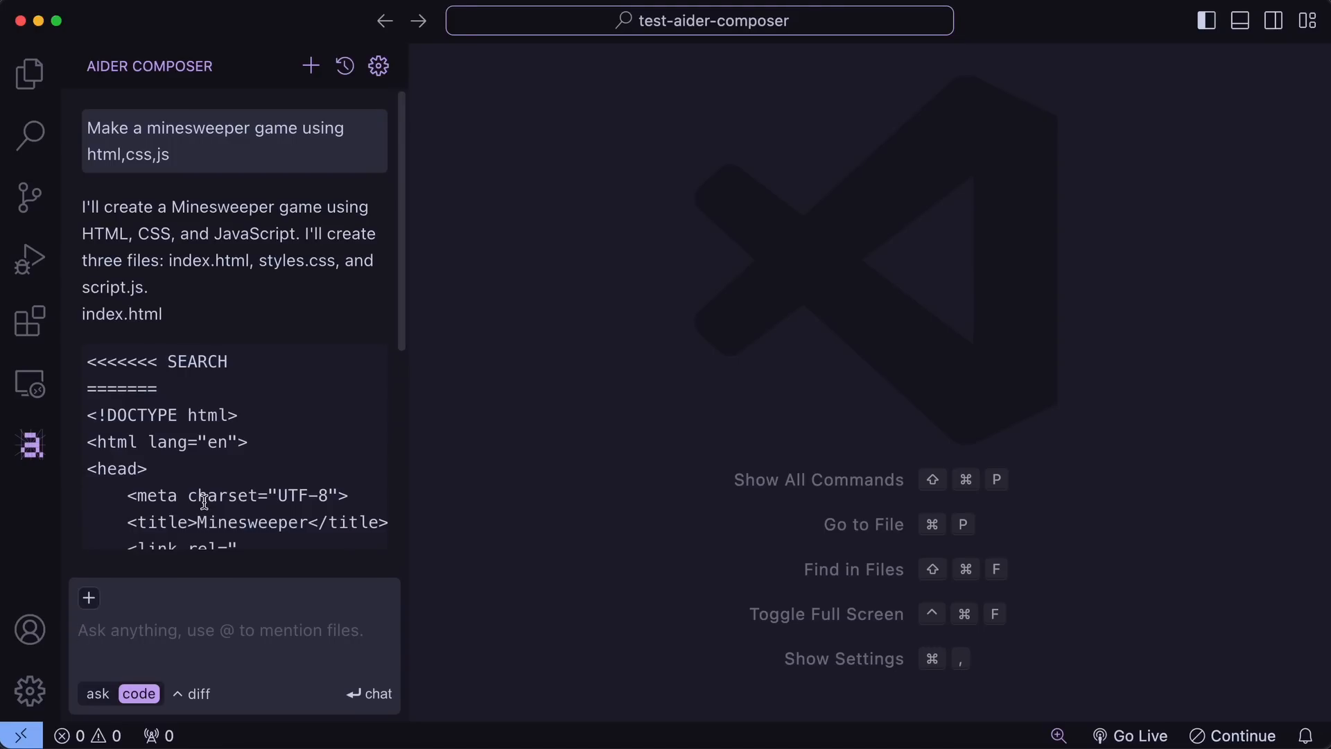
{"action": "scroll", "scroll_direction": "down", "scroll_amount": 3}
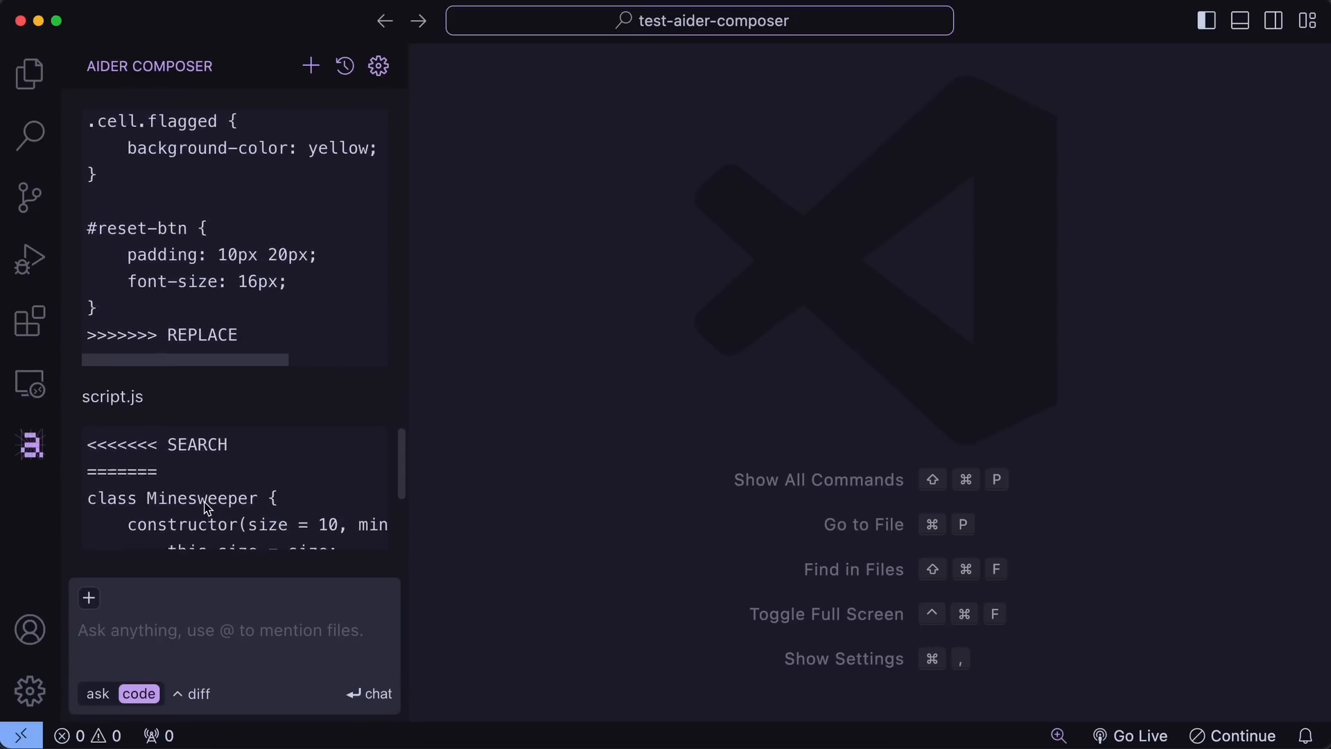
{"action": "scroll", "scroll_direction": "down", "scroll_amount": 3}
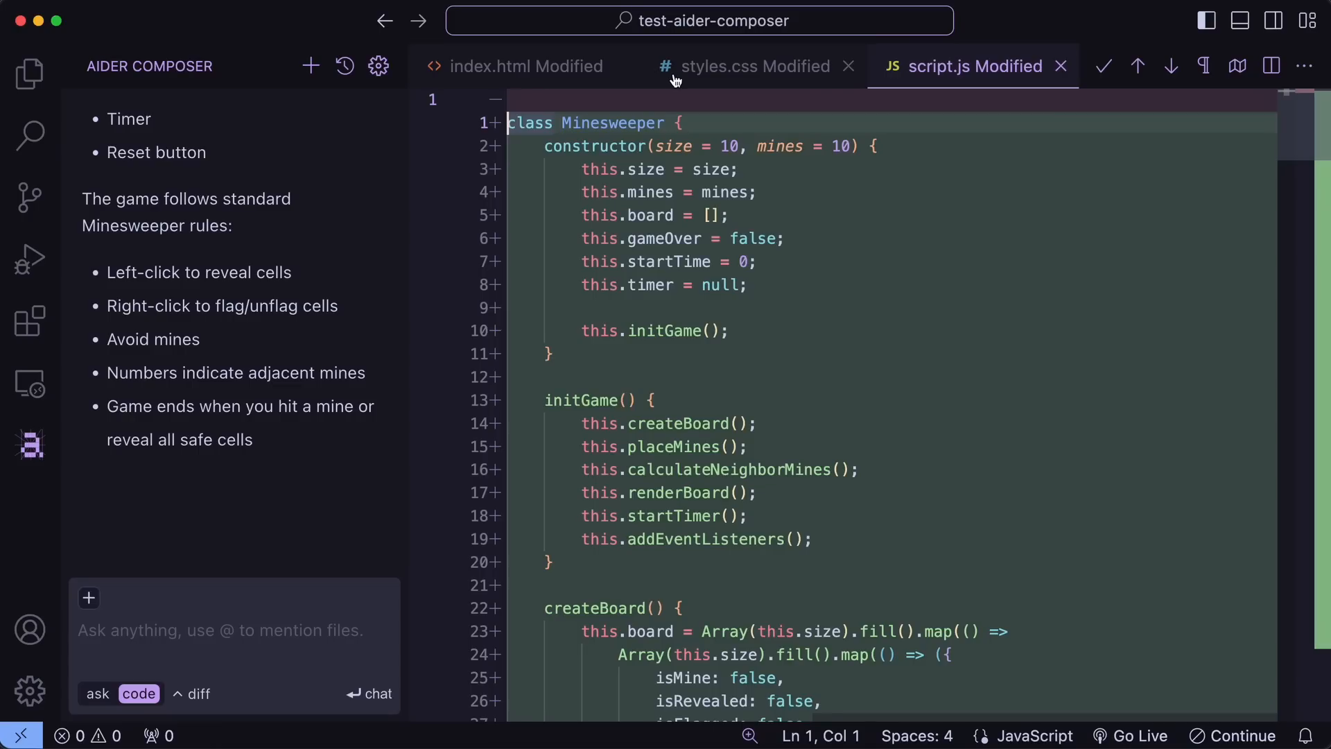
{"action": "mouse_move", "coordinate": [708, 301]}
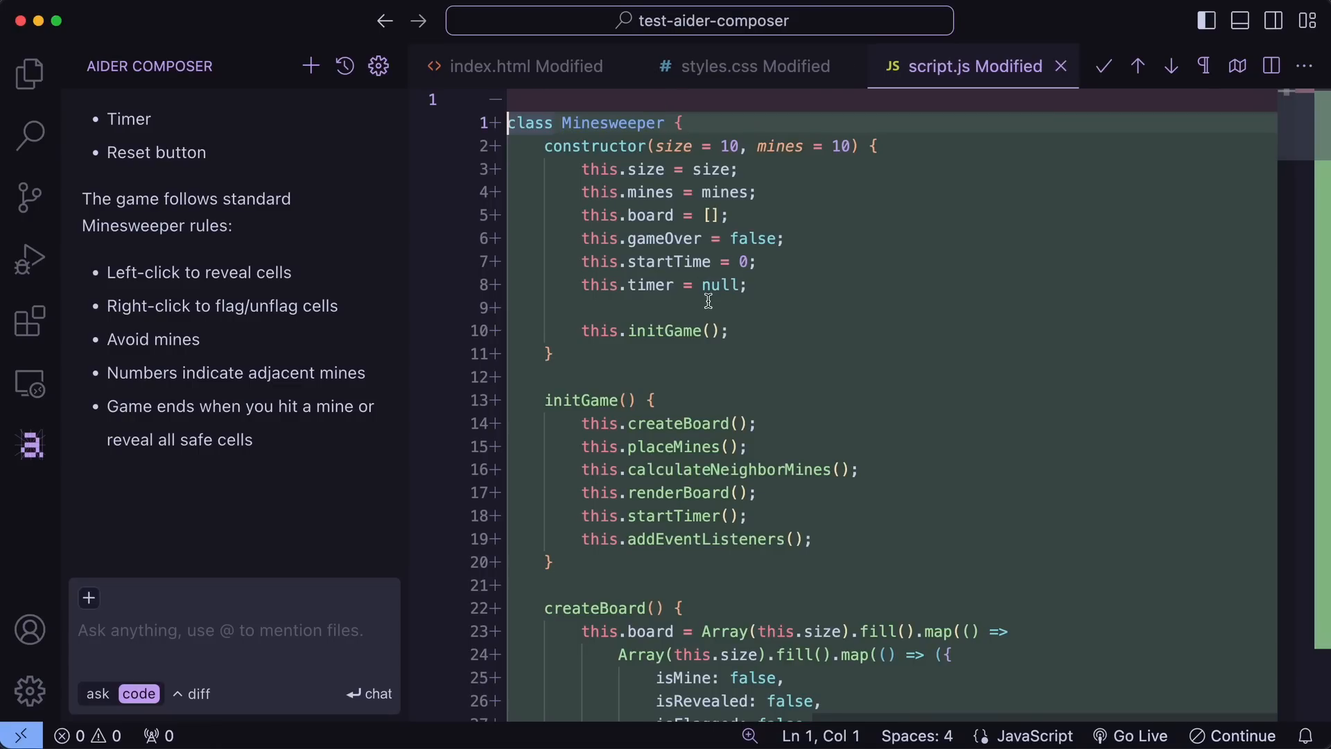
Step: Confirm the generated modifications for script.js and index.html in their diff tabs
{"action": "scroll", "scroll_direction": "down", "scroll_amount": 3}
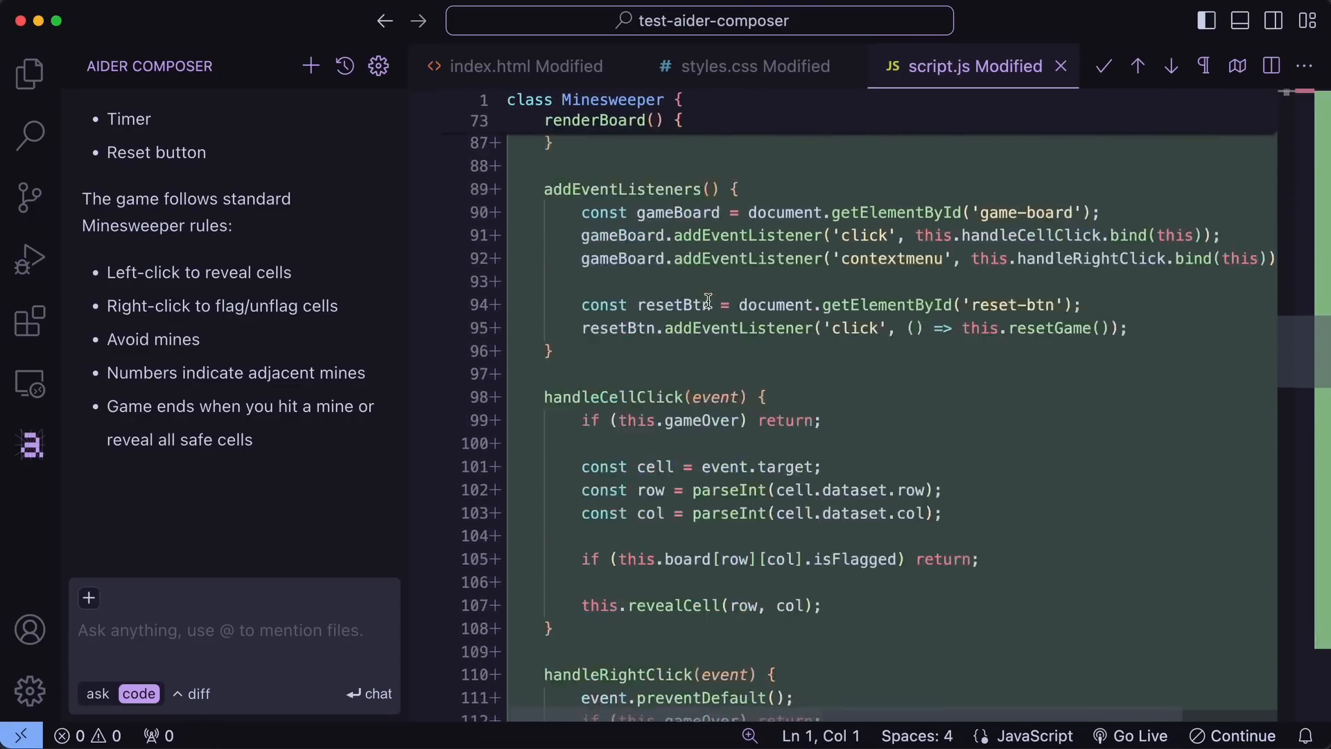
{"action": "left_click", "coordinate": [1102, 67]}
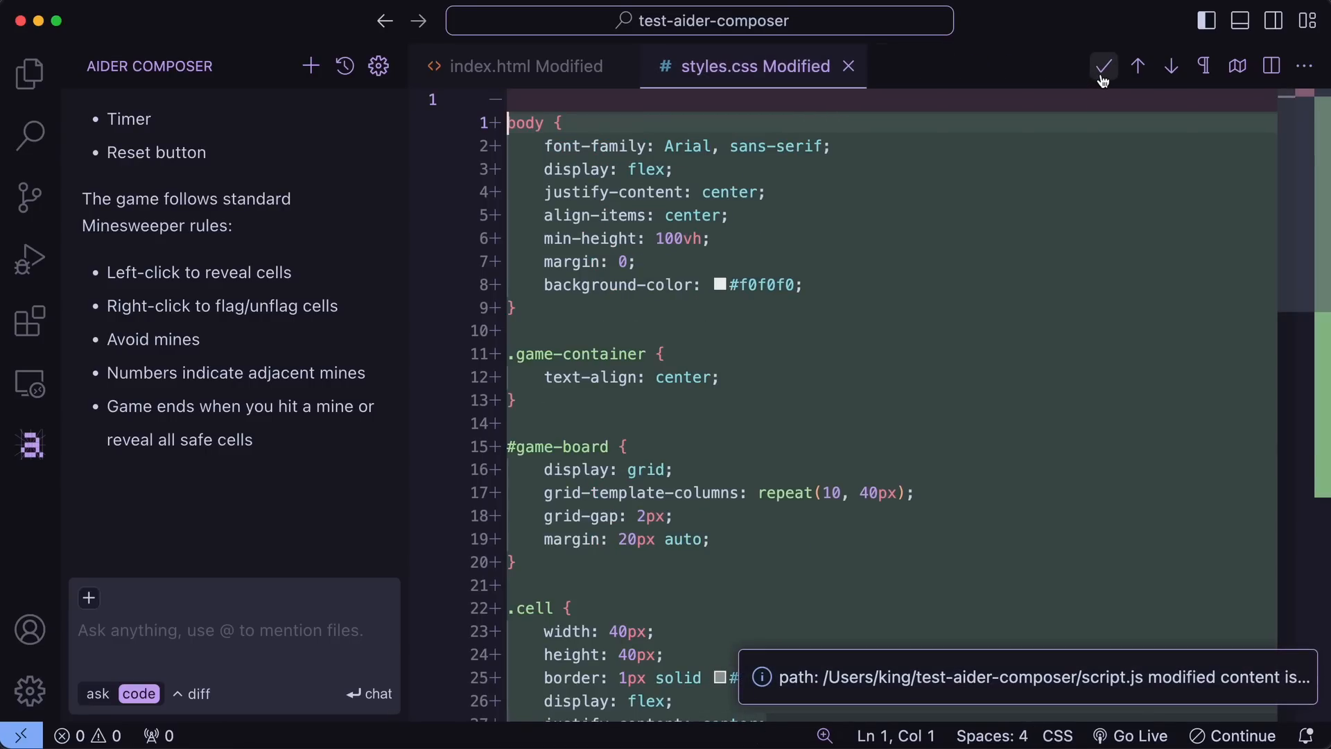
{"action": "mouse_move", "coordinate": [1103, 67]}
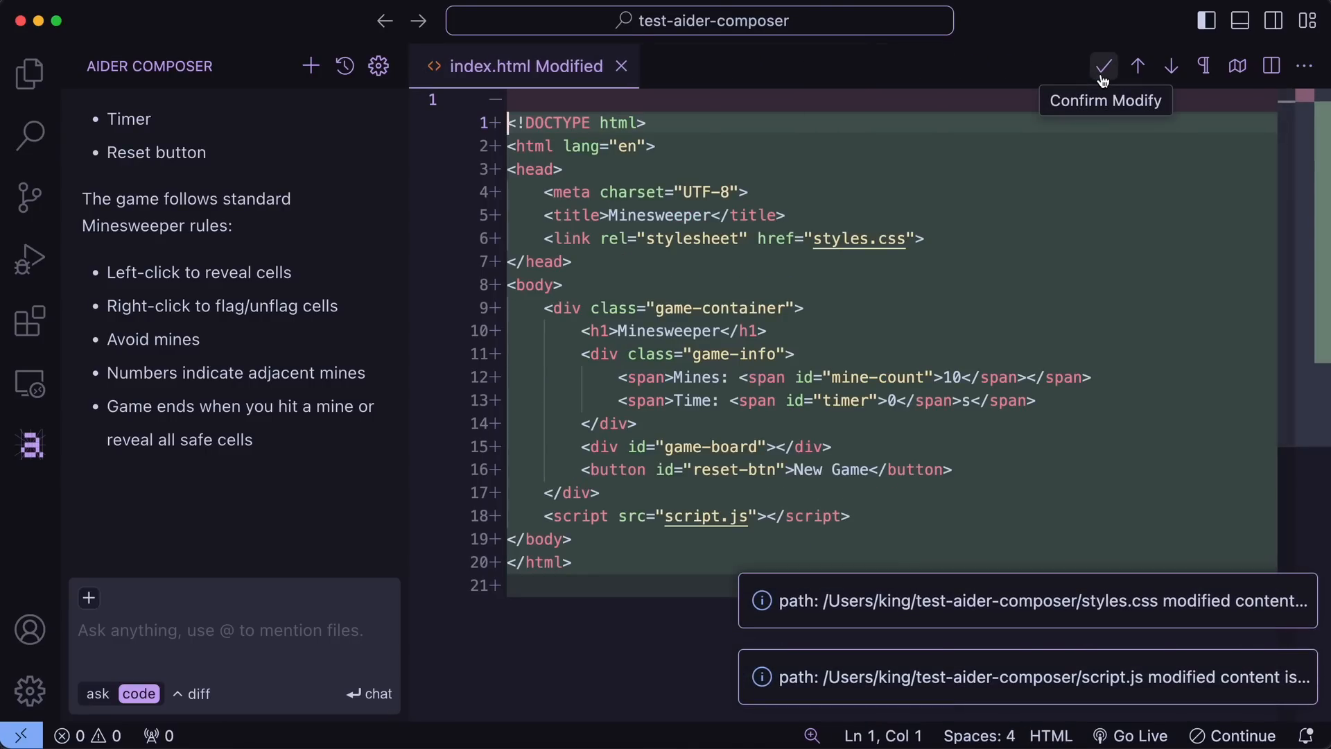
{"action": "left_click", "coordinate": [1104, 66]}
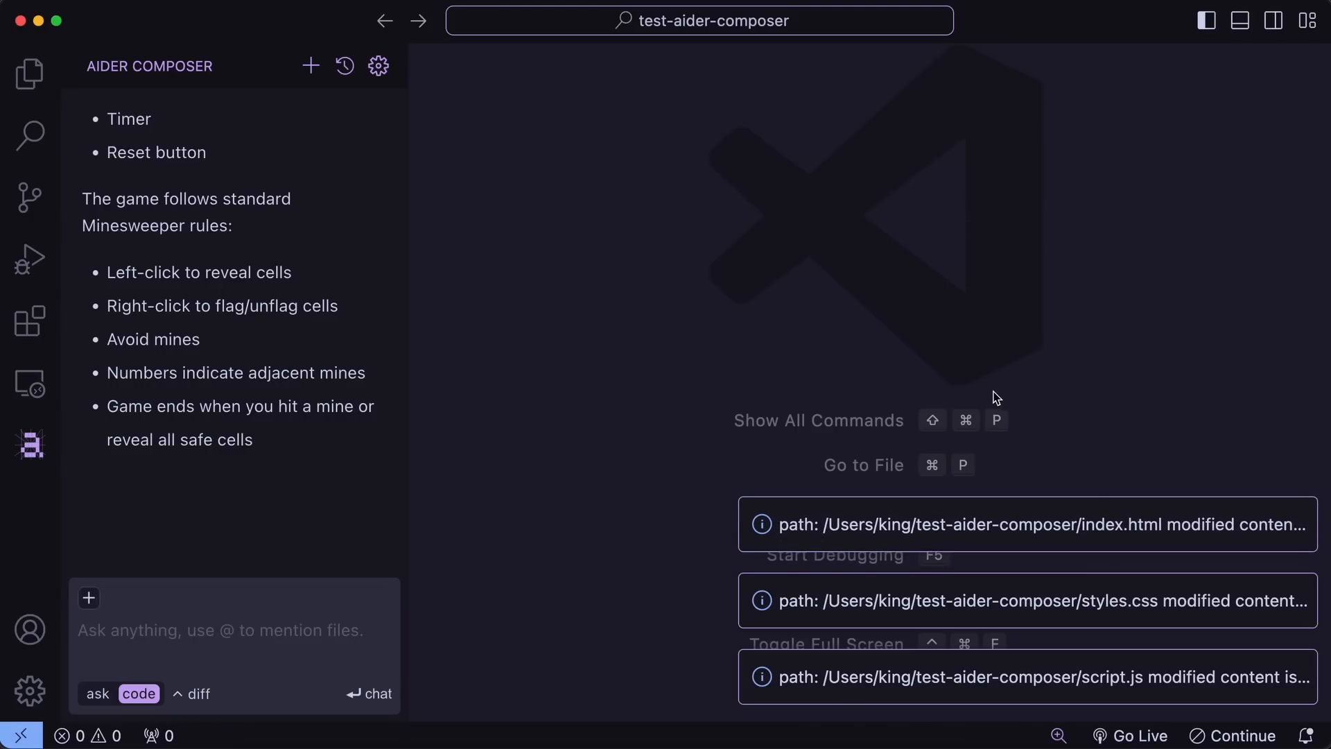
{"action": "mouse_move", "coordinate": [310, 513]}
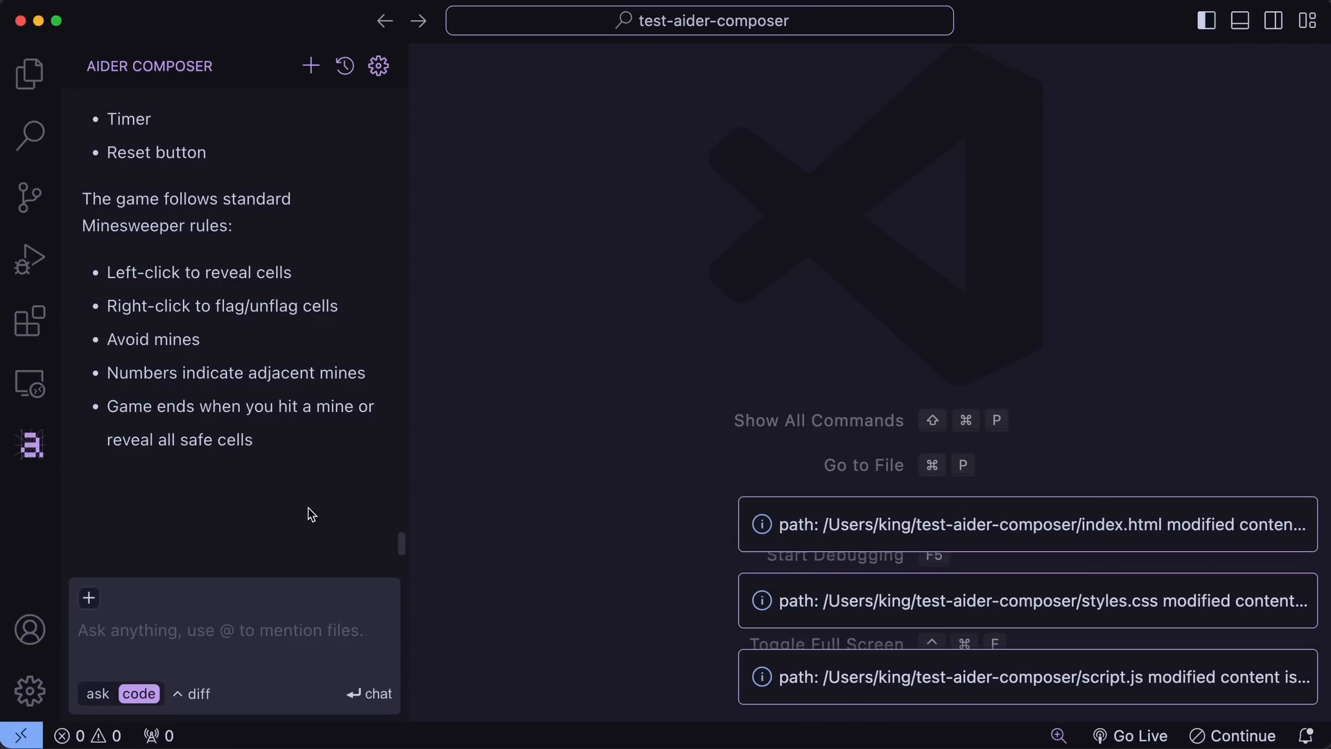
Step: Preview index.html from the Explorer and reveal a cell on the Minesweeper board
{"action": "left_click", "coordinate": [29, 74]}
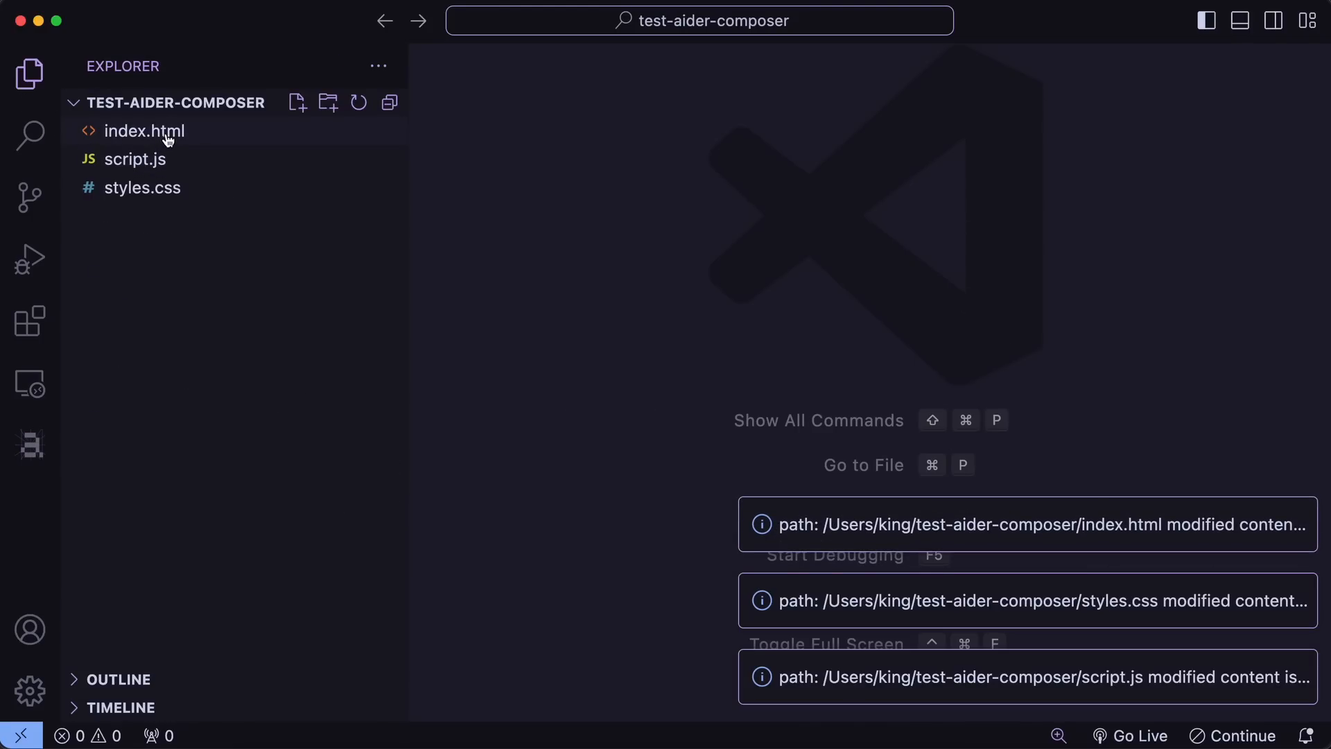
{"action": "left_click", "coordinate": [133, 158]}
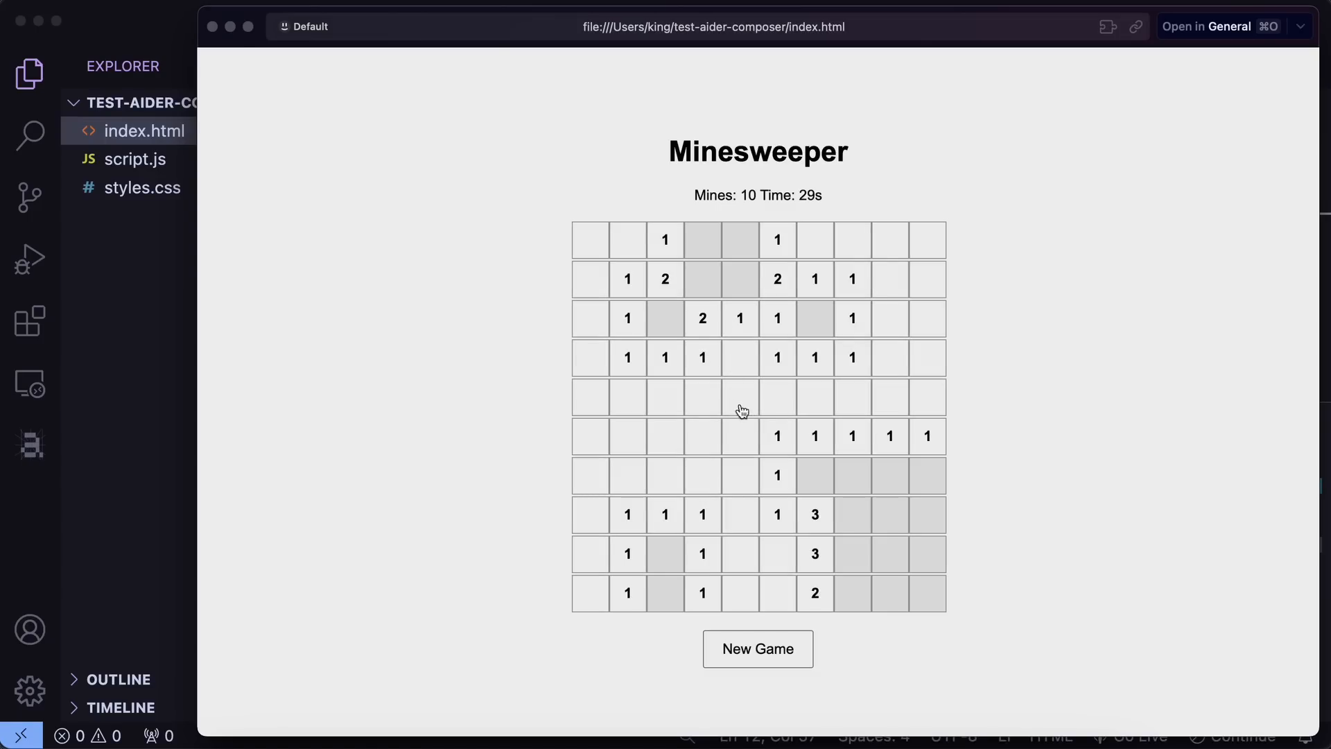
{"action": "left_click", "coordinate": [851, 513]}
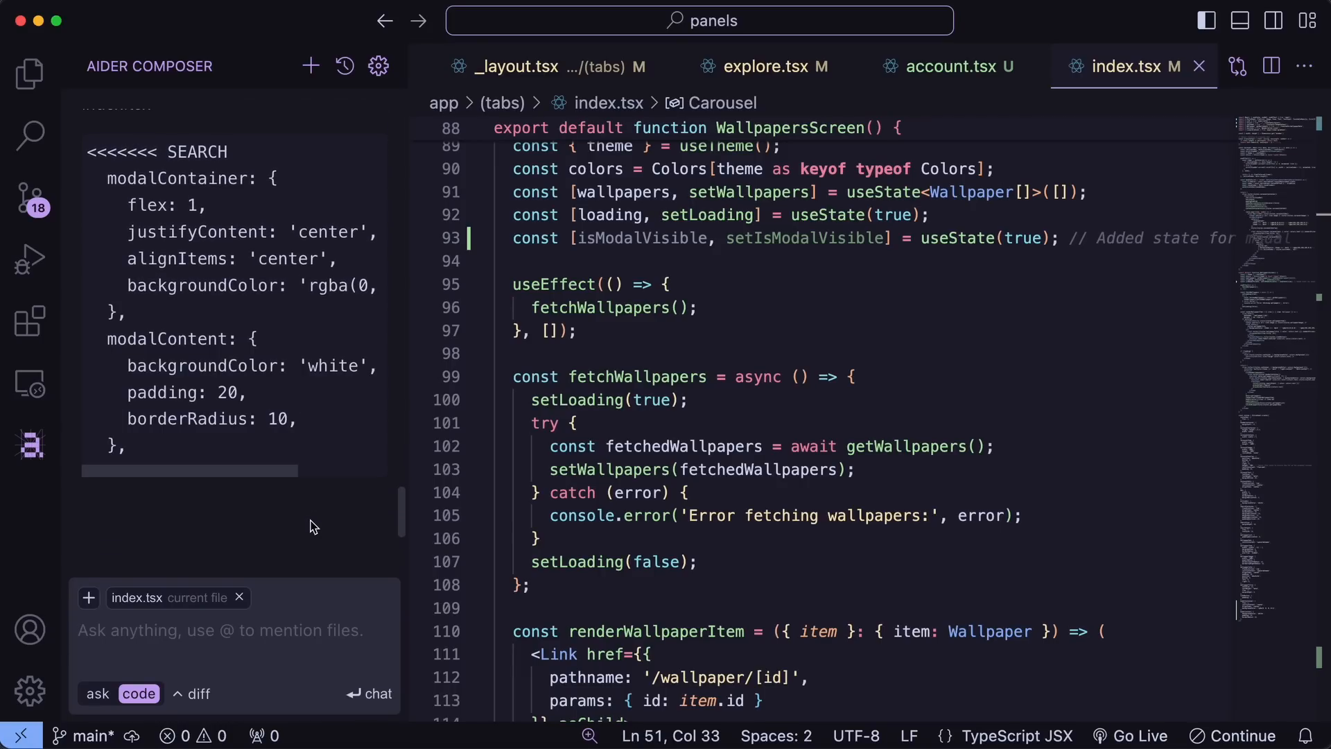
Step: Scroll through the Aider Composer SEARCH/REPLACE reply proposing modal container styles
{"action": "scroll", "scroll_direction": "down", "scroll_amount": 3}
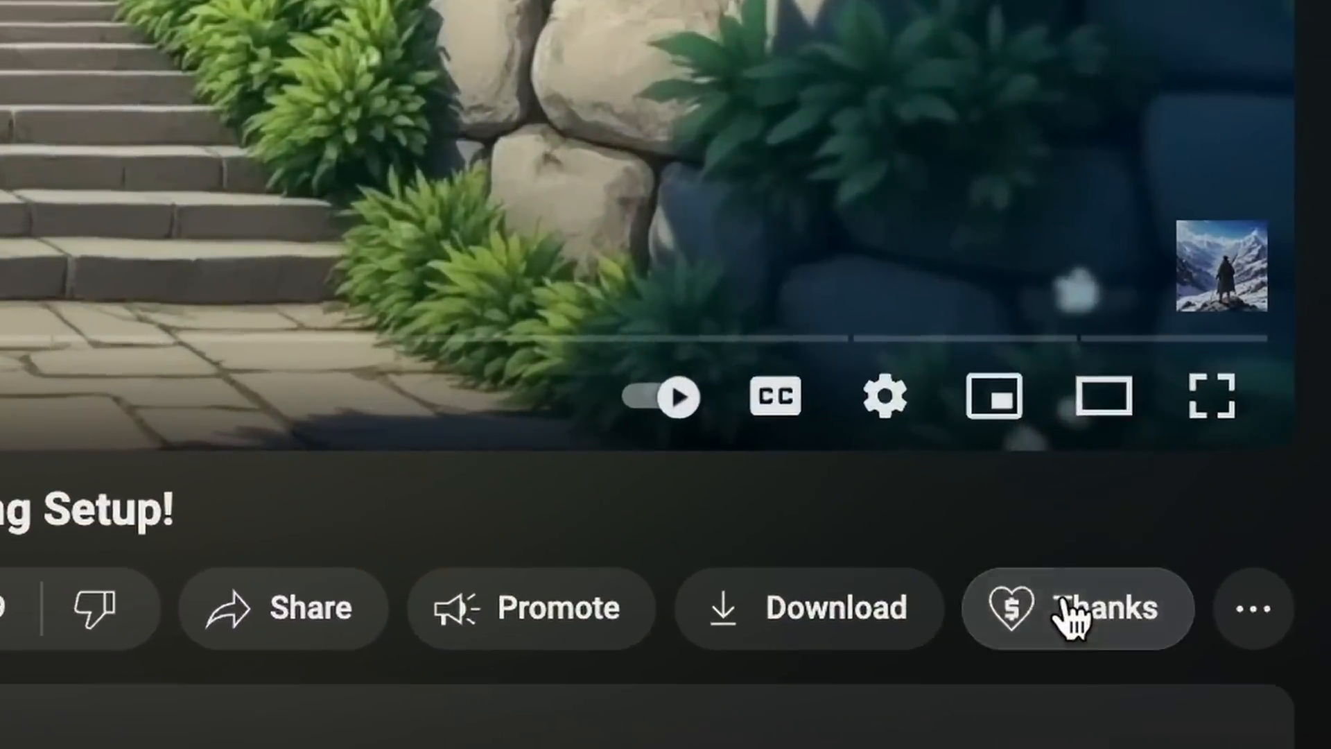
Step: Raise the Super Thanks amount, then view the channel's membership tiers via Join
{"action": "left_click", "coordinate": [1076, 607]}
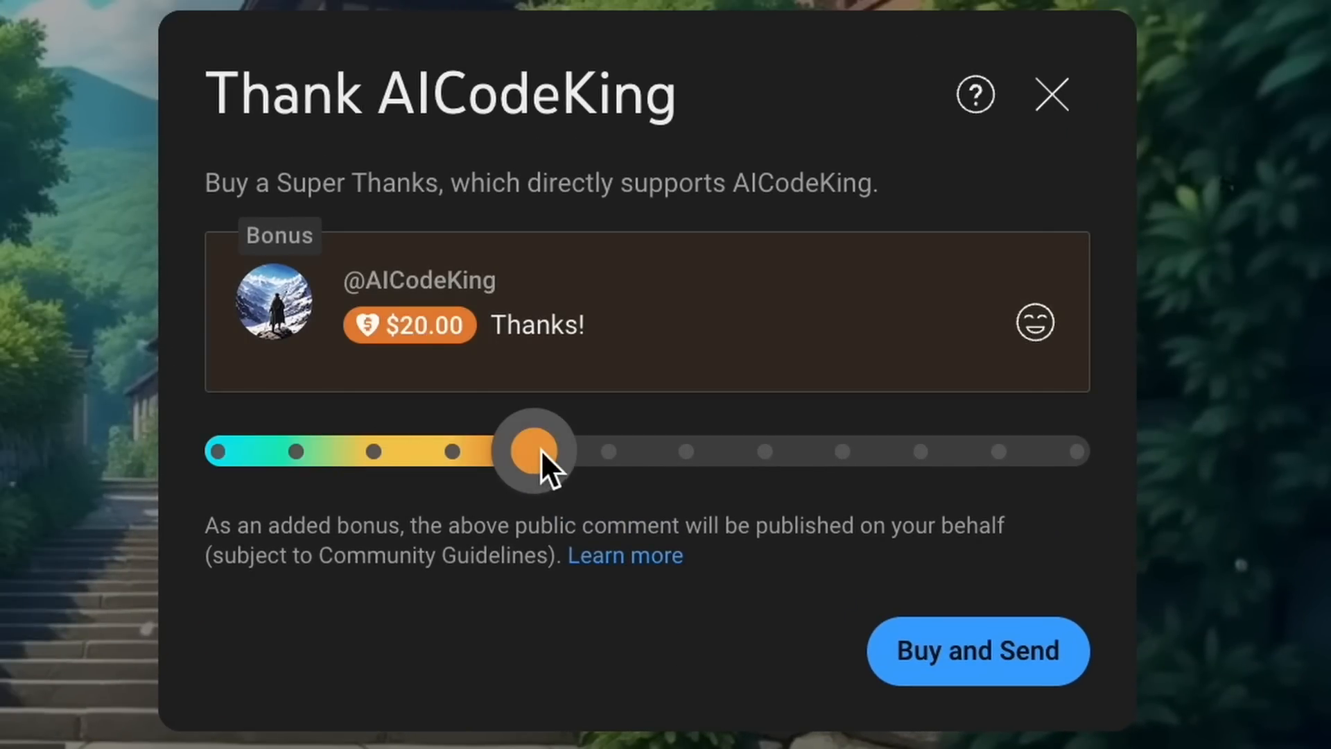
{"action": "left_click_drag", "start_coordinate": [532, 451], "coordinate": [921, 451]}
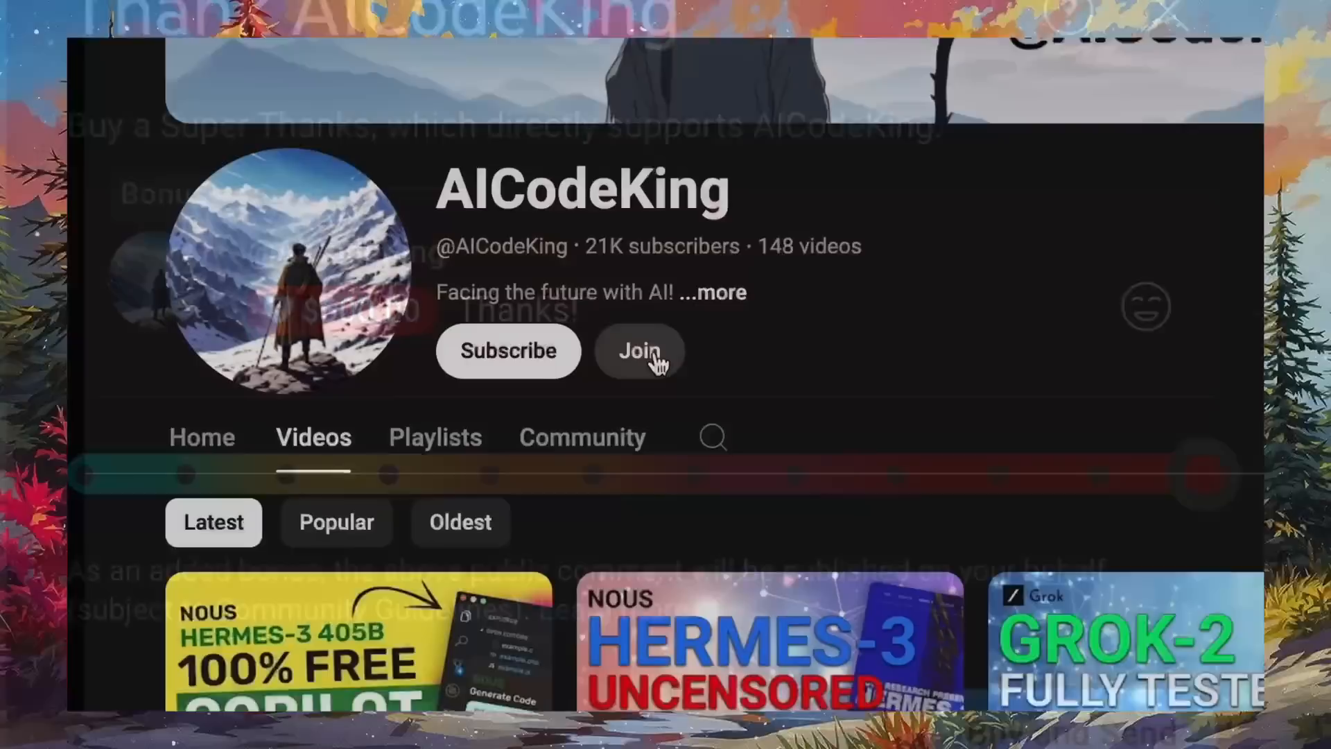
{"action": "left_click", "coordinate": [639, 351]}
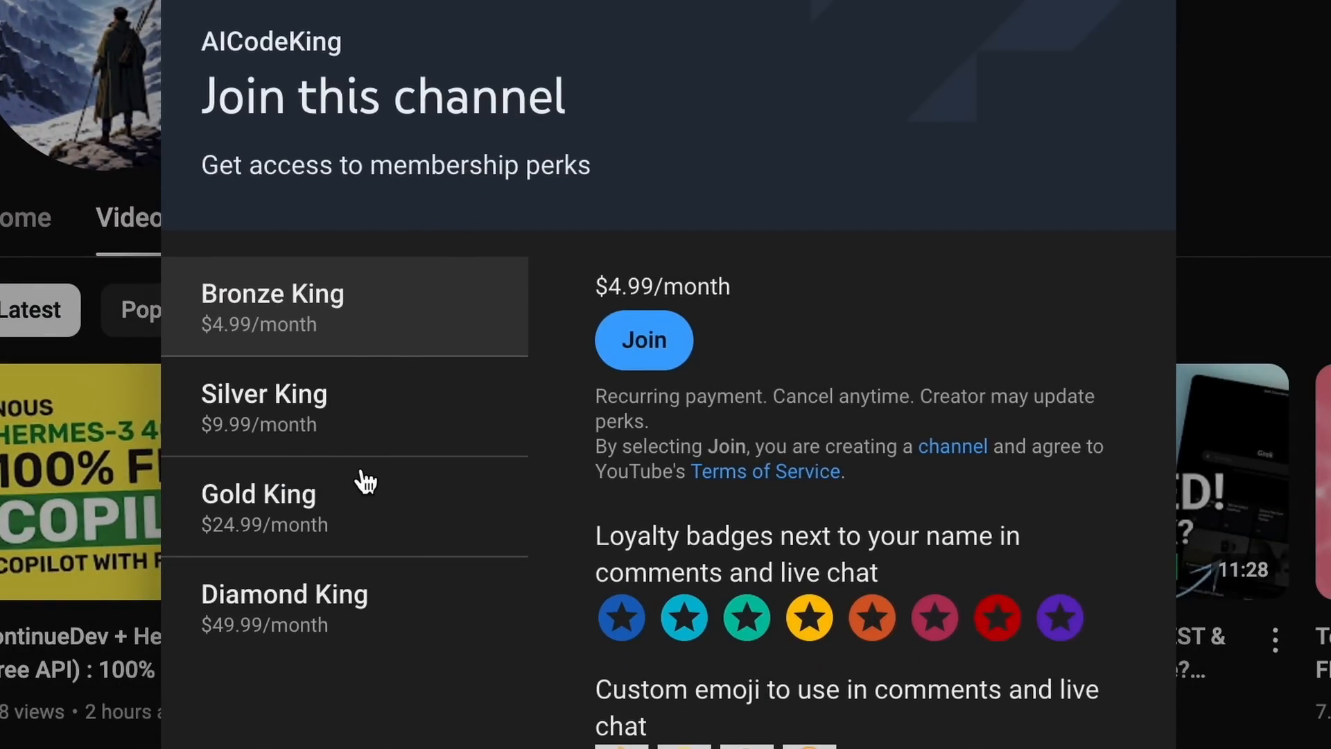
{"action": "mouse_move", "coordinate": [330, 399]}
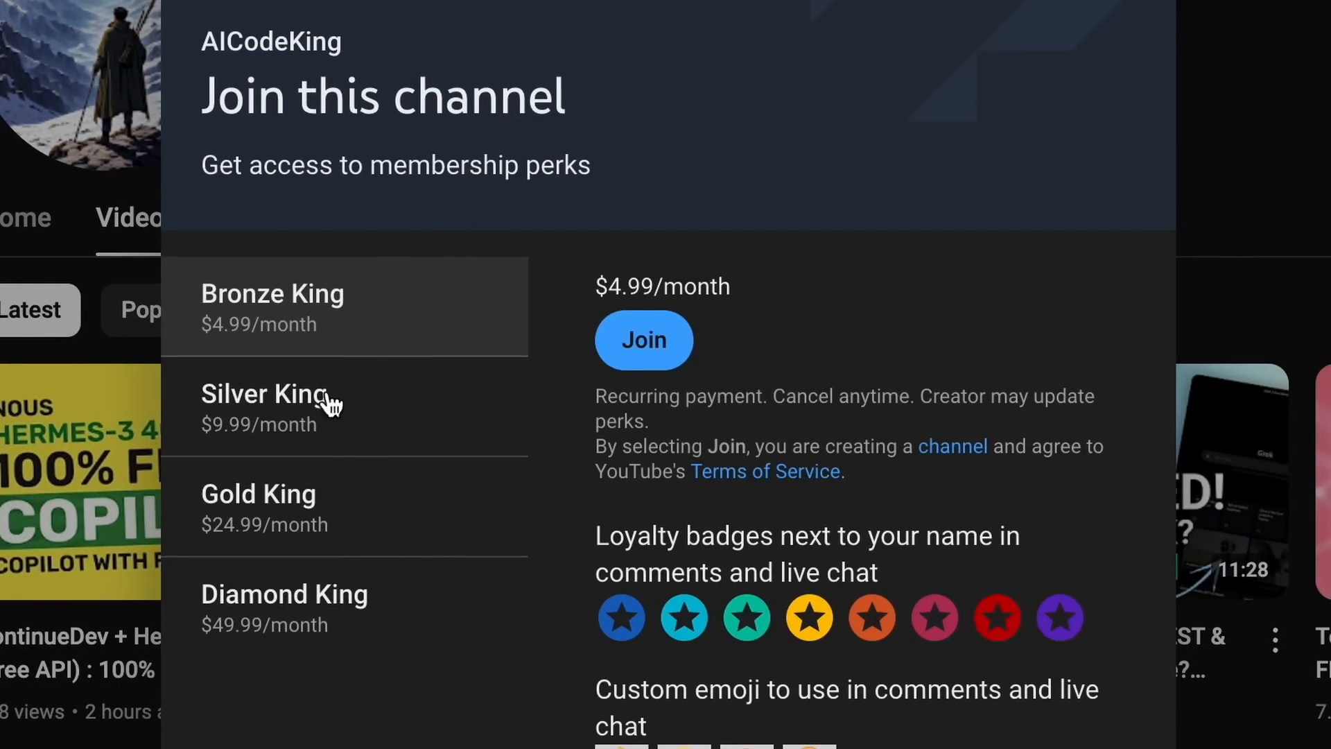
{"action": "mouse_move", "coordinate": [399, 352]}
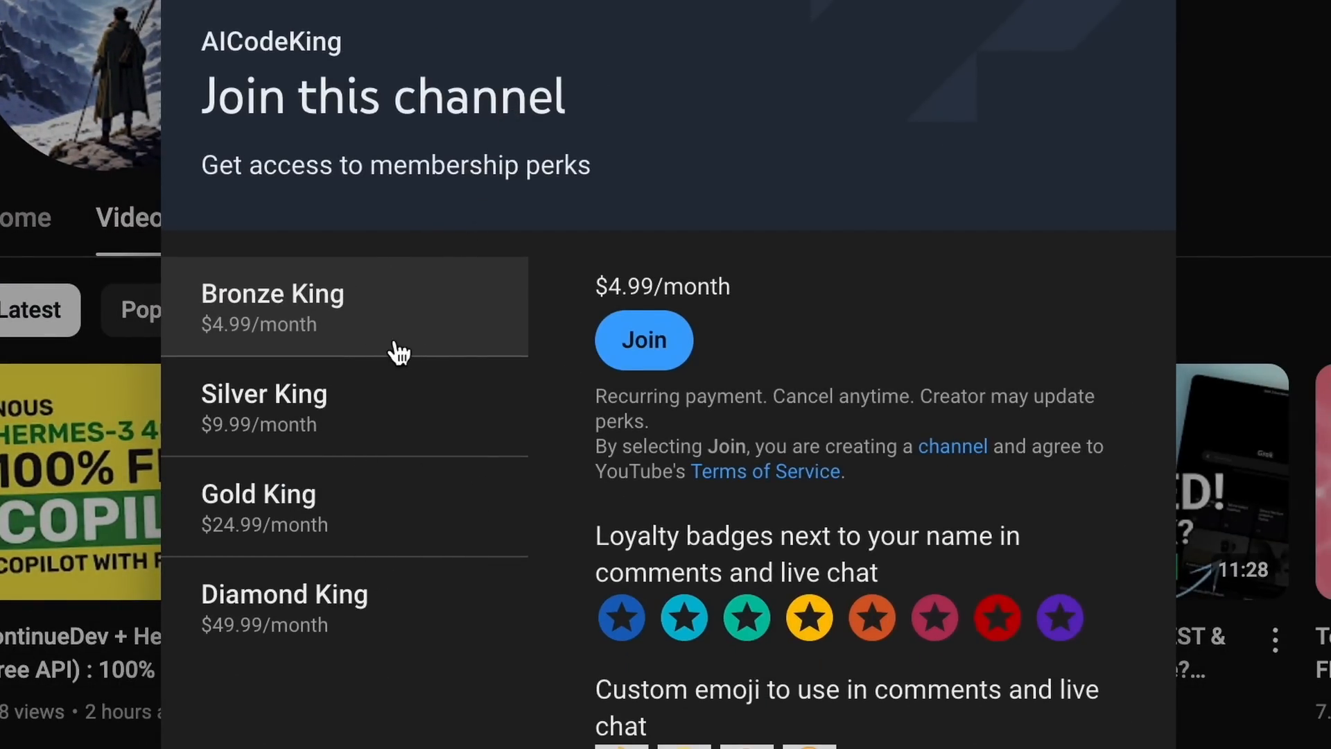